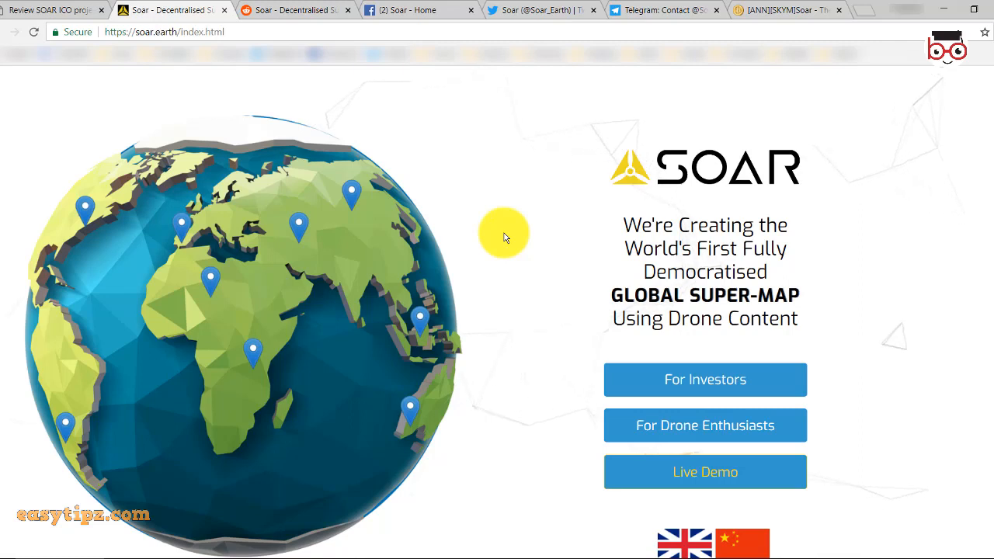
{"action": "mouse_move", "coordinate": [904, 295]}
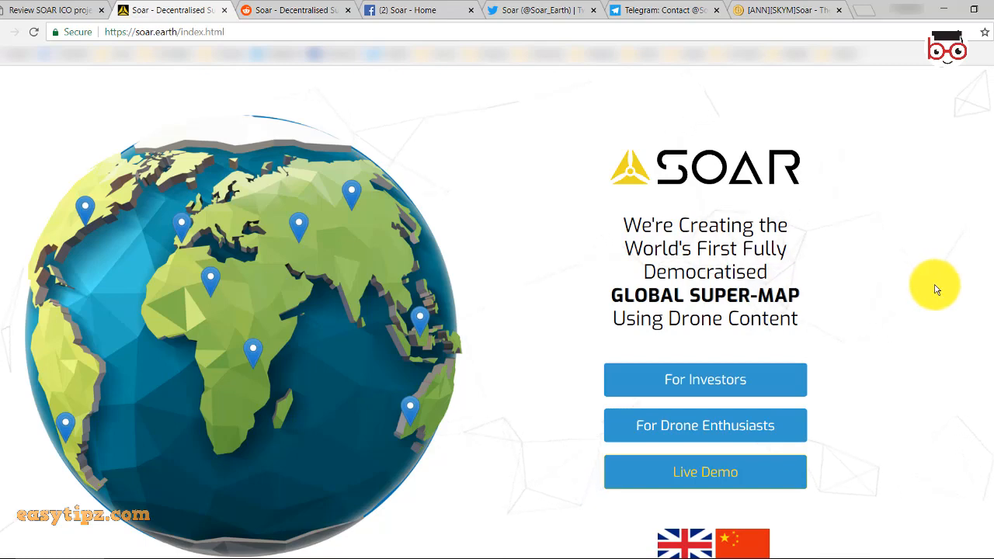
{"action": "mouse_move", "coordinate": [910, 302]}
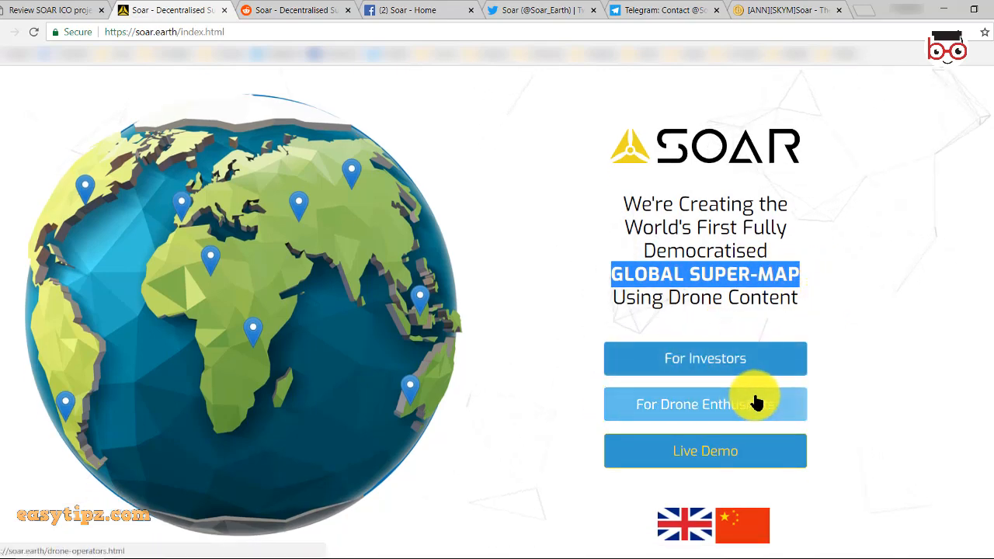
{"action": "mouse_move", "coordinate": [805, 449]}
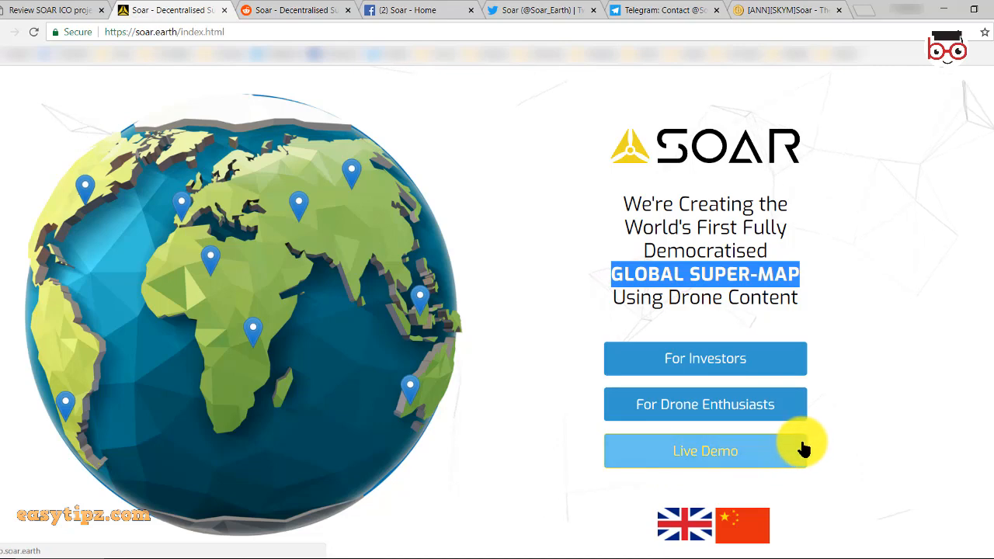
{"action": "mouse_move", "coordinate": [705, 357]}
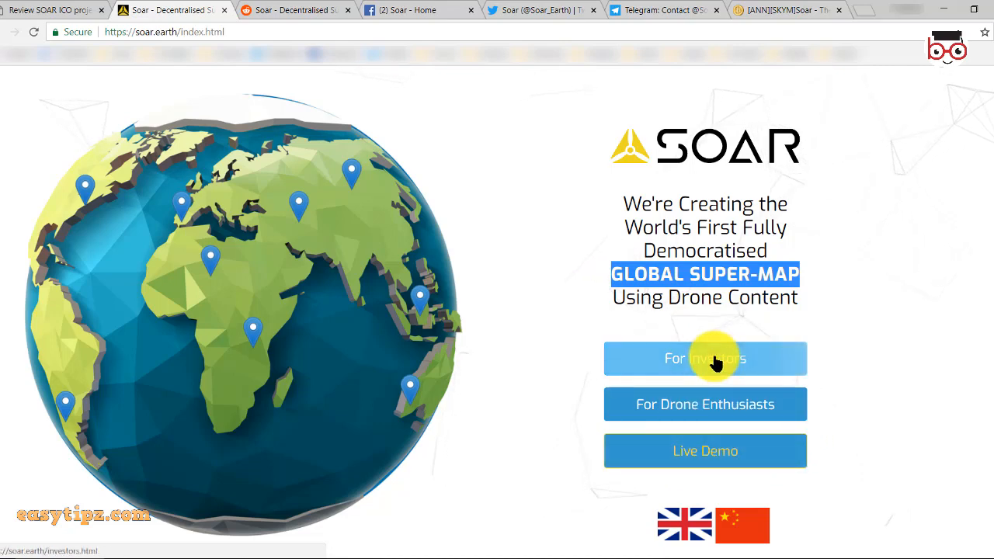
Go to the For Investors page with the distributed blockchain marketplace slide.
{"action": "left_click", "coordinate": [705, 357]}
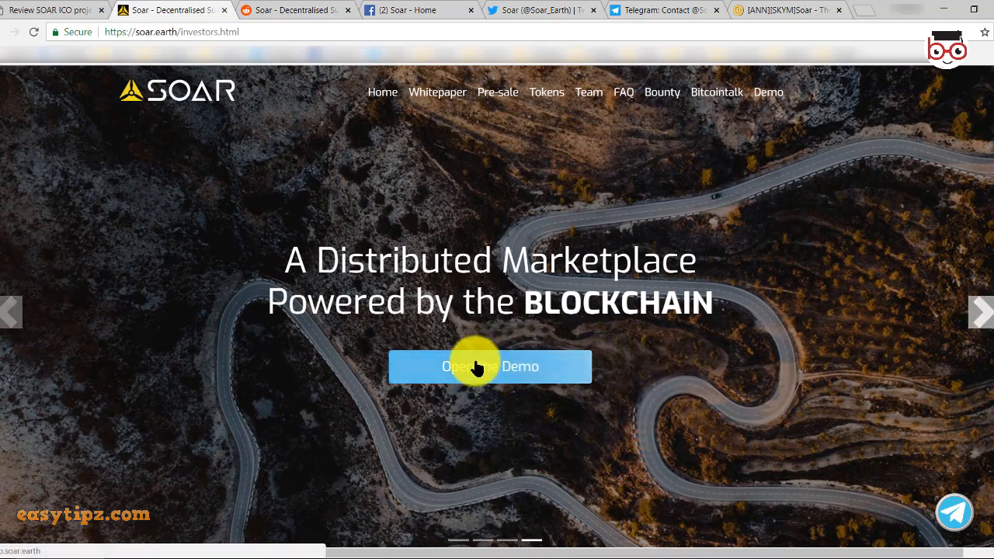
Launch the Soar Demo Platform in a new tab and pan the pinned world map.
{"action": "left_click", "coordinate": [489, 367]}
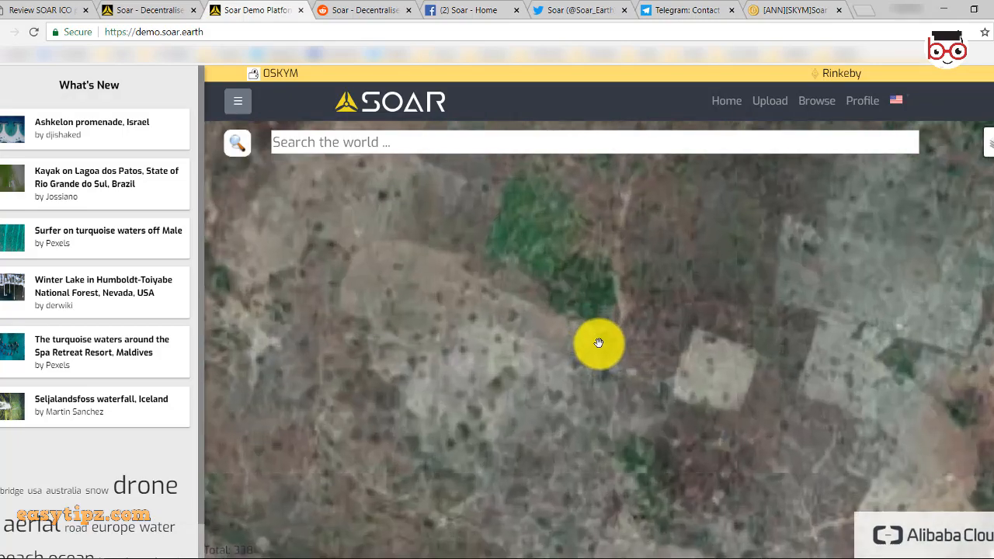
{"action": "left_click_drag", "start_coordinate": [599, 343], "coordinate": [641, 377]}
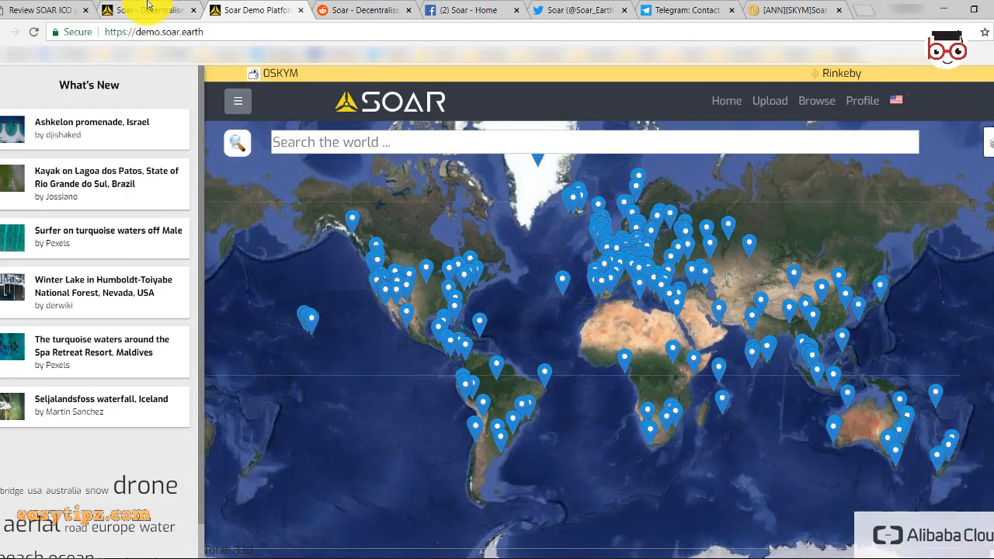
Switch back to the Soar investors tab and move down past the header slideshow.
{"action": "left_click", "coordinate": [149, 10]}
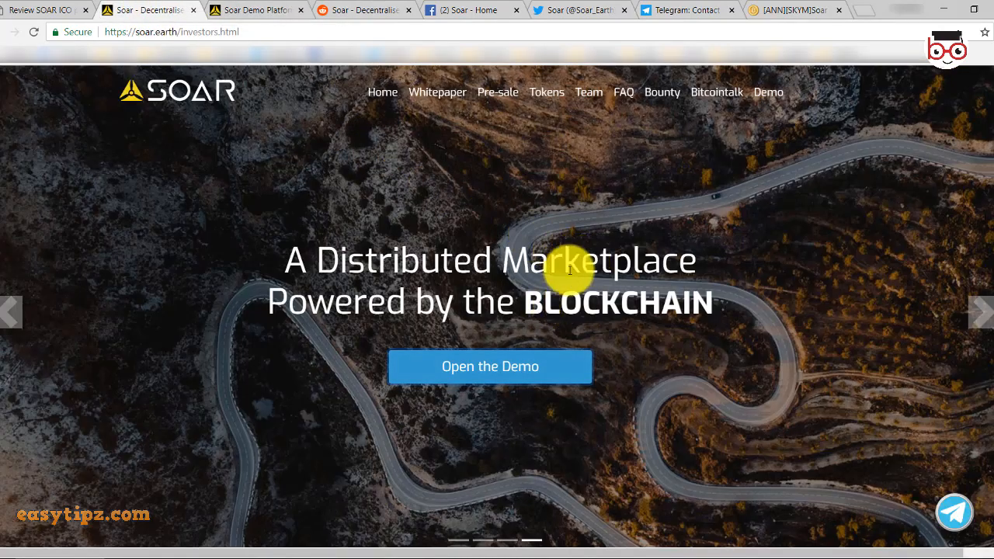
{"action": "mouse_move", "coordinate": [564, 289]}
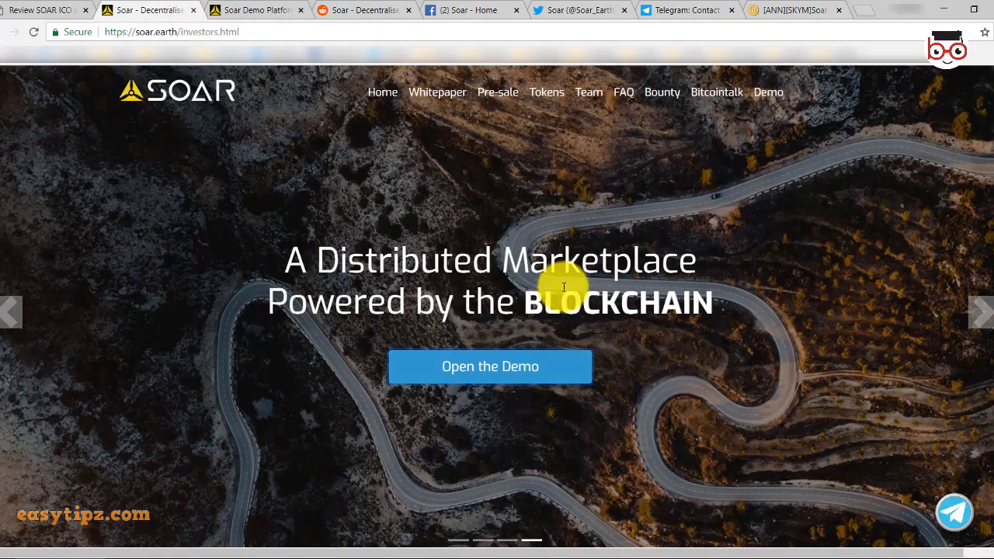
{"action": "scroll", "scroll_direction": "down", "scroll_amount": 3}
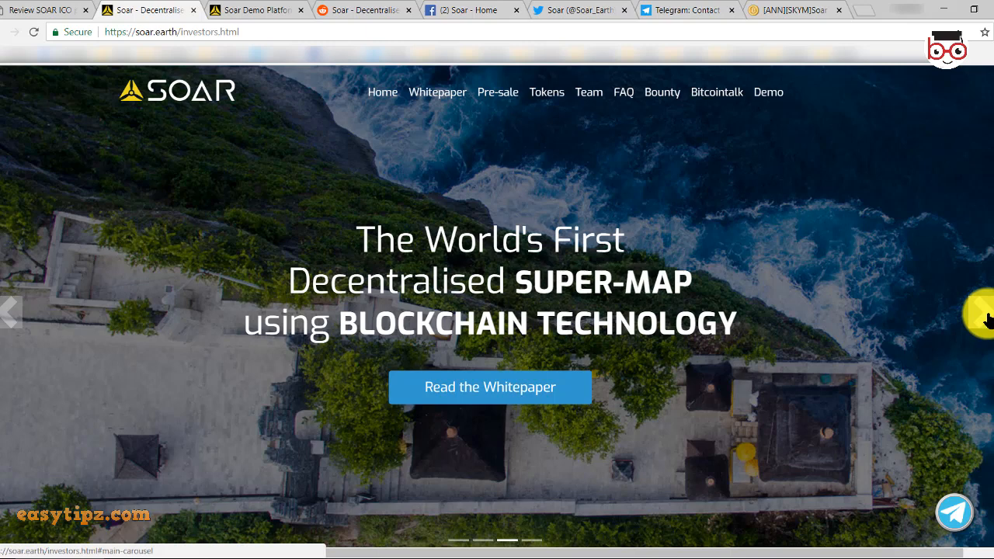
{"action": "mouse_move", "coordinate": [382, 91]}
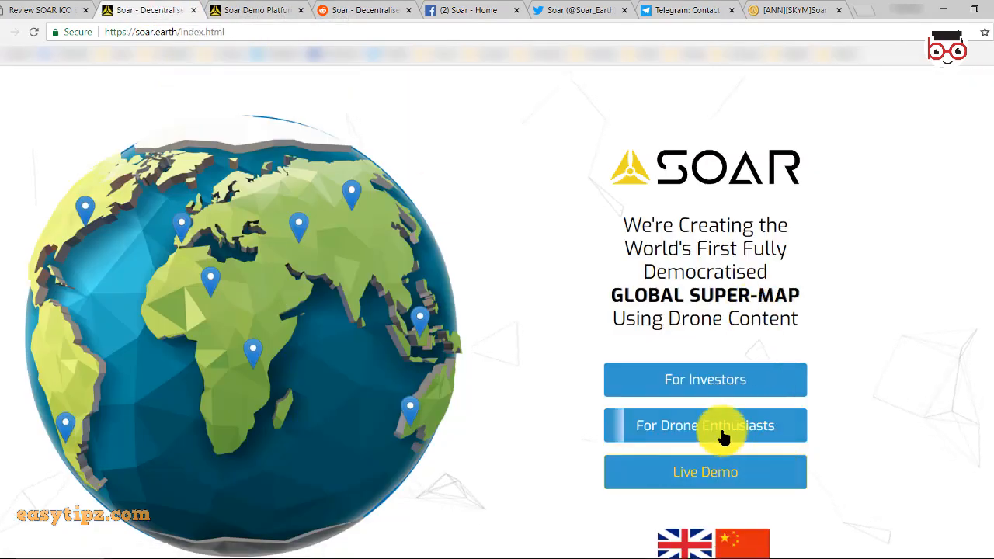
{"action": "left_click", "coordinate": [706, 426]}
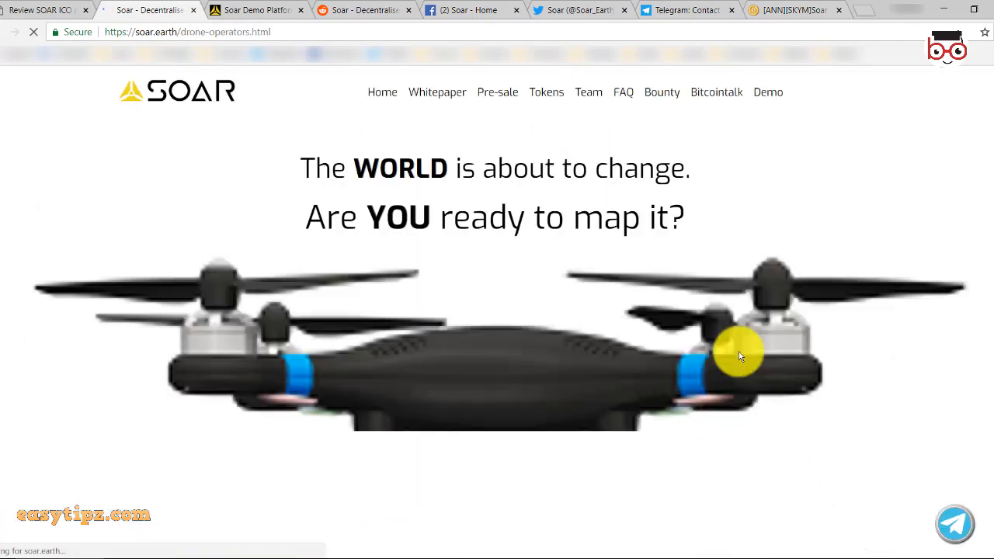
{"action": "scroll", "scroll_direction": "down", "scroll_amount": 3}
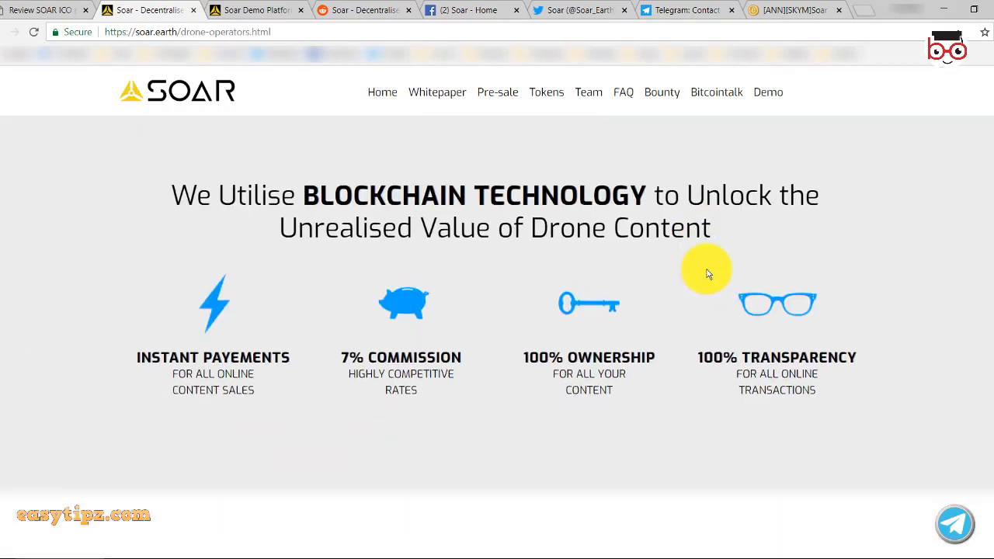
{"action": "scroll", "scroll_direction": "down", "scroll_amount": 3}
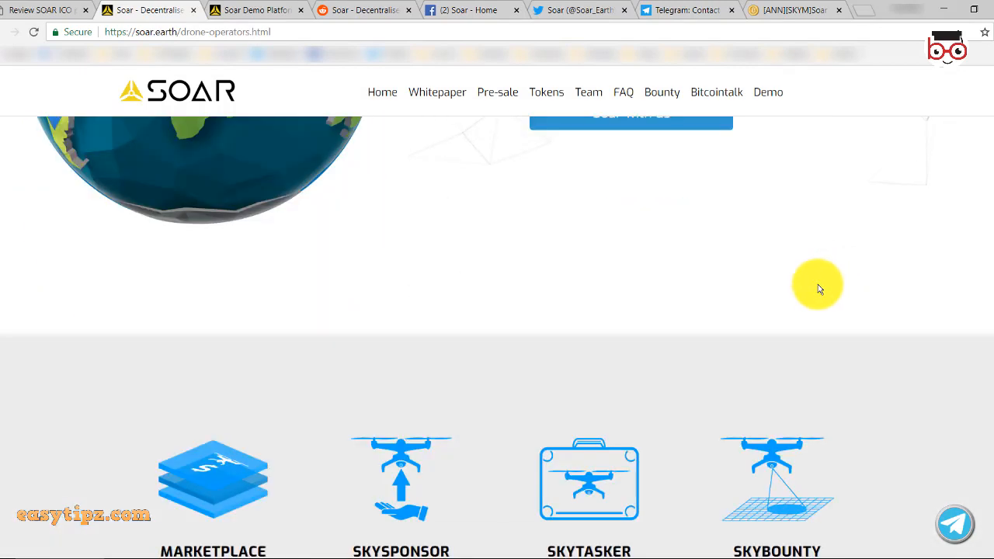
{"action": "scroll", "scroll_direction": "down", "scroll_amount": 3}
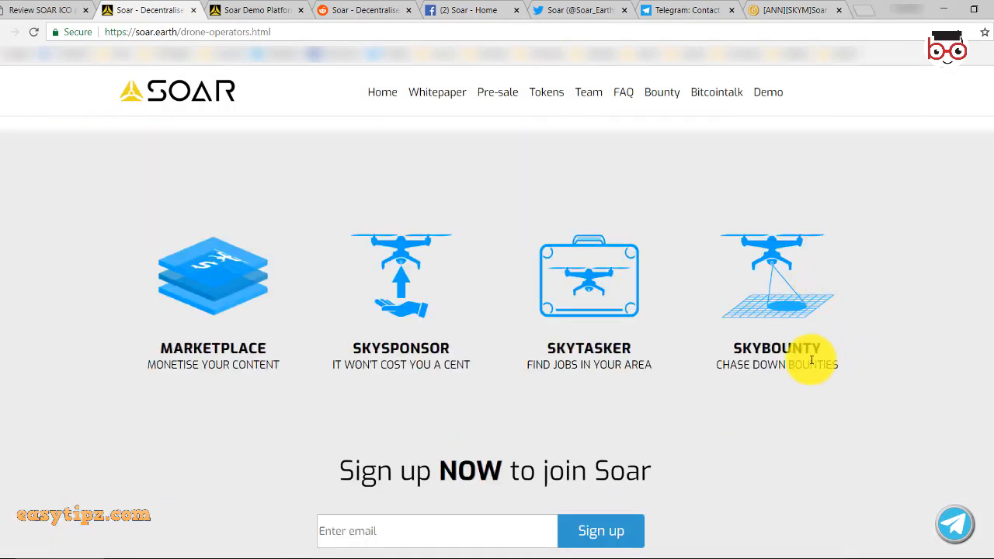
{"action": "scroll", "scroll_direction": "down", "scroll_amount": 3}
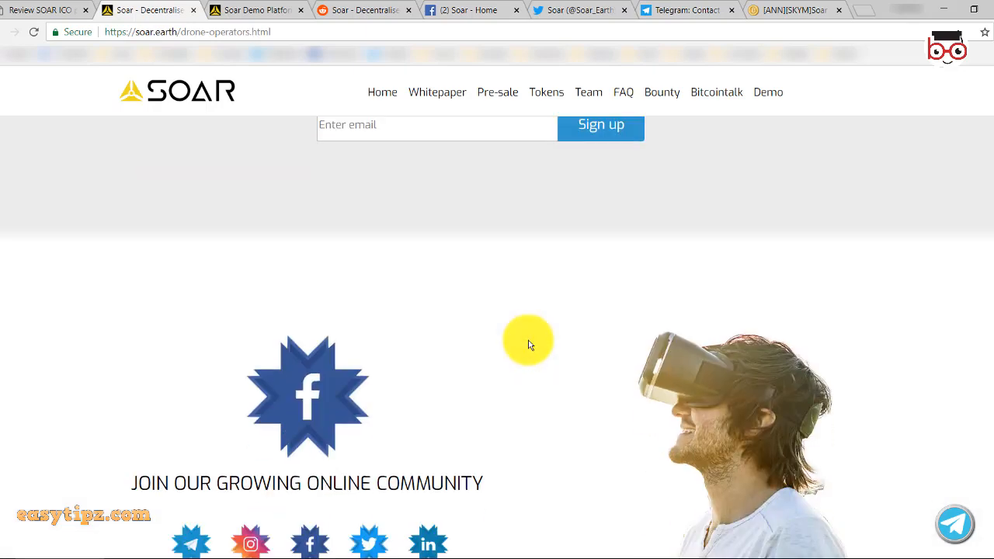
{"action": "scroll", "scroll_direction": "down", "scroll_amount": 3}
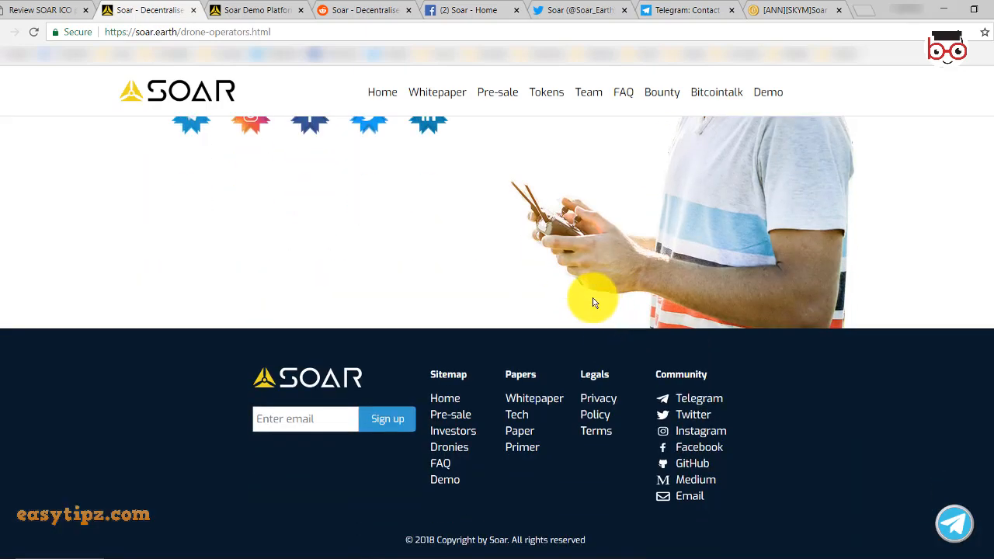
{"action": "scroll", "scroll_direction": "up", "scroll_amount": 3}
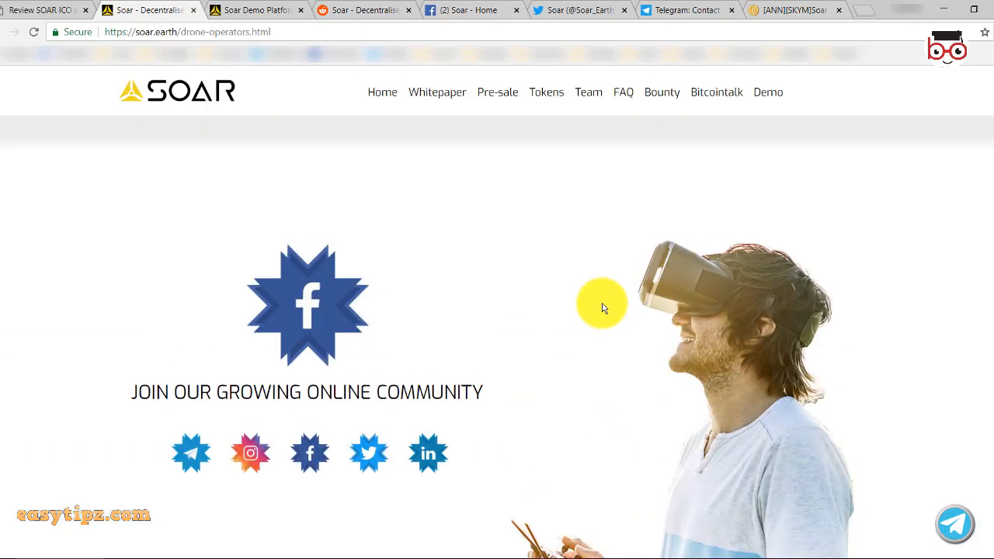
{"action": "mouse_move", "coordinate": [587, 320]}
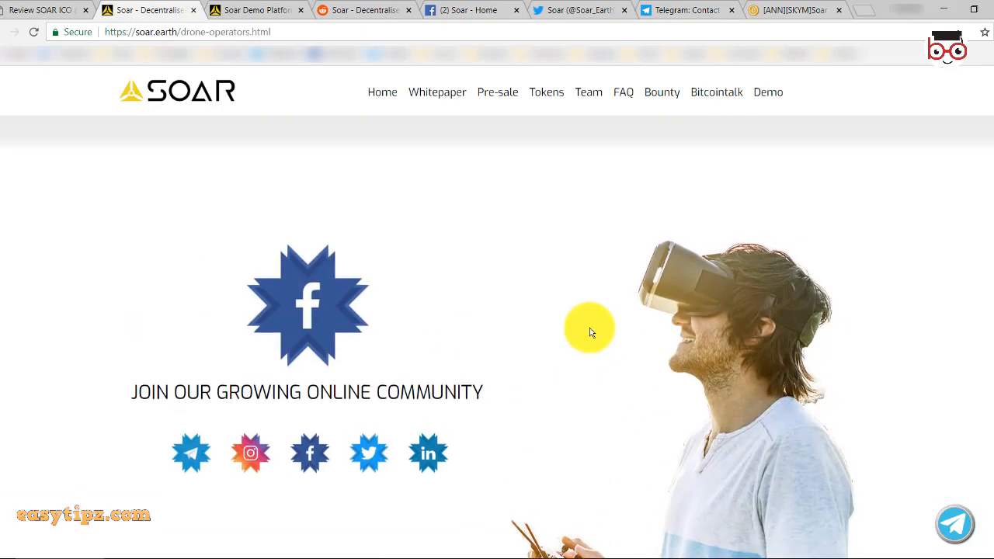
{"action": "scroll", "scroll_direction": "down", "scroll_amount": 3}
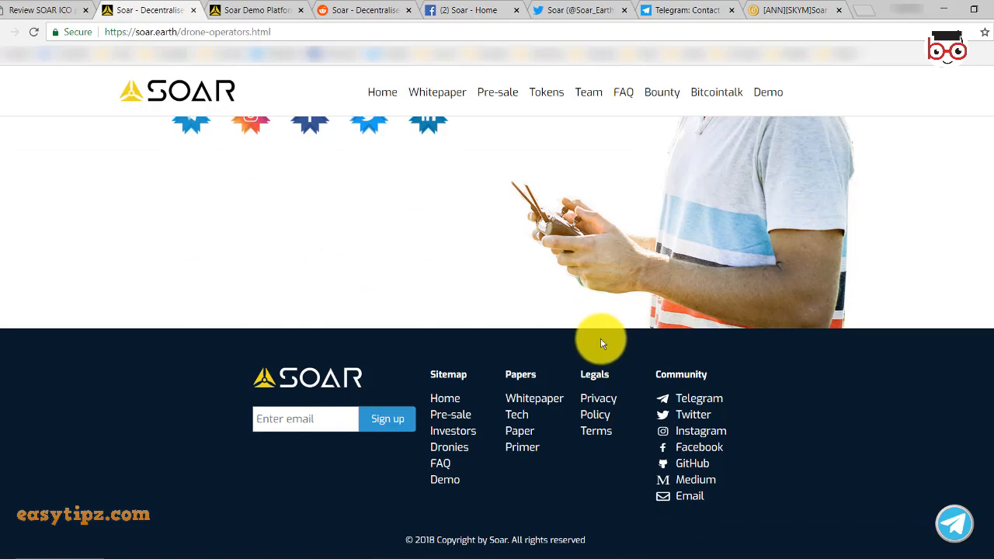
{"action": "scroll", "scroll_direction": "up", "scroll_amount": 3}
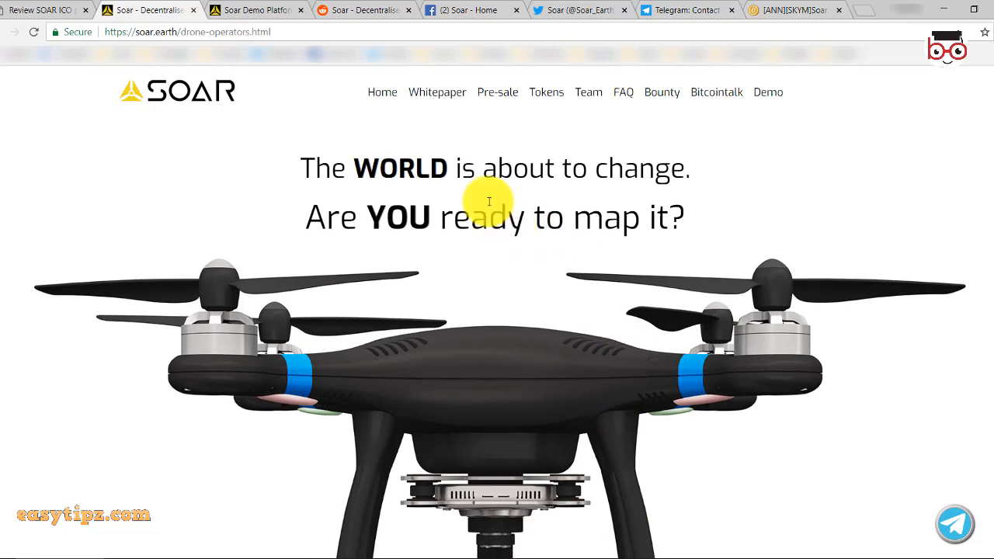
{"action": "mouse_move", "coordinate": [236, 118]}
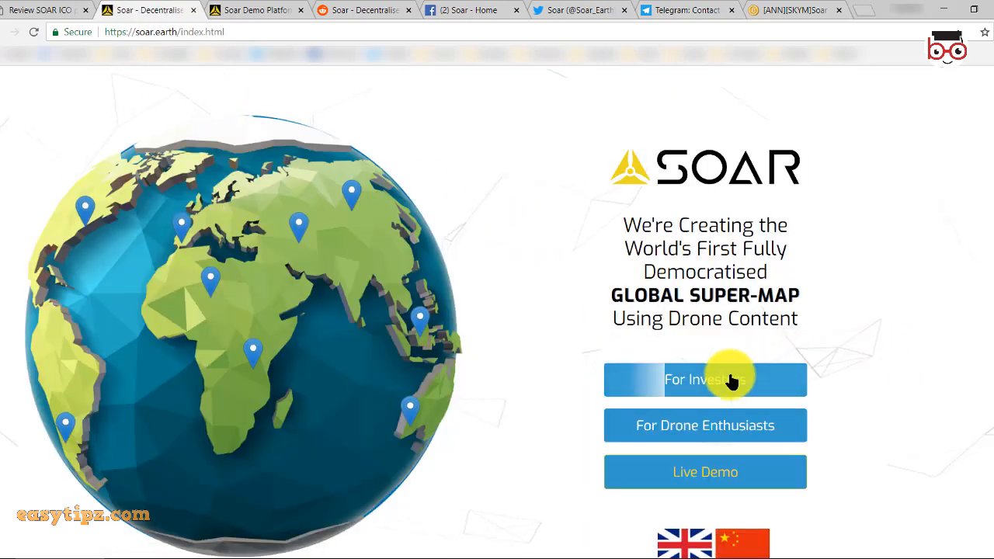
Go to the investors page and jump to its Team section.
{"action": "left_click", "coordinate": [705, 379]}
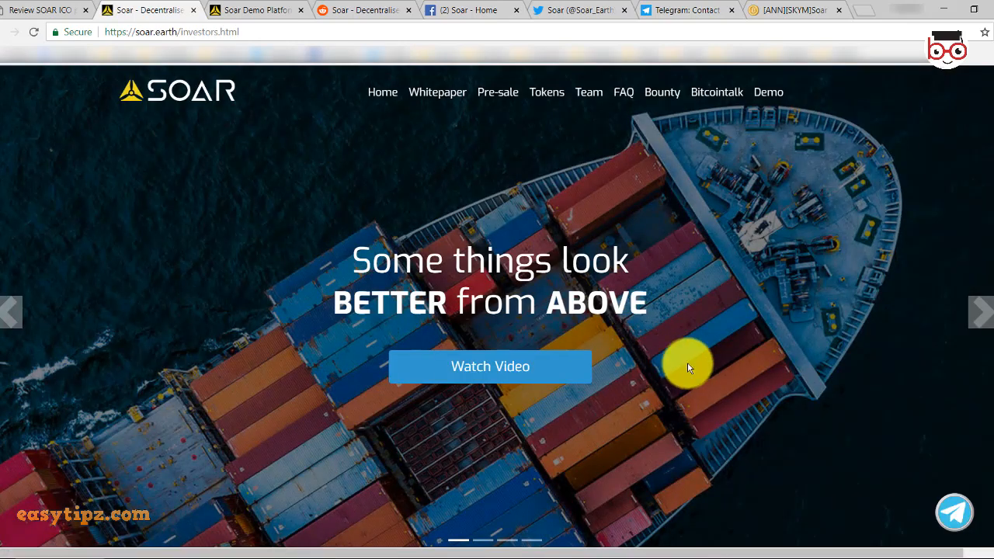
{"action": "mouse_move", "coordinate": [680, 365]}
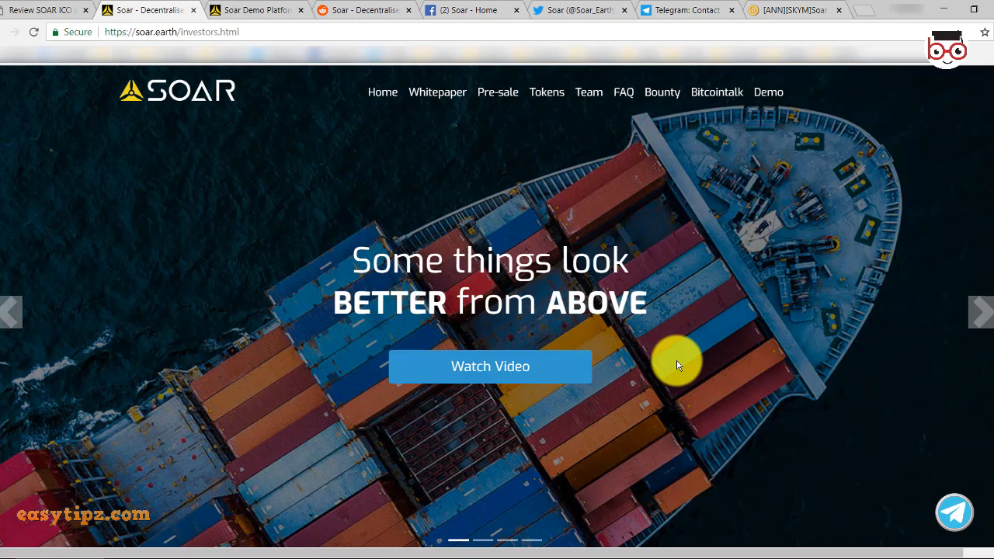
{"action": "mouse_move", "coordinate": [619, 232]}
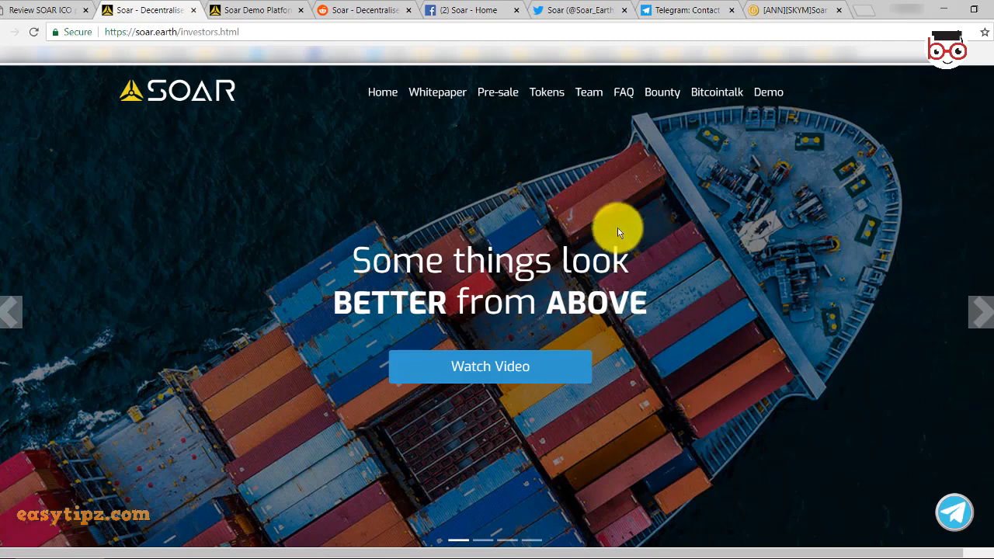
{"action": "left_click", "coordinate": [587, 92]}
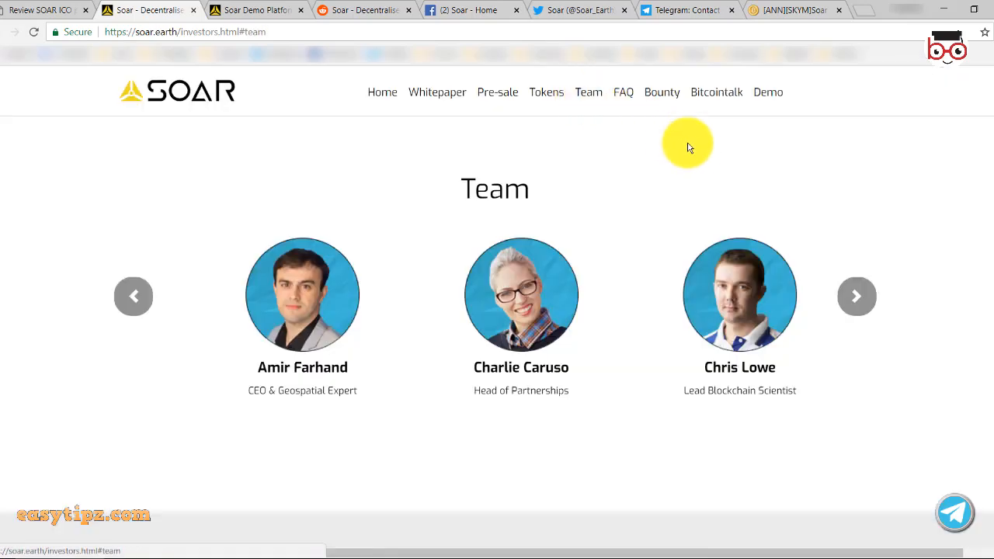
{"action": "mouse_move", "coordinate": [864, 295]}
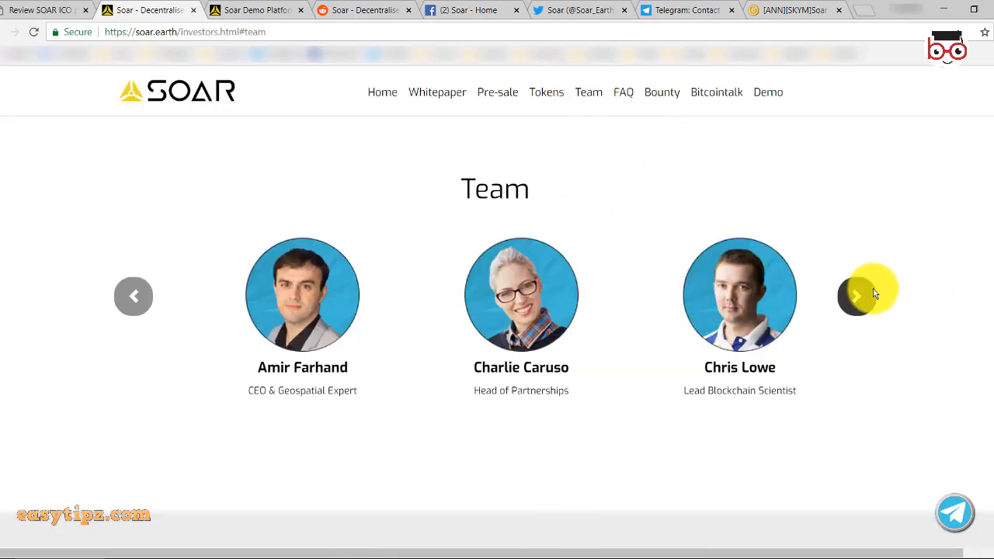
{"action": "left_click", "coordinate": [856, 295]}
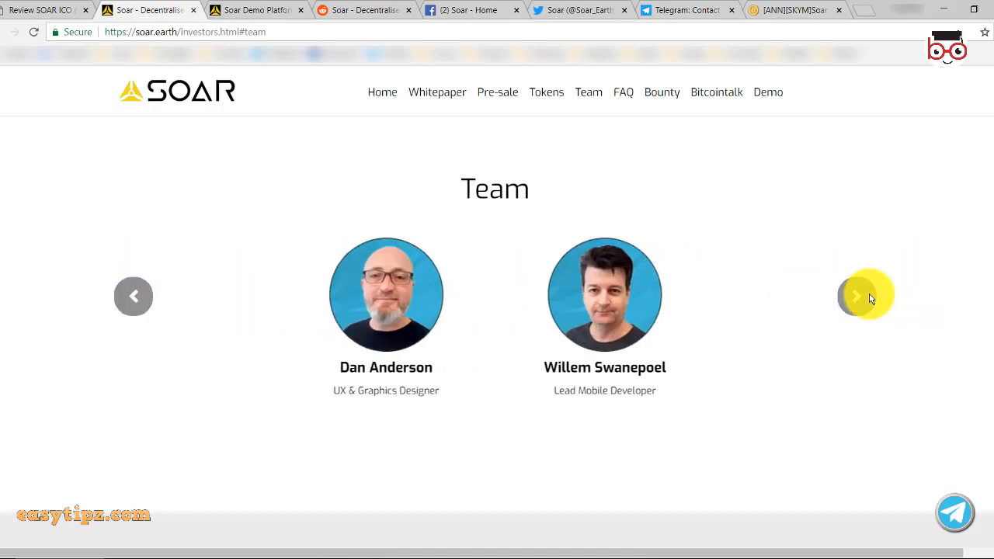
{"action": "left_click", "coordinate": [857, 295]}
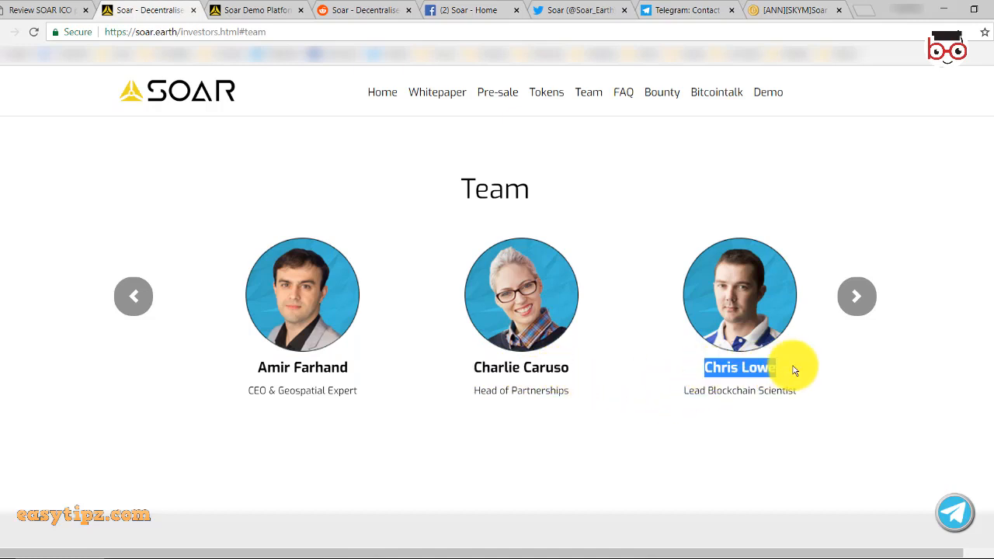
{"action": "left_click", "coordinate": [857, 295]}
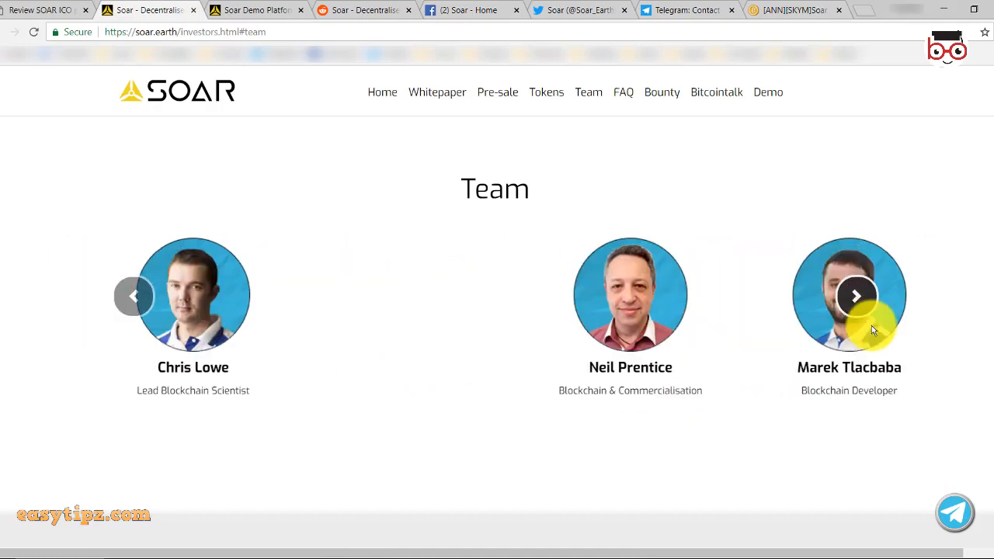
{"action": "left_click", "coordinate": [854, 295]}
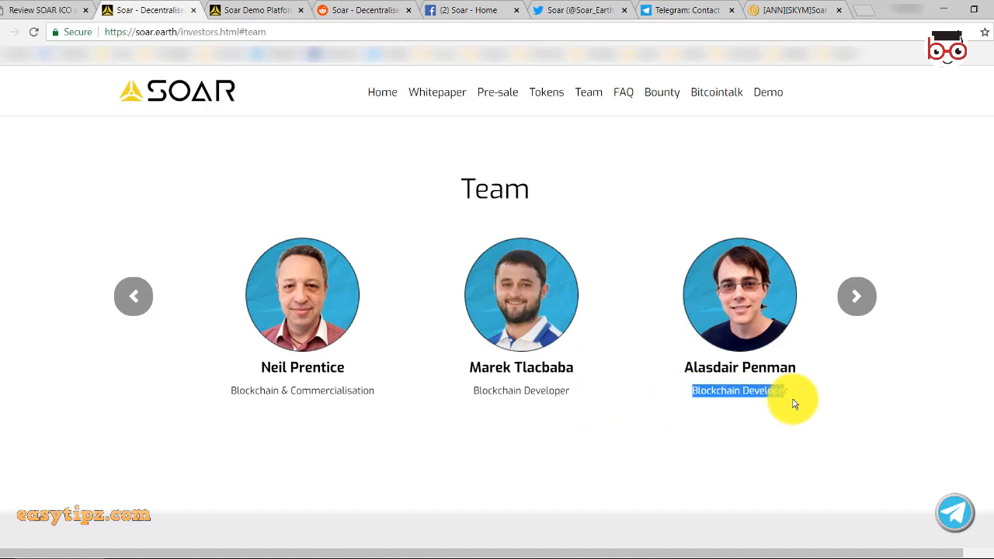
{"action": "mouse_move", "coordinate": [857, 295]}
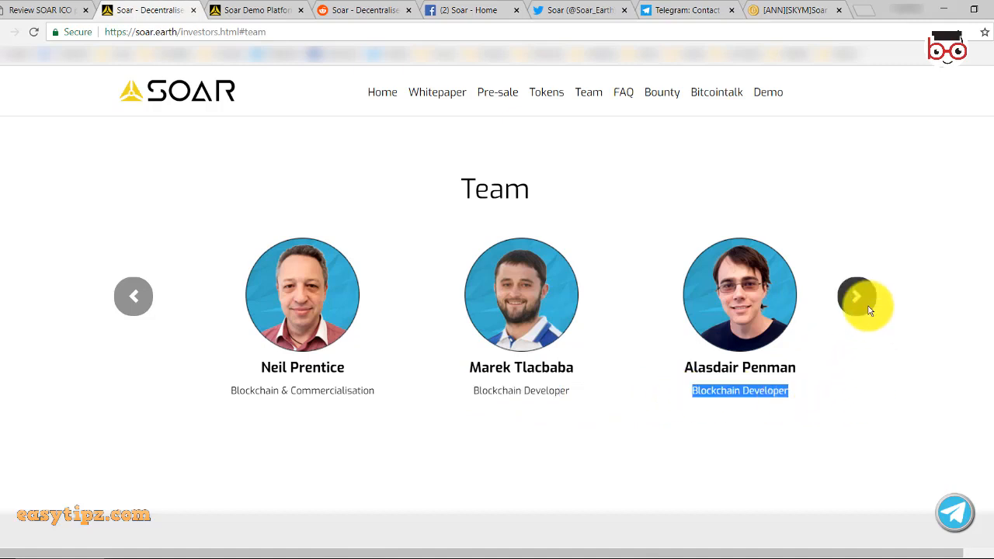
{"action": "left_click", "coordinate": [858, 295]}
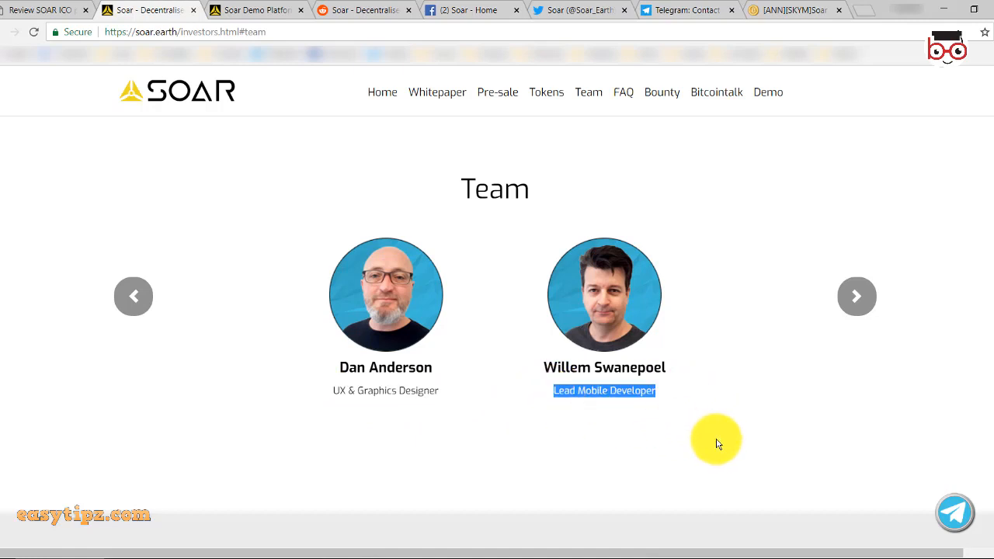
{"action": "mouse_move", "coordinate": [597, 388]}
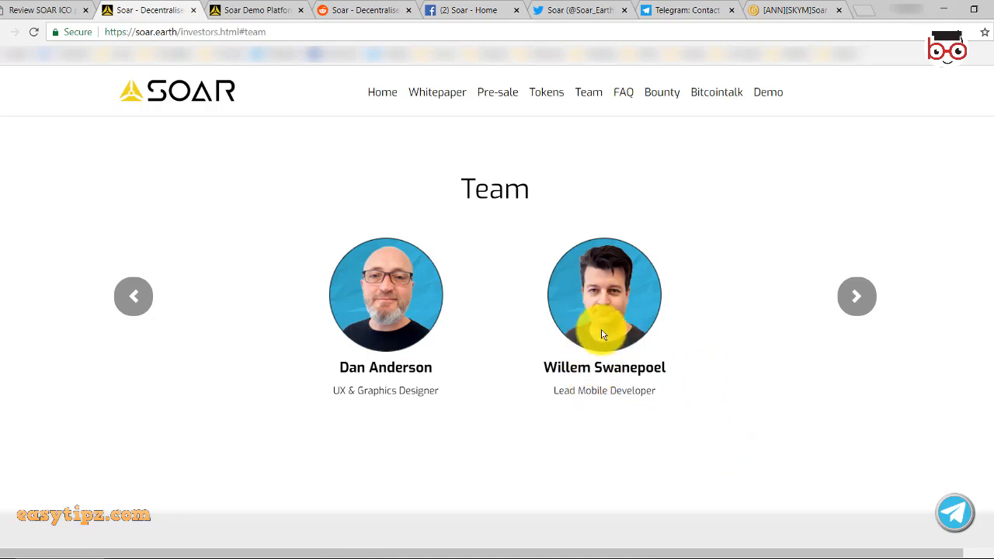
{"action": "left_click", "coordinate": [857, 295]}
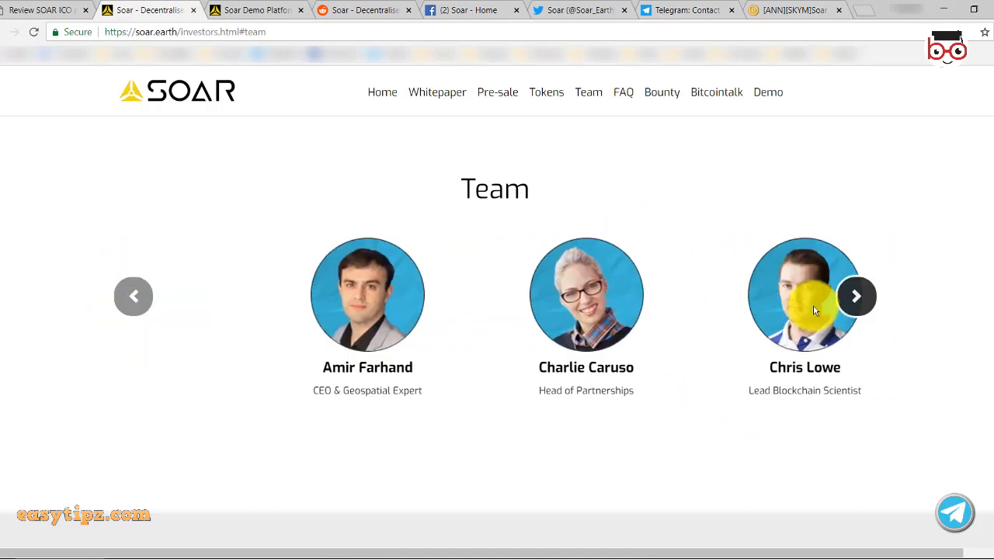
Browse the Advisors carousel and highlight Colonel James Rhetta's and Craig Baldner's role descriptions.
{"action": "scroll", "scroll_direction": "down", "scroll_amount": 3}
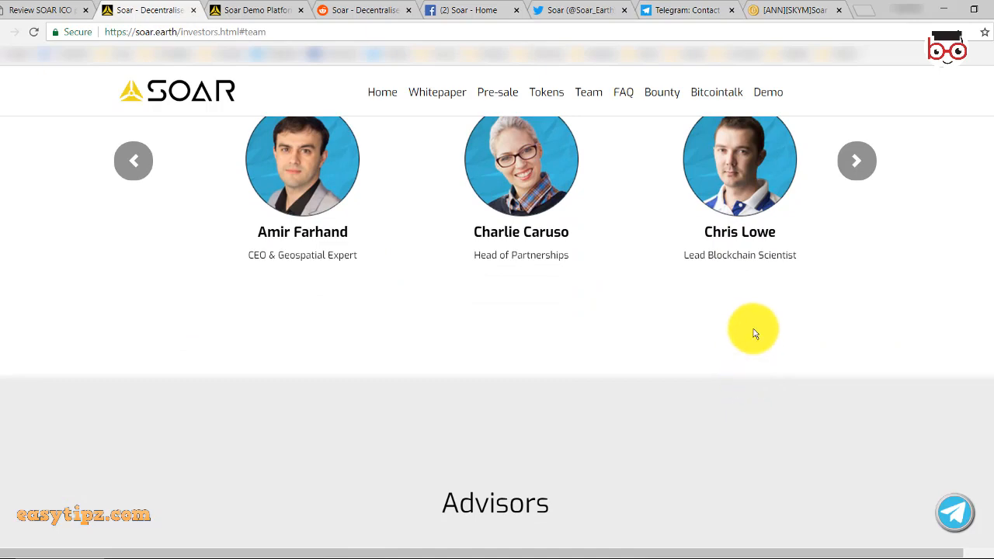
{"action": "scroll", "scroll_direction": "down", "scroll_amount": 3}
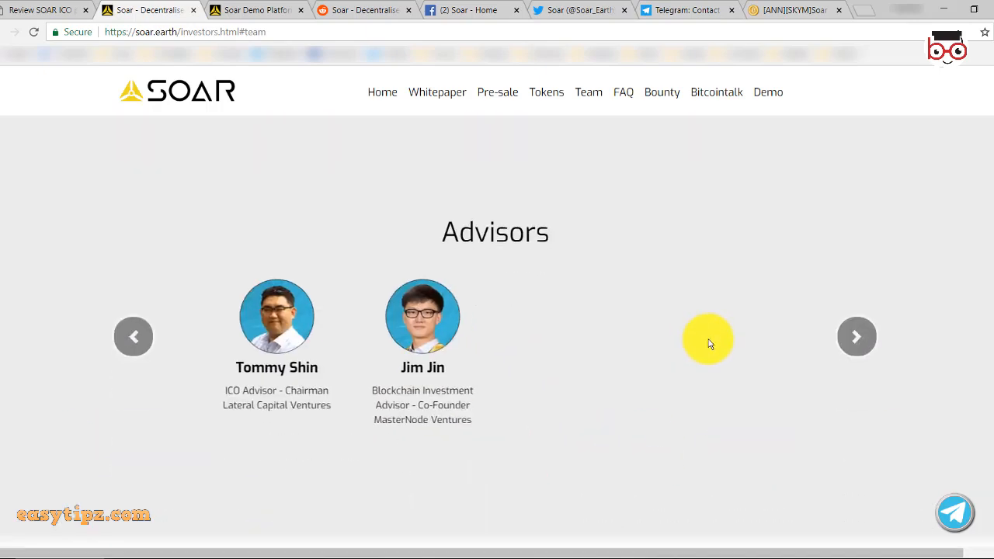
{"action": "left_click", "coordinate": [857, 335]}
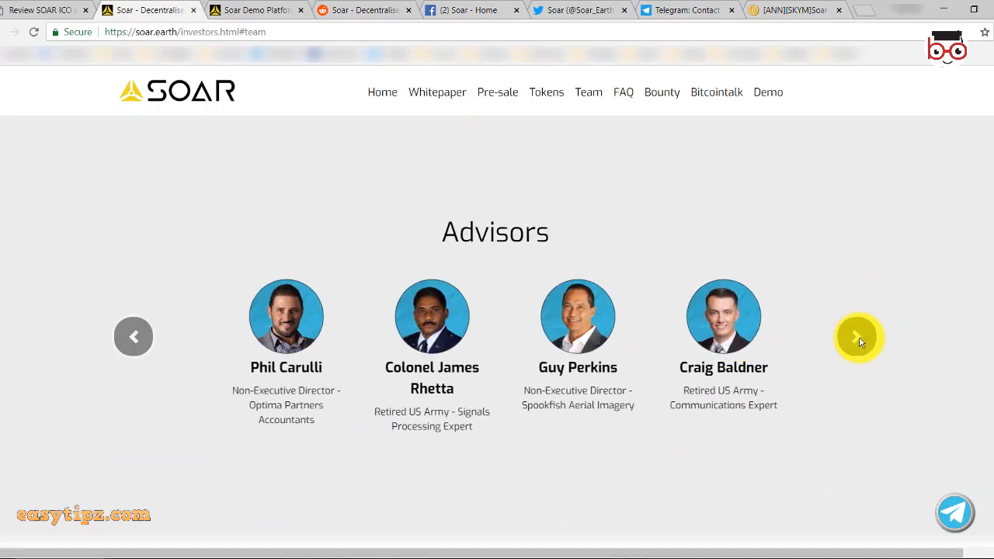
{"action": "left_click", "coordinate": [857, 337]}
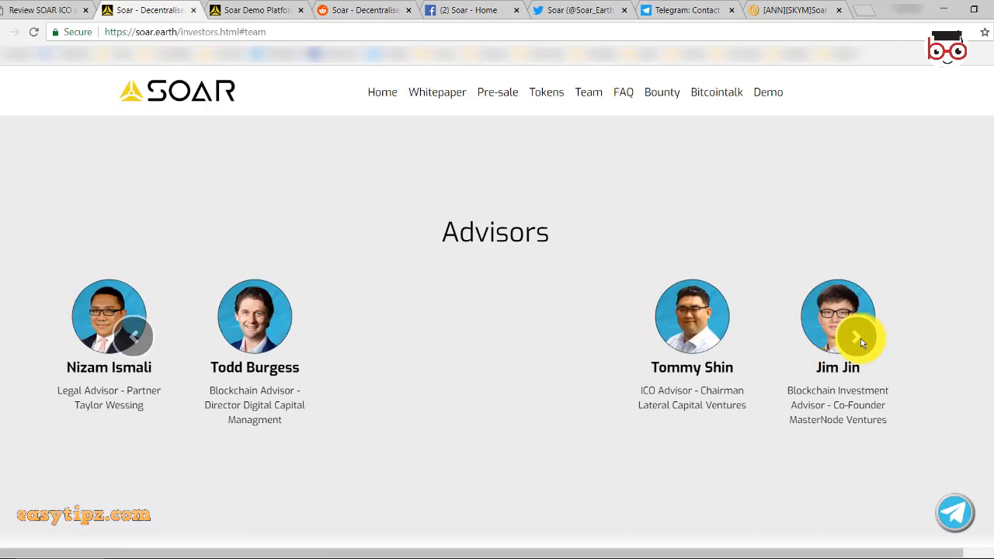
{"action": "left_click", "coordinate": [857, 339]}
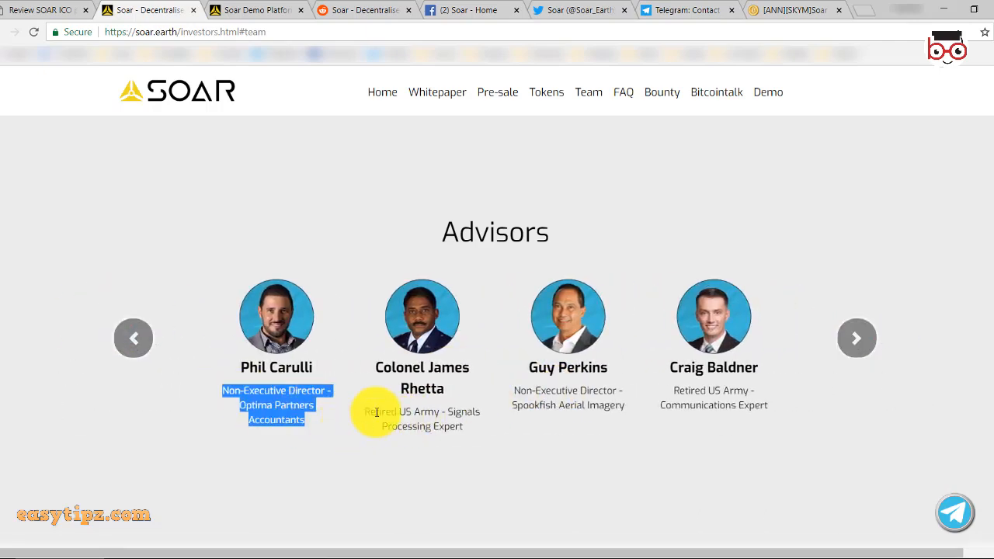
{"action": "left_click_drag", "start_coordinate": [376, 412], "coordinate": [463, 425]}
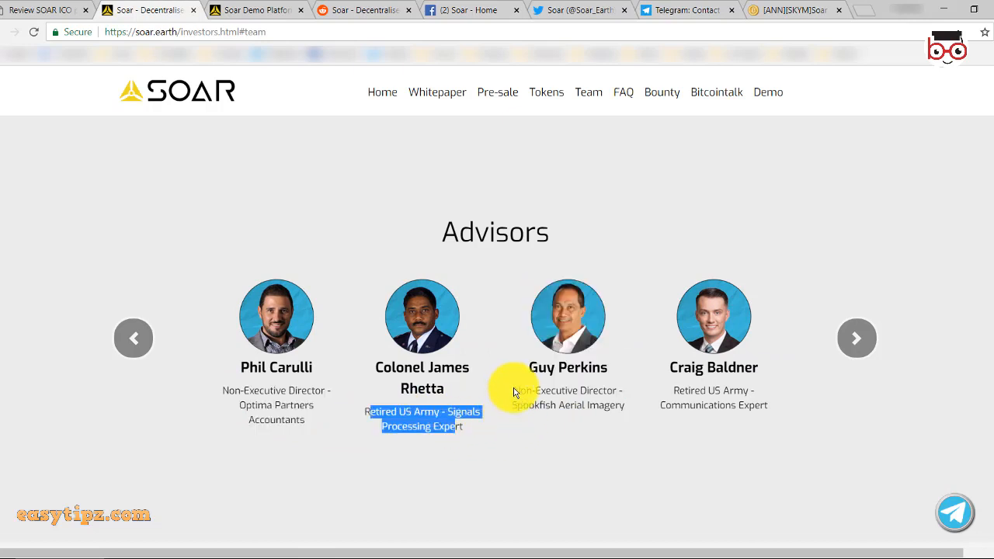
{"action": "left_click_drag", "start_coordinate": [512, 390], "coordinate": [625, 404]}
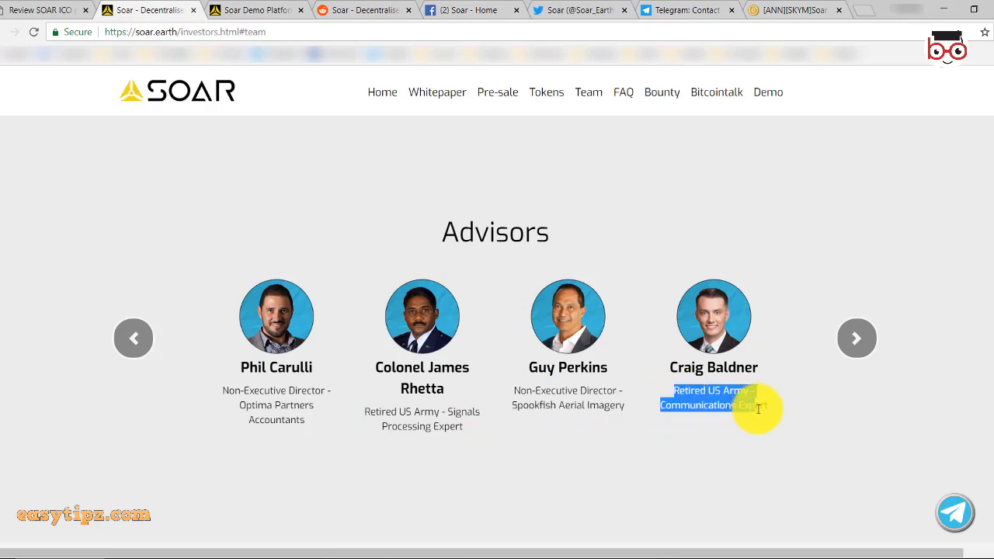
Continue through the advisors and highlight Jim Jin's role description.
{"action": "left_click", "coordinate": [857, 338]}
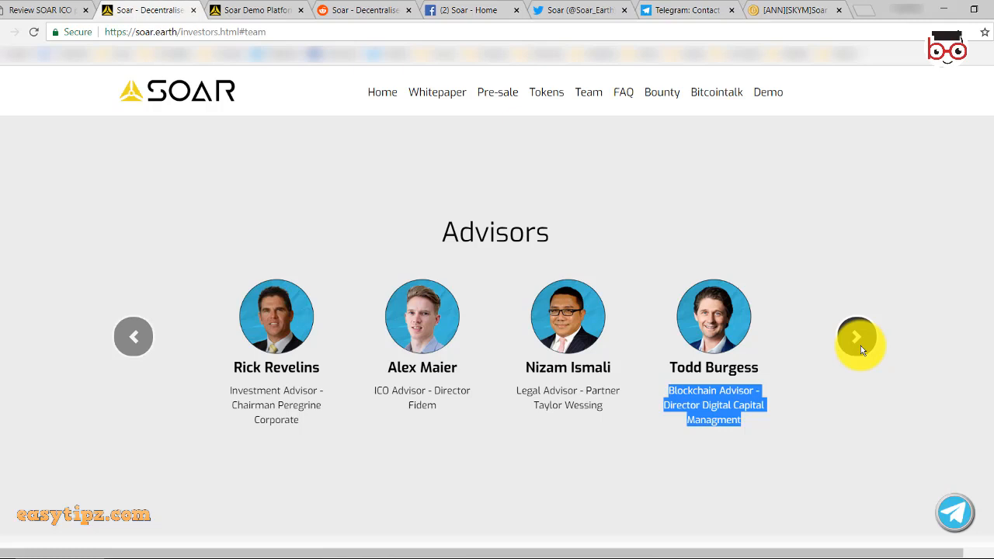
{"action": "left_click", "coordinate": [857, 335]}
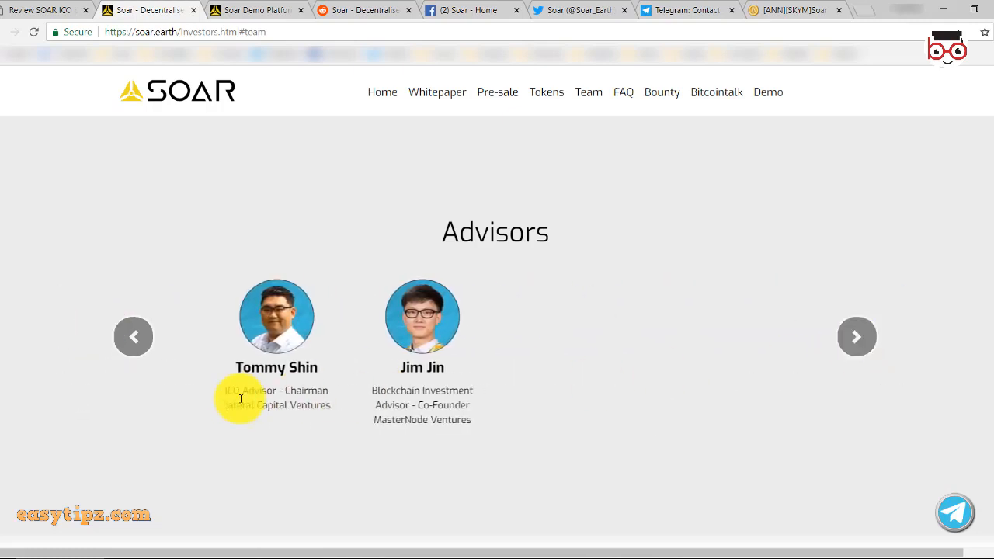
{"action": "left_click_drag", "start_coordinate": [224, 392], "coordinate": [329, 404]}
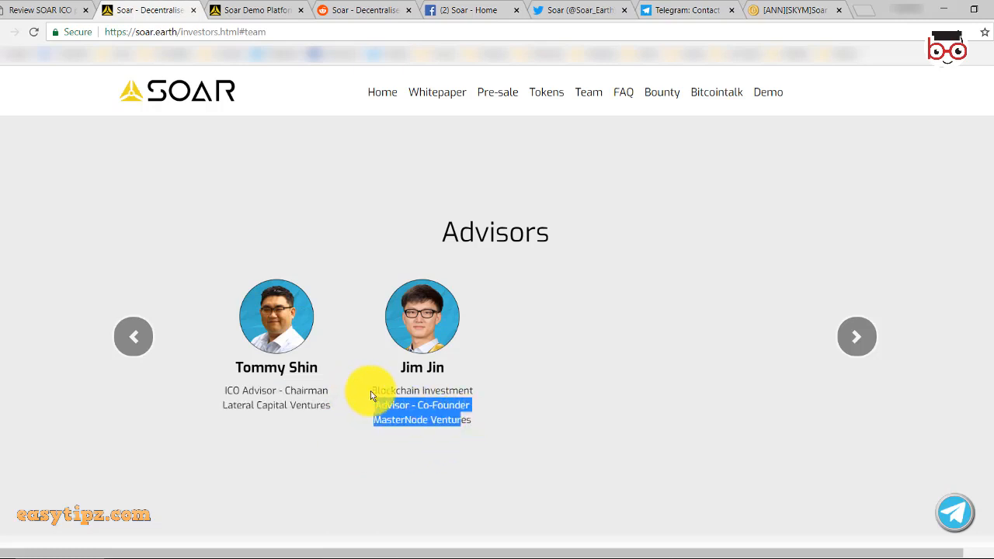
{"action": "left_click_drag", "start_coordinate": [371, 396], "coordinate": [430, 431]}
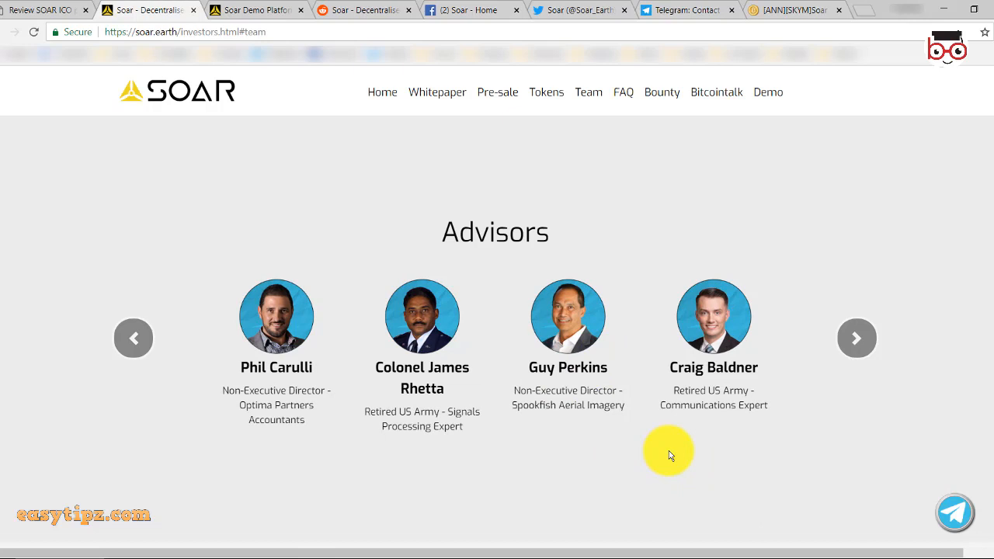
{"action": "mouse_move", "coordinate": [624, 383]}
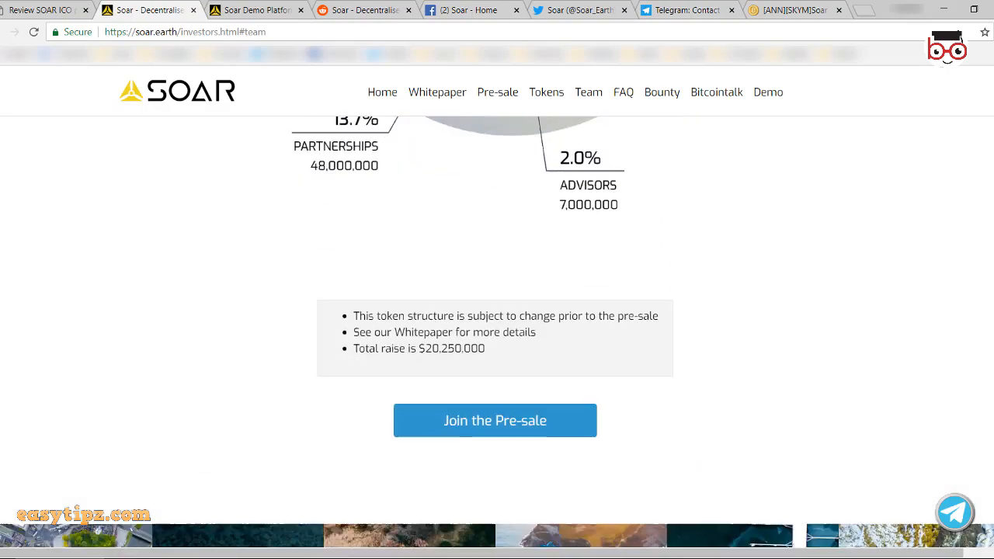
Read down the Roadmap timeline and highlight the Stage 2 (beta) Super-Map description.
{"action": "scroll", "scroll_direction": "down", "scroll_amount": 3}
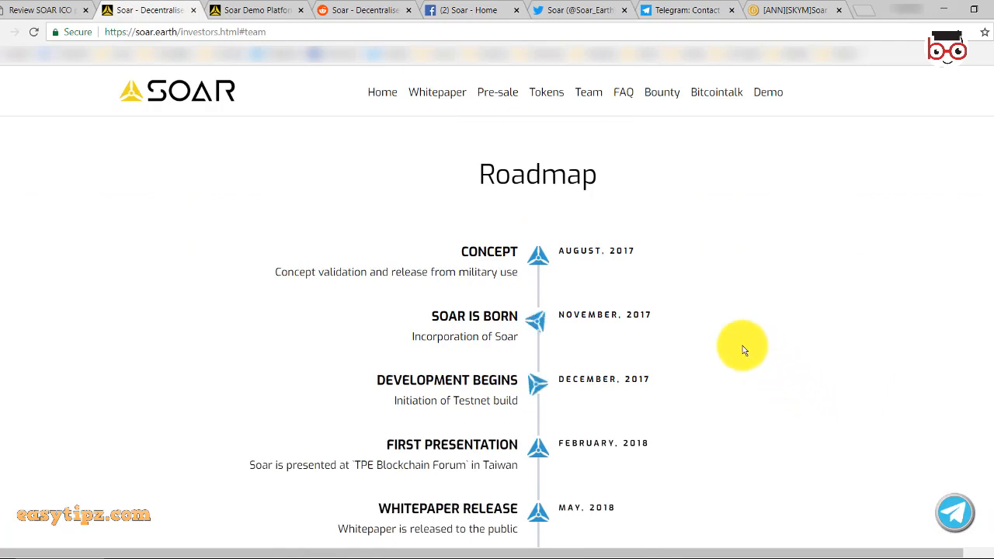
{"action": "mouse_move", "coordinate": [660, 326]}
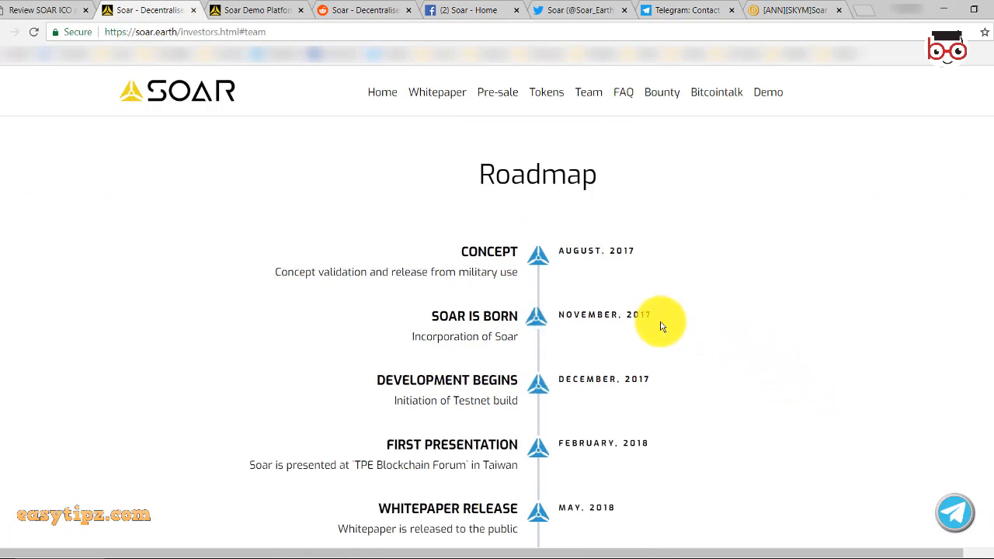
{"action": "scroll", "scroll_direction": "down", "scroll_amount": 3}
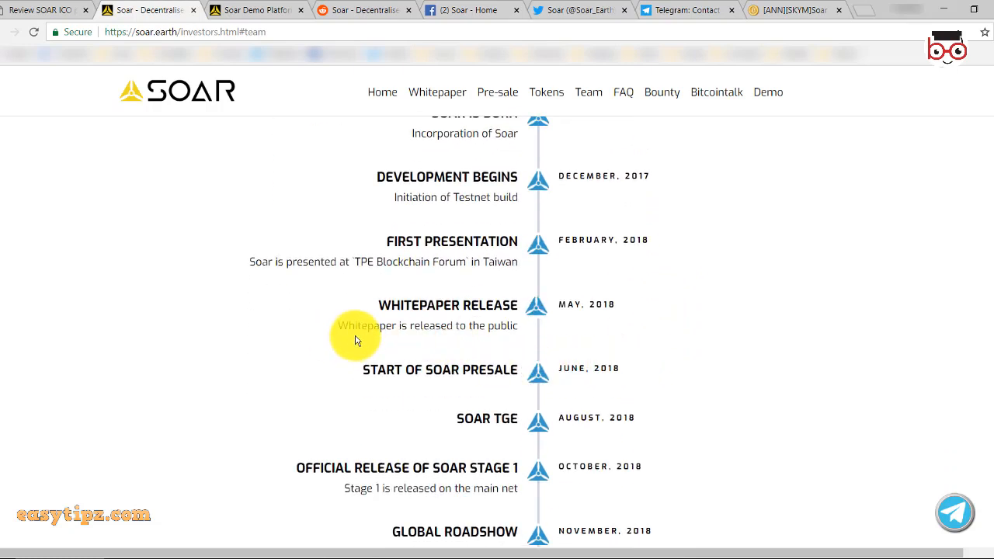
{"action": "mouse_move", "coordinate": [402, 348]}
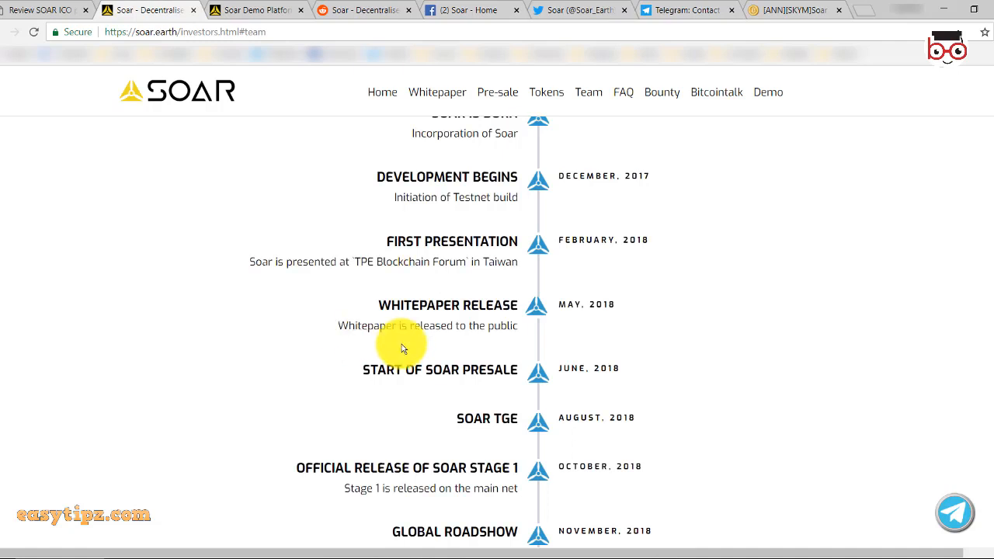
{"action": "scroll", "scroll_direction": "down", "scroll_amount": 3}
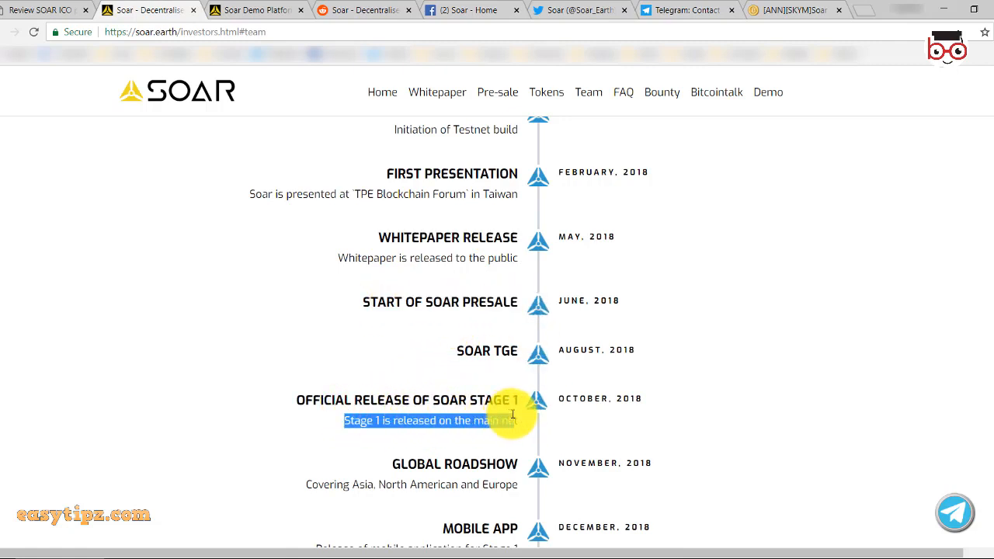
{"action": "mouse_move", "coordinate": [598, 473]}
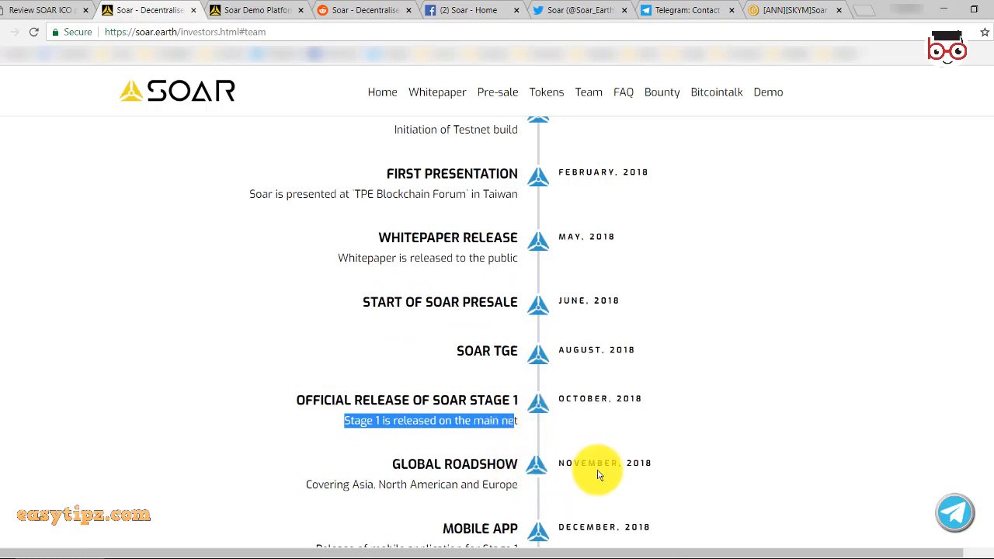
{"action": "scroll", "scroll_direction": "down", "scroll_amount": 3}
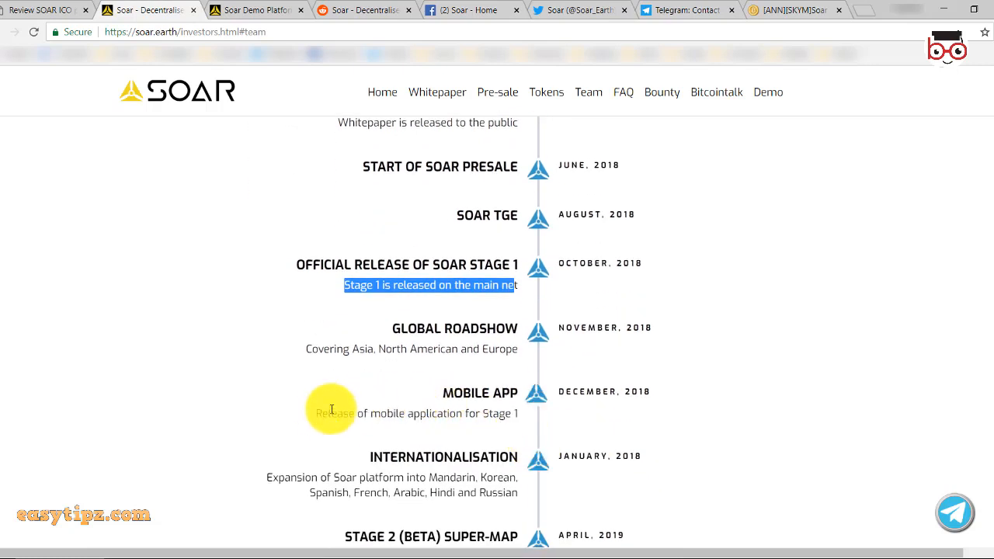
{"action": "scroll", "scroll_direction": "down", "scroll_amount": 3}
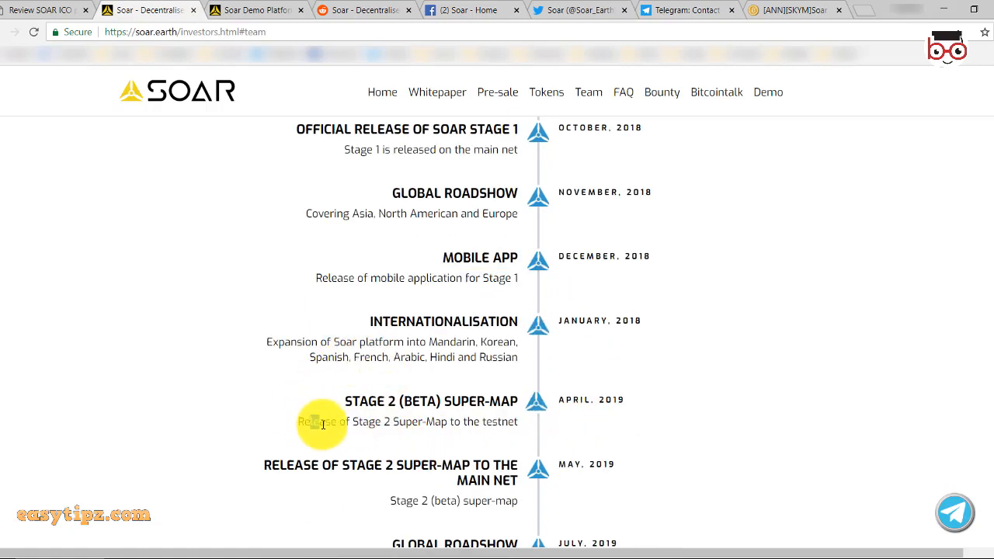
{"action": "left_click_drag", "start_coordinate": [323, 423], "coordinate": [518, 422]}
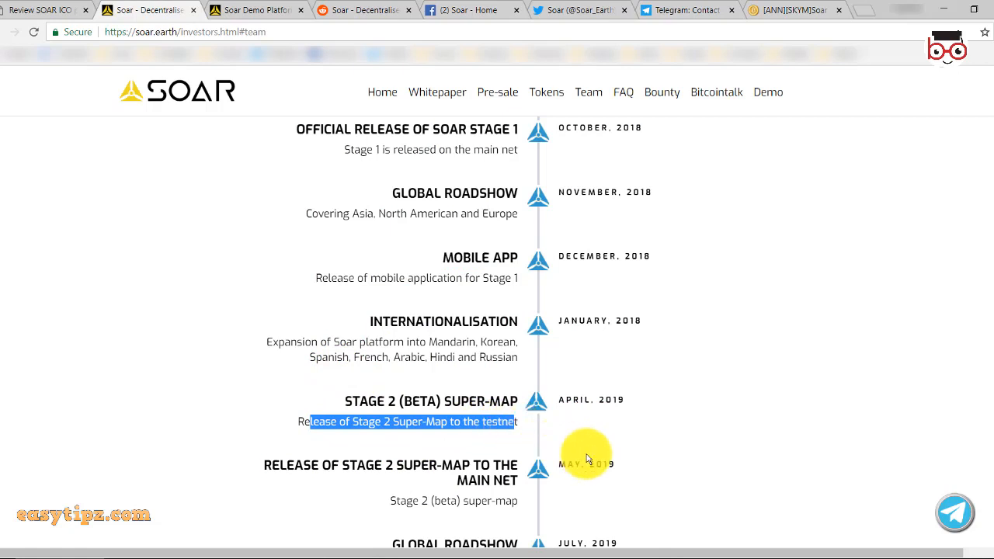
Continue past the 2019 global roadshow to the footer with sitemap and community links.
{"action": "scroll", "scroll_direction": "down", "scroll_amount": 3}
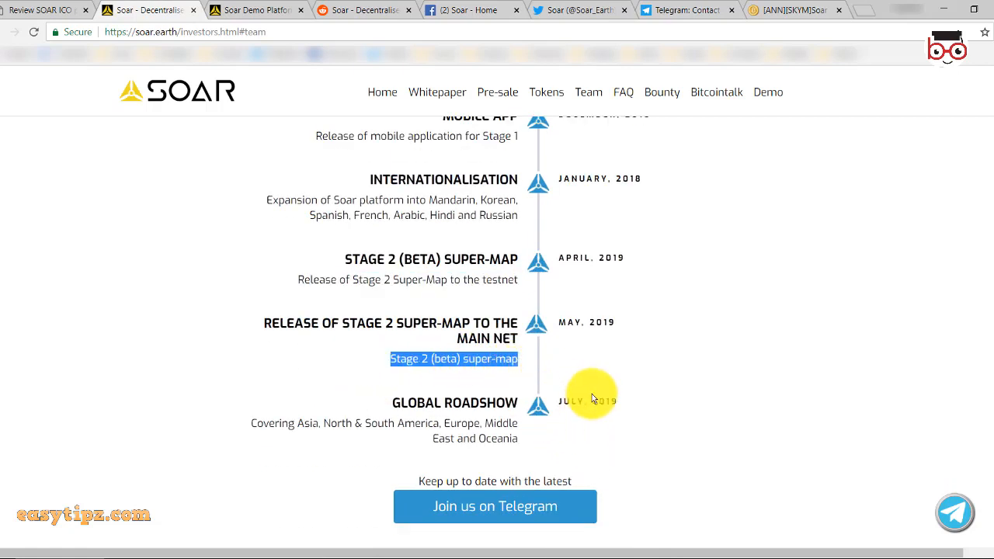
{"action": "scroll", "scroll_direction": "down", "scroll_amount": 3}
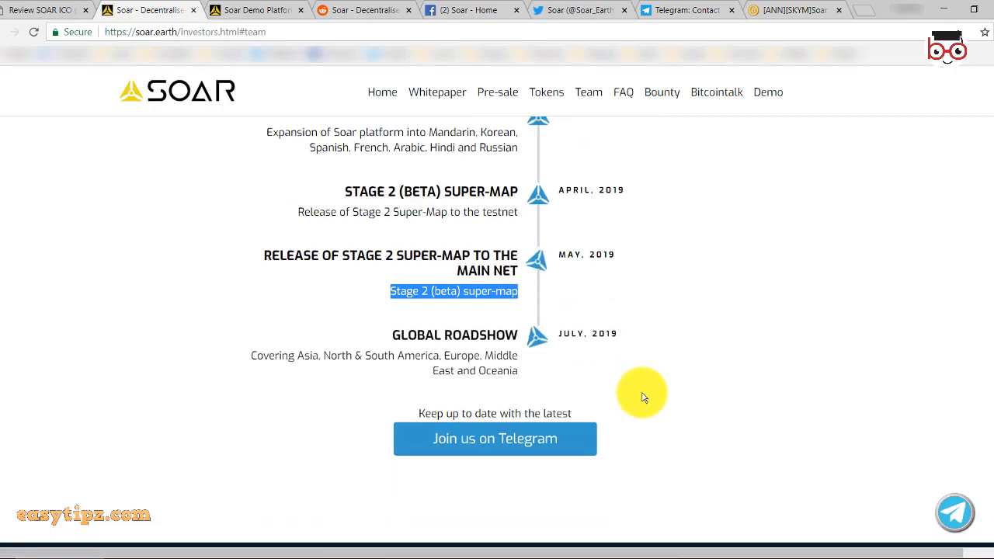
{"action": "scroll", "scroll_direction": "down", "scroll_amount": 3}
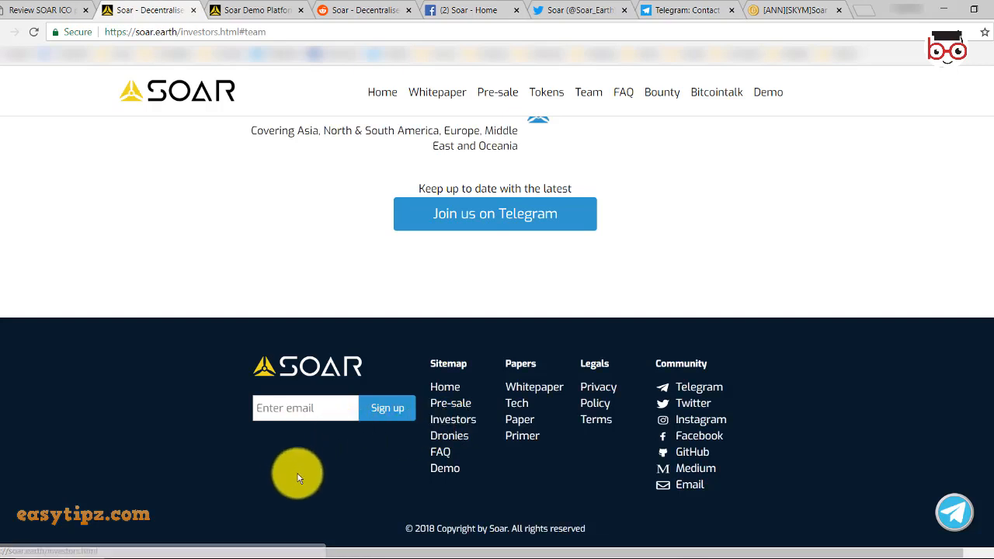
{"action": "mouse_move", "coordinate": [441, 458]}
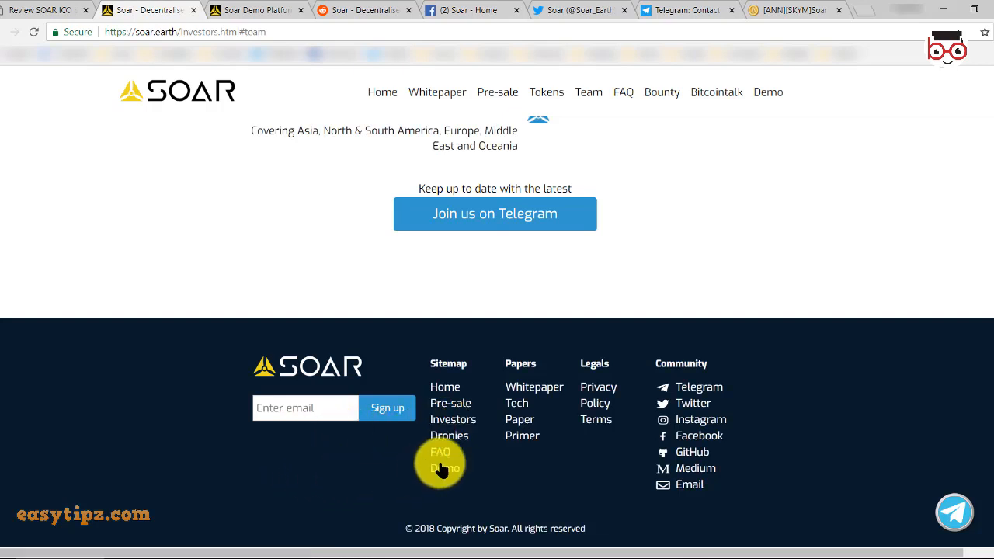
{"action": "mouse_move", "coordinate": [453, 419]}
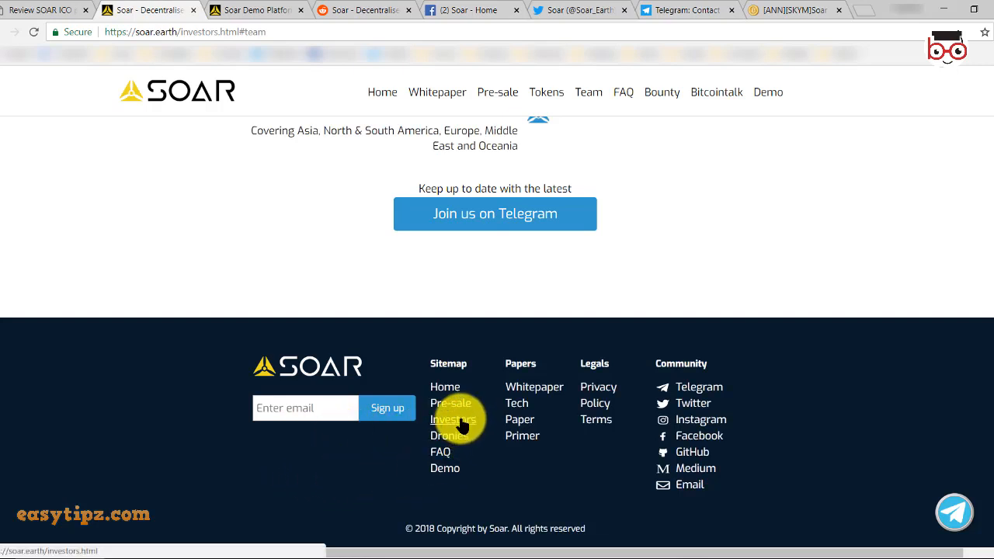
{"action": "scroll", "scroll_direction": "up", "scroll_amount": 3}
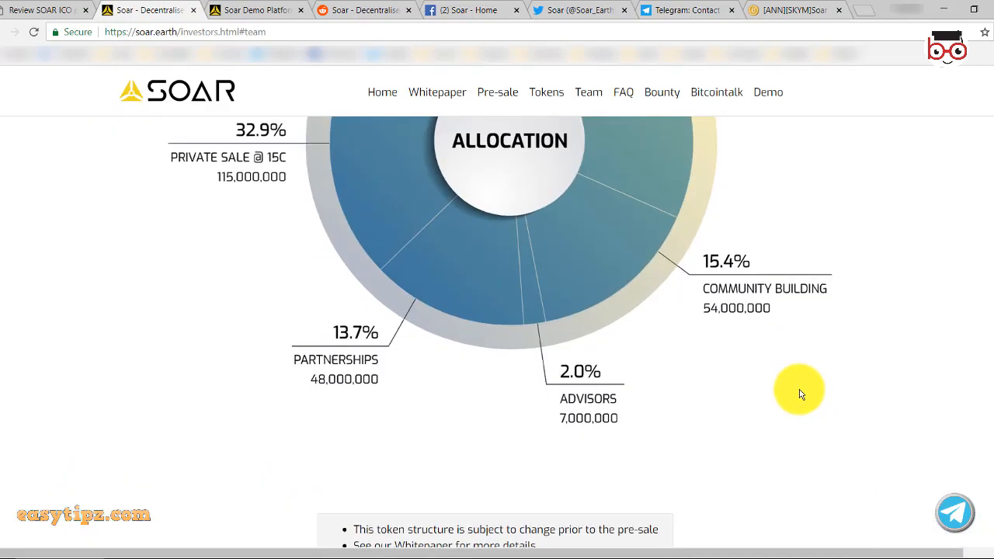
{"action": "scroll", "scroll_direction": "down", "scroll_amount": 3}
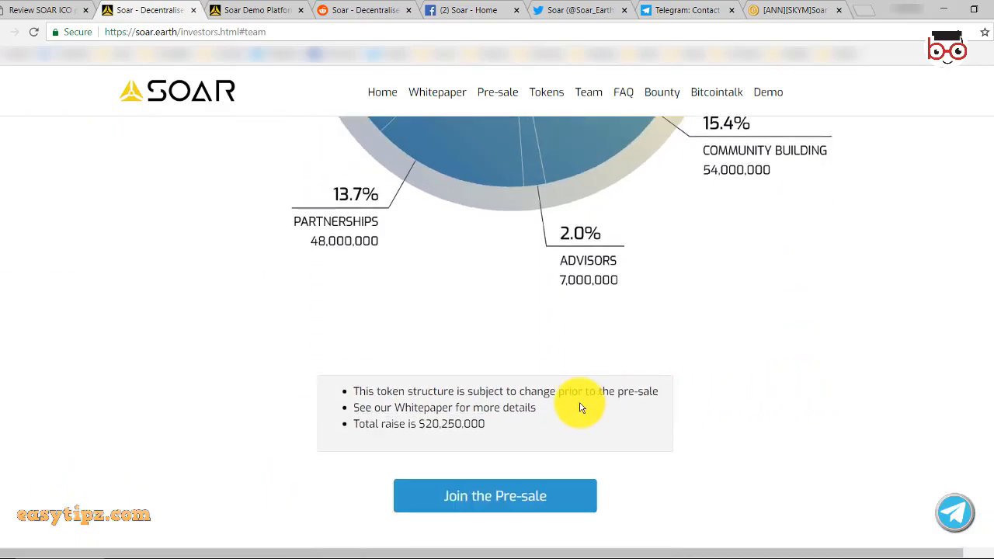
{"action": "mouse_move", "coordinate": [612, 392]}
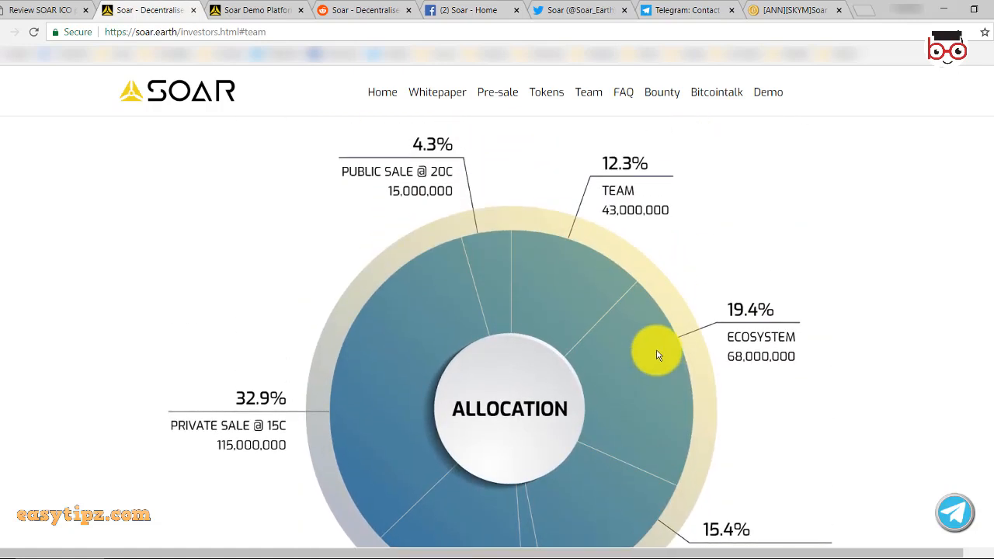
{"action": "mouse_move", "coordinate": [662, 360]}
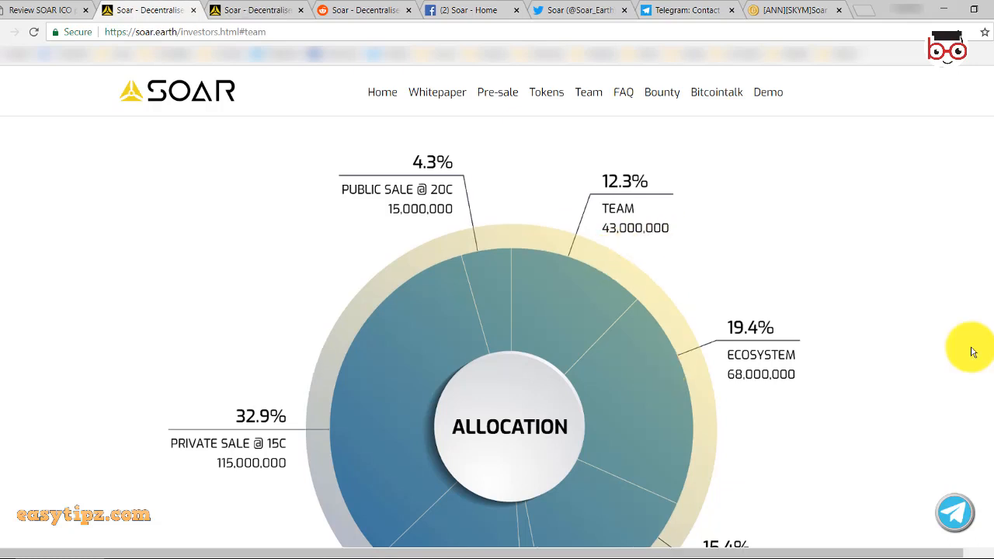
{"action": "mouse_move", "coordinate": [941, 327]}
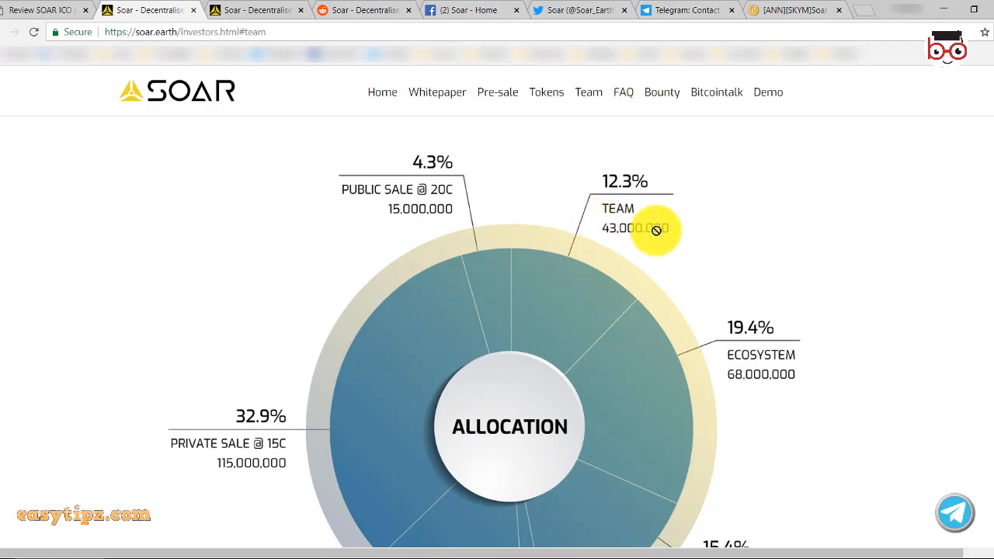
{"action": "mouse_move", "coordinate": [780, 389]}
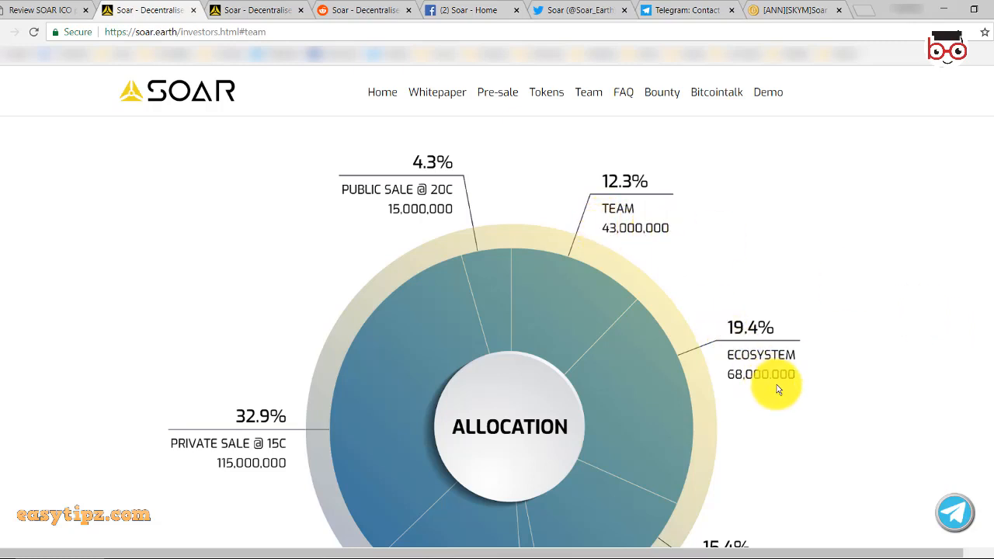
{"action": "mouse_move", "coordinate": [810, 354]}
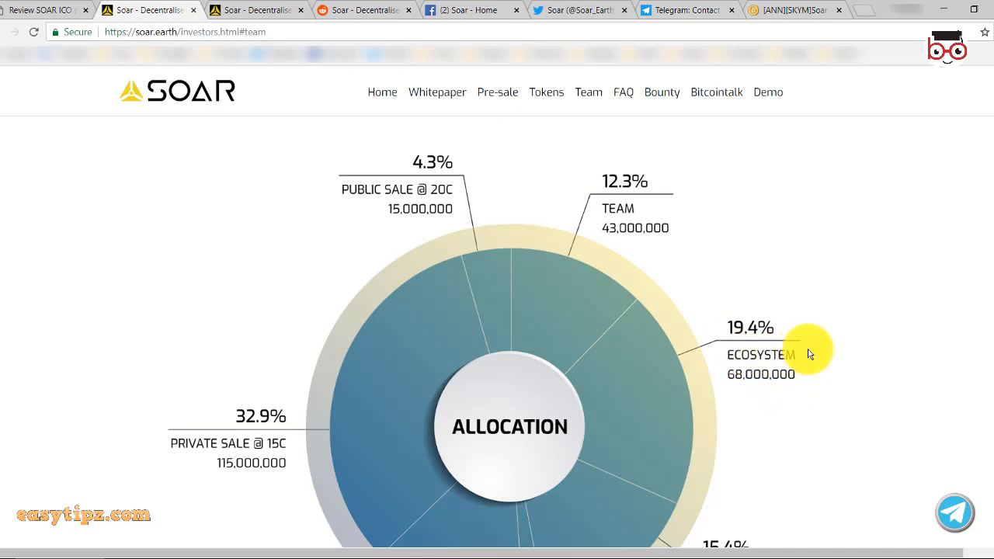
{"action": "scroll", "scroll_direction": "down", "scroll_amount": 3}
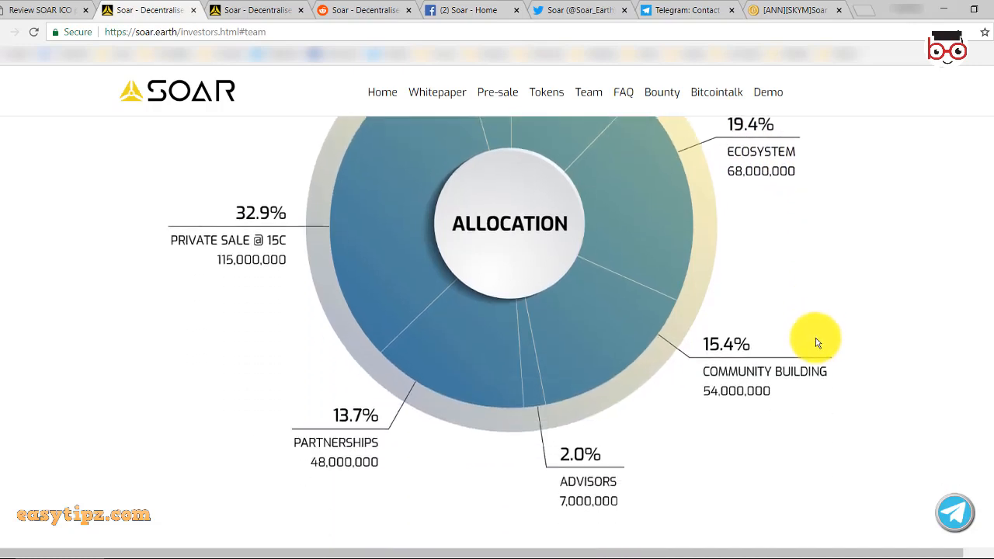
{"action": "mouse_move", "coordinate": [730, 391]}
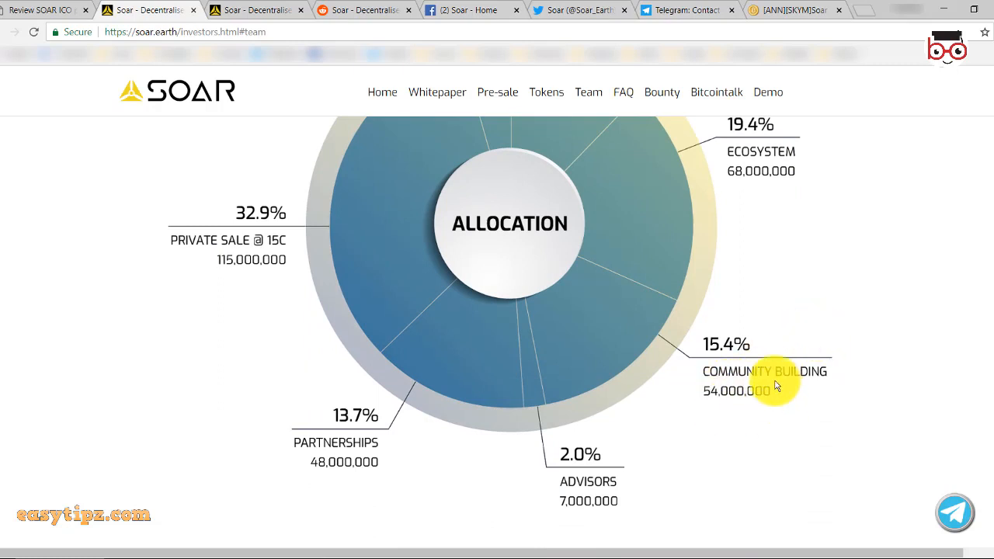
{"action": "mouse_move", "coordinate": [830, 450]}
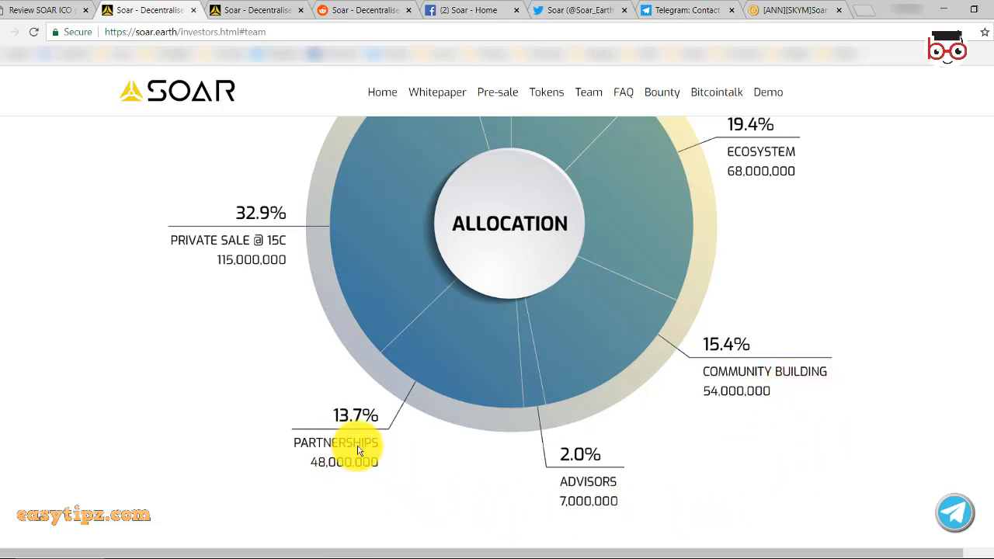
{"action": "mouse_move", "coordinate": [566, 509]}
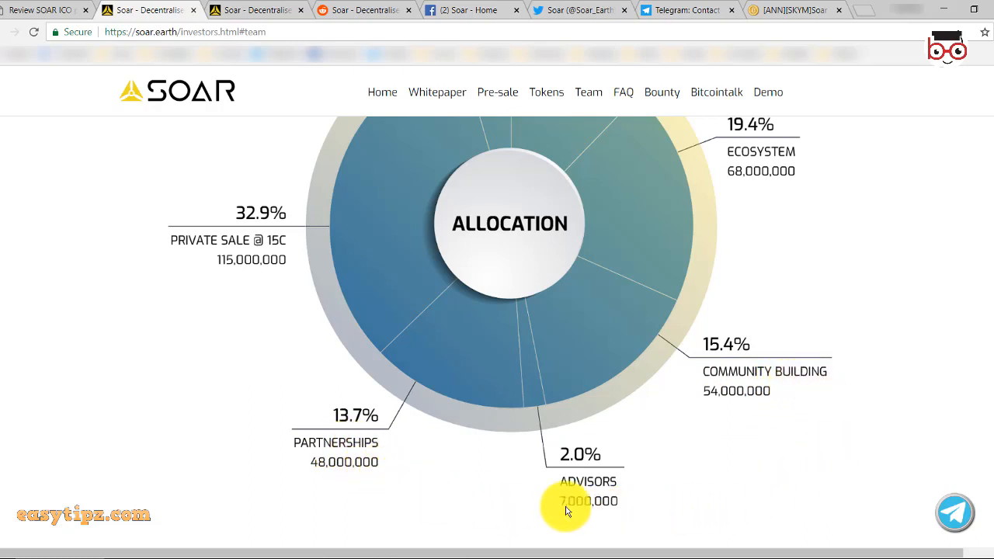
{"action": "mouse_move", "coordinate": [627, 491]}
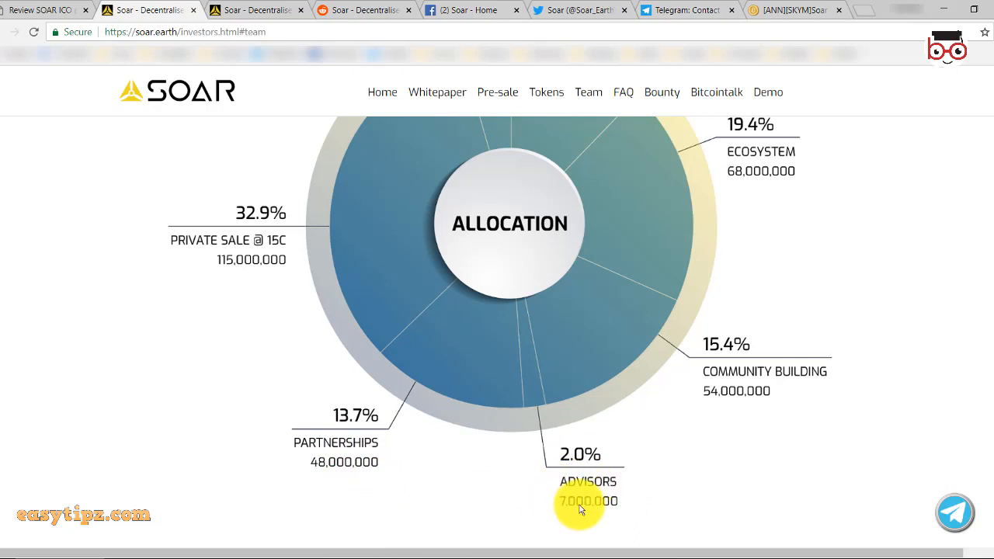
{"action": "mouse_move", "coordinate": [605, 494]}
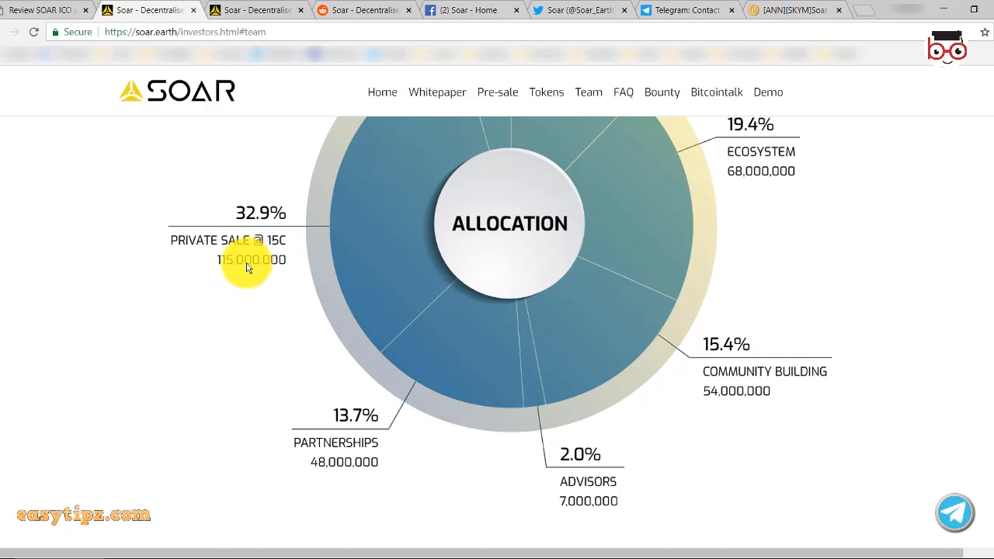
{"action": "scroll", "scroll_direction": "down", "scroll_amount": 3}
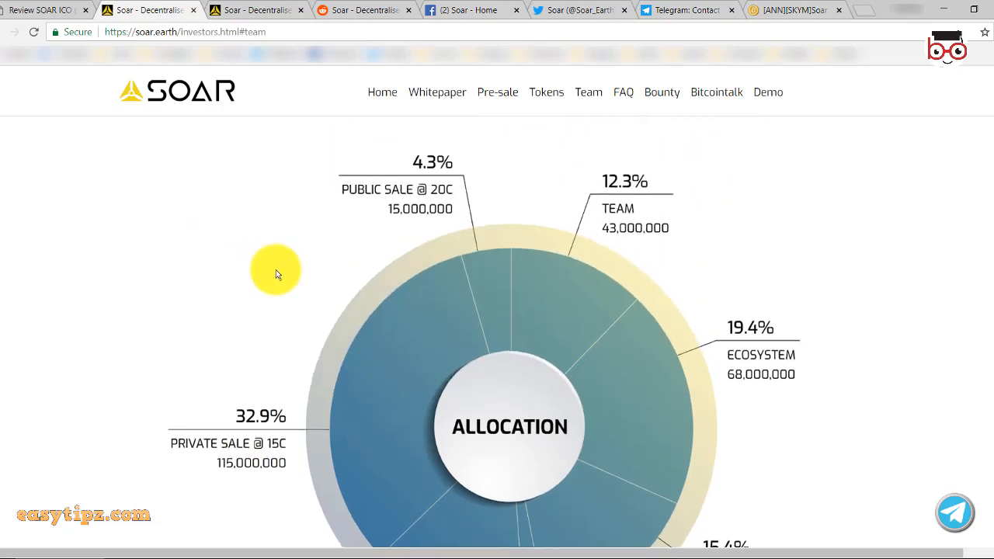
{"action": "scroll", "scroll_direction": "down", "scroll_amount": 3}
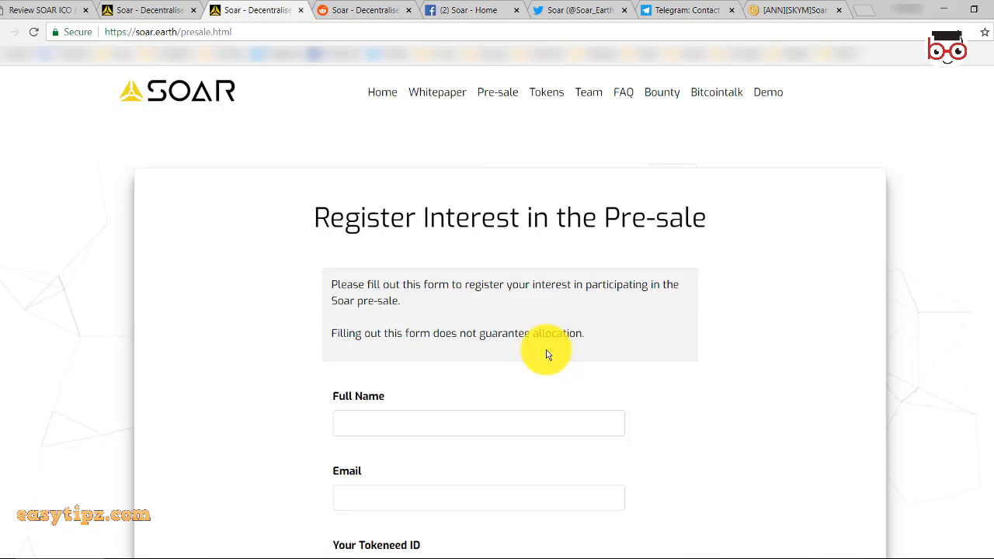
{"action": "mouse_move", "coordinate": [432, 354]}
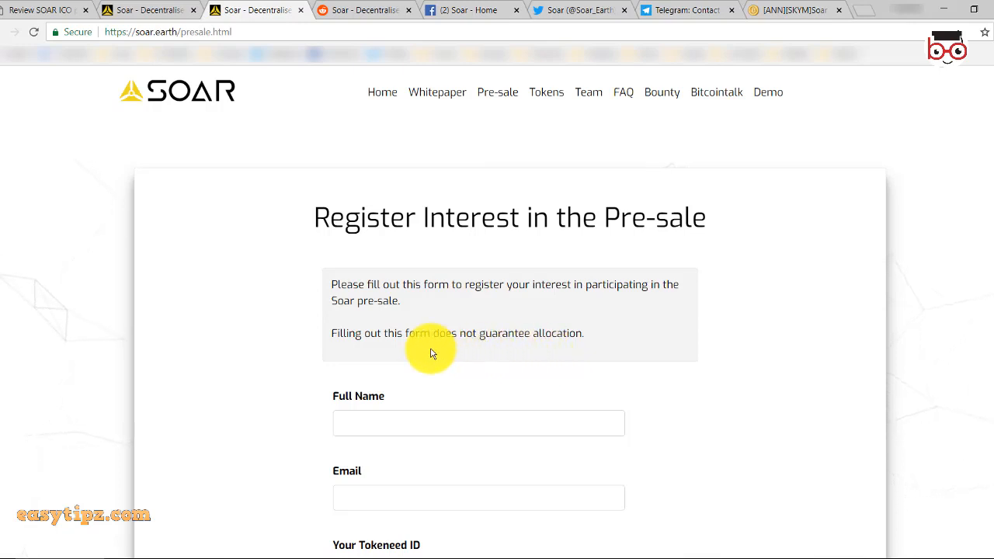
Go to the FAQ page listing business model, blockchain, ownership and technology questions.
{"action": "scroll", "scroll_direction": "down", "scroll_amount": 3}
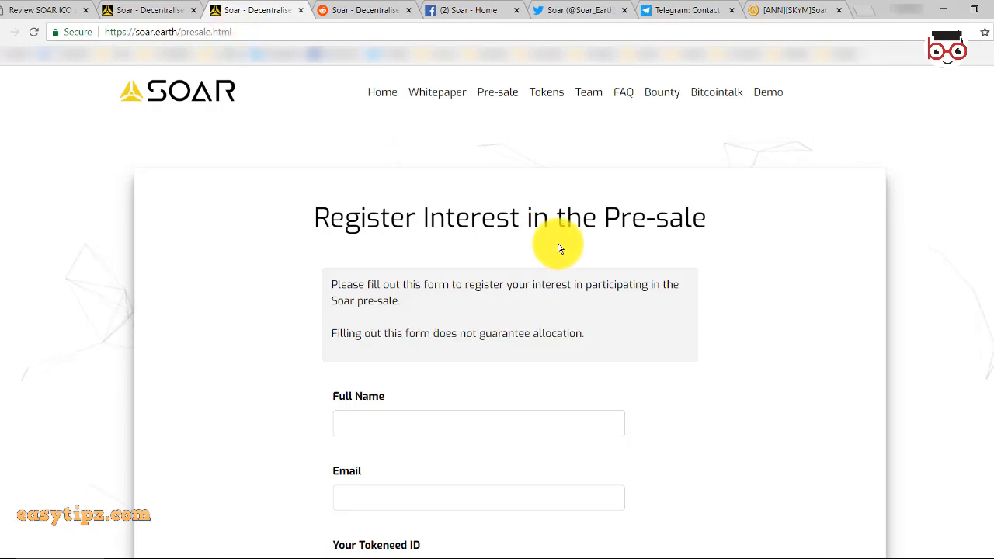
{"action": "left_click", "coordinate": [623, 92]}
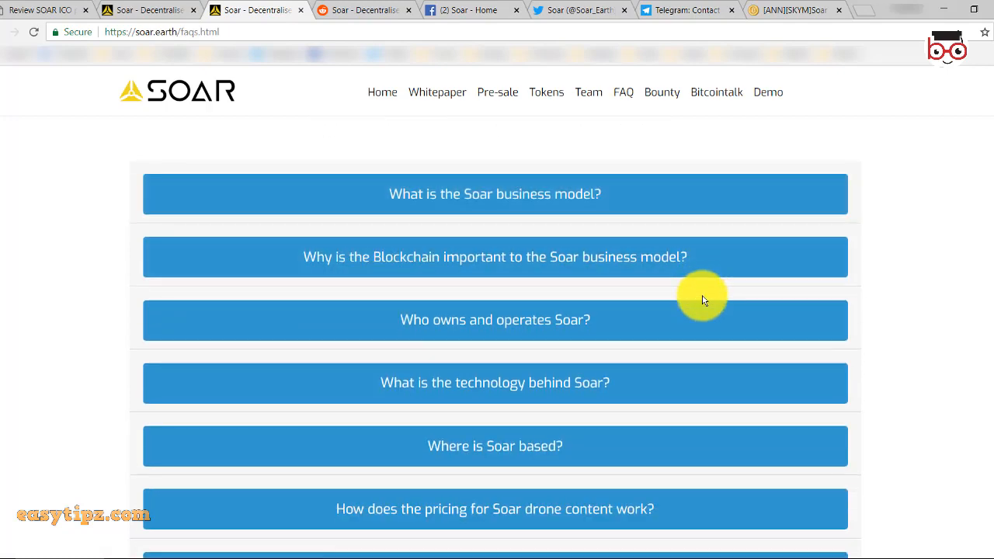
Read down the FAQ list and expand the answer to 'How do I buy SKYM tokens?'.
{"action": "scroll", "scroll_direction": "down", "scroll_amount": 3}
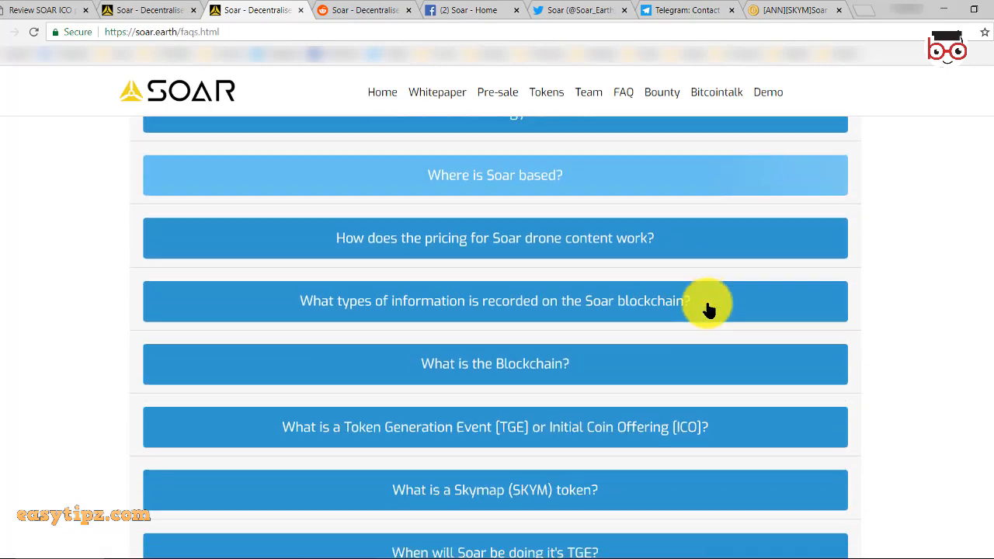
{"action": "scroll", "scroll_direction": "down", "scroll_amount": 3}
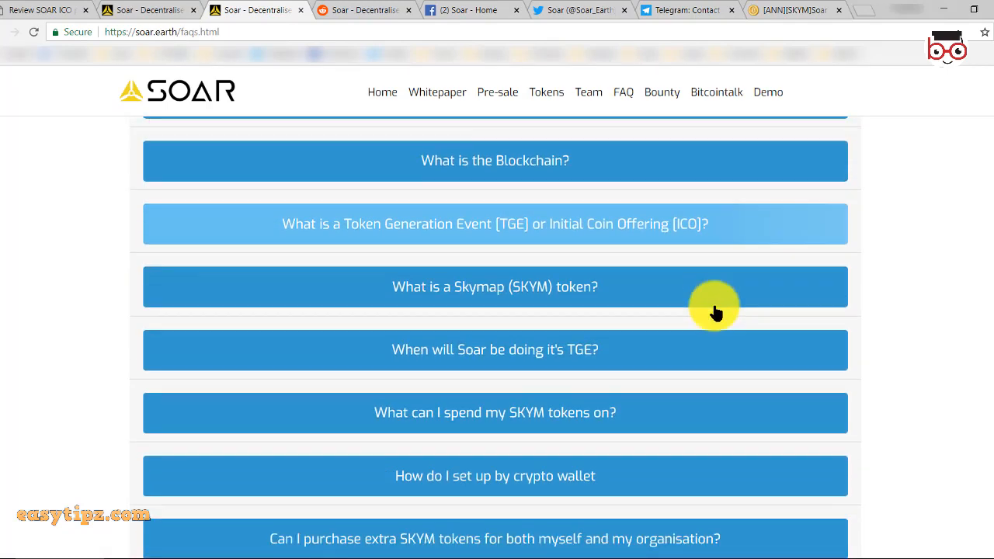
{"action": "scroll", "scroll_direction": "down", "scroll_amount": 3}
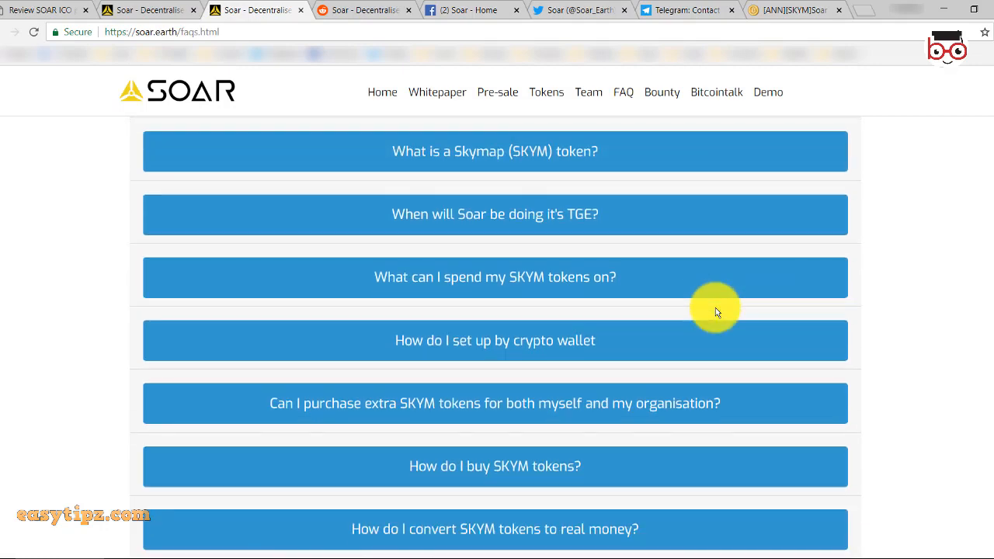
{"action": "scroll", "scroll_direction": "down", "scroll_amount": 3}
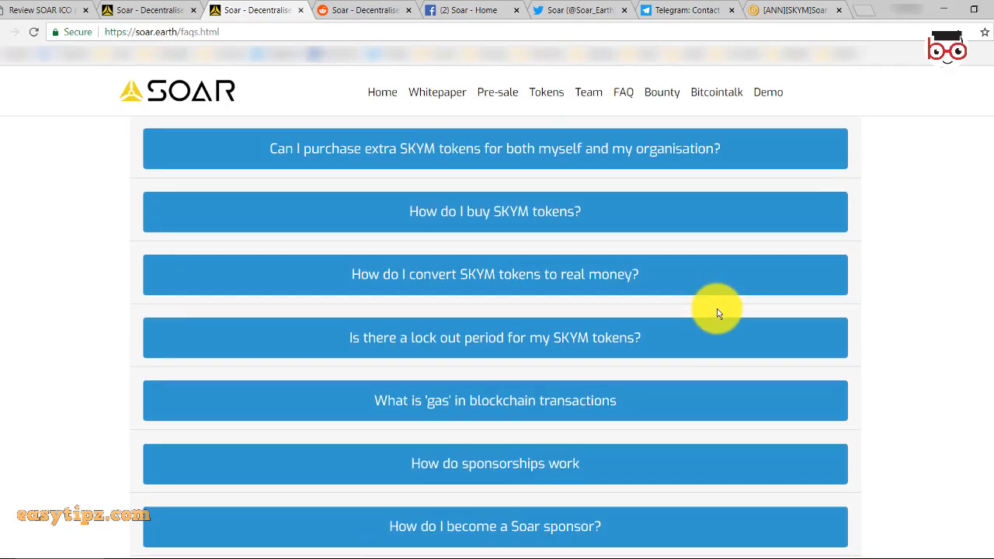
{"action": "left_click", "coordinate": [494, 211]}
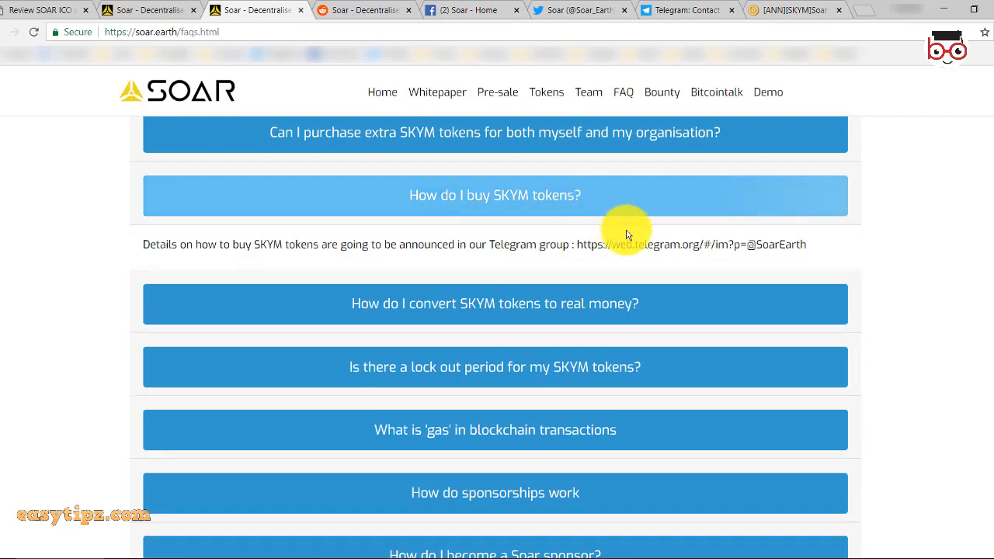
Read the remaining FAQ entries to the end on copyright complaints.
{"action": "scroll", "scroll_direction": "down", "scroll_amount": 3}
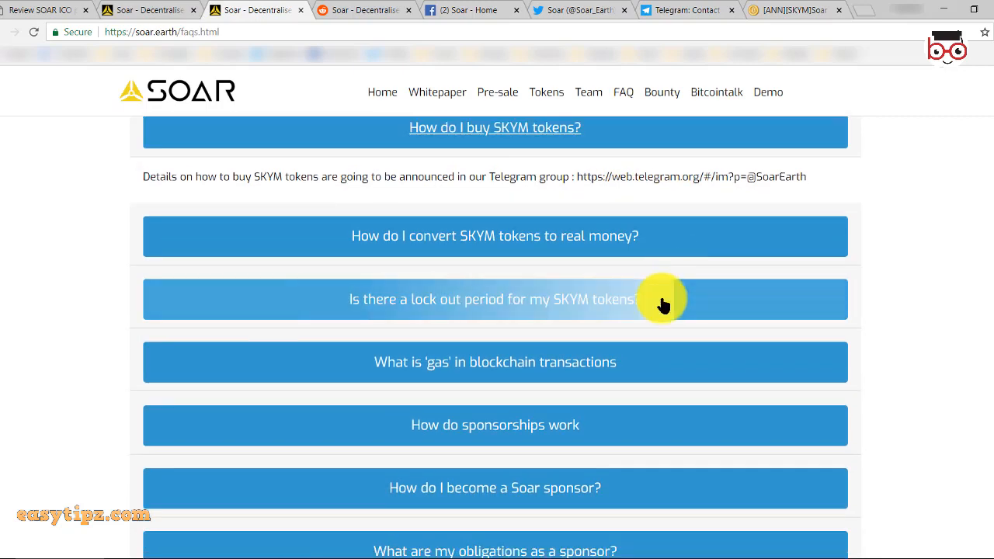
{"action": "scroll", "scroll_direction": "down", "scroll_amount": 3}
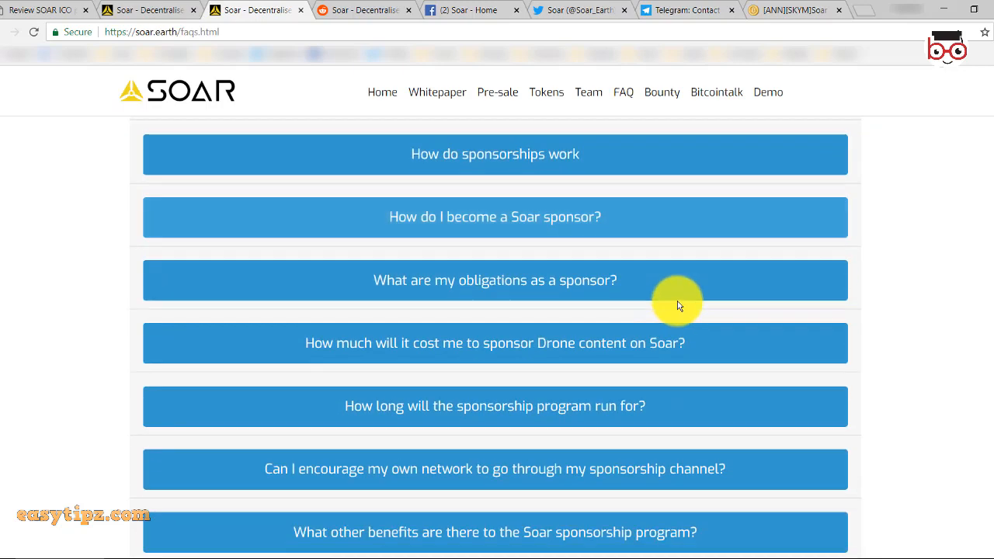
{"action": "scroll", "scroll_direction": "down", "scroll_amount": 3}
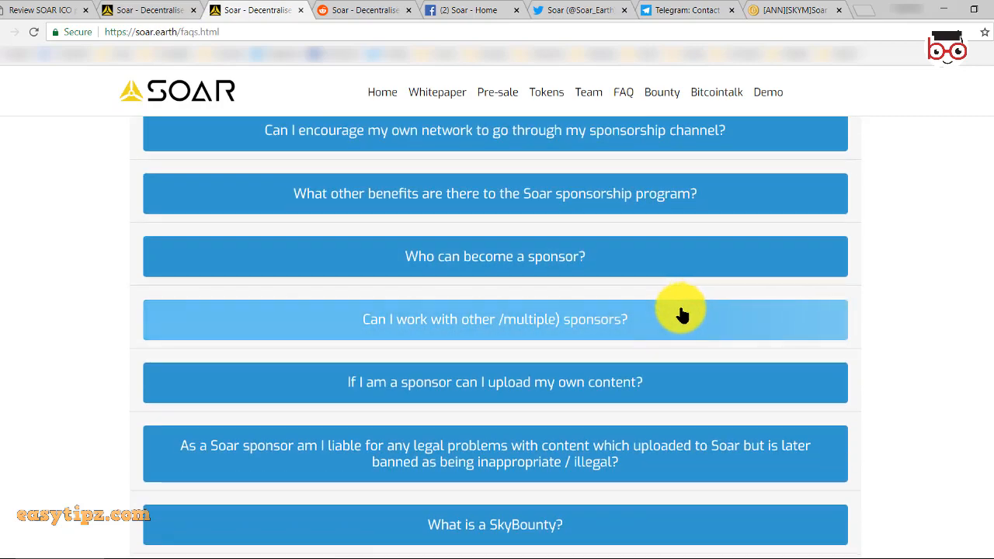
{"action": "scroll", "scroll_direction": "down", "scroll_amount": 3}
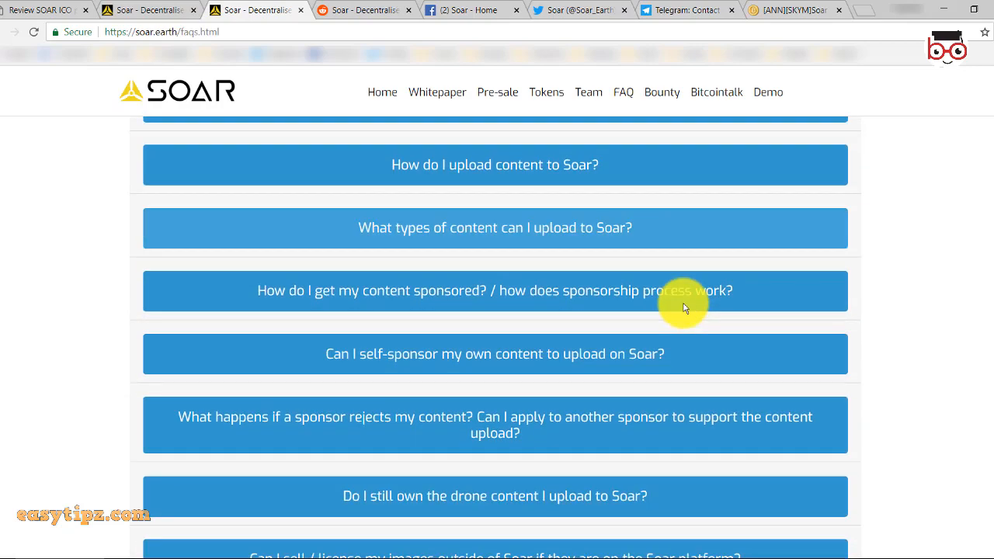
{"action": "scroll", "scroll_direction": "down", "scroll_amount": 3}
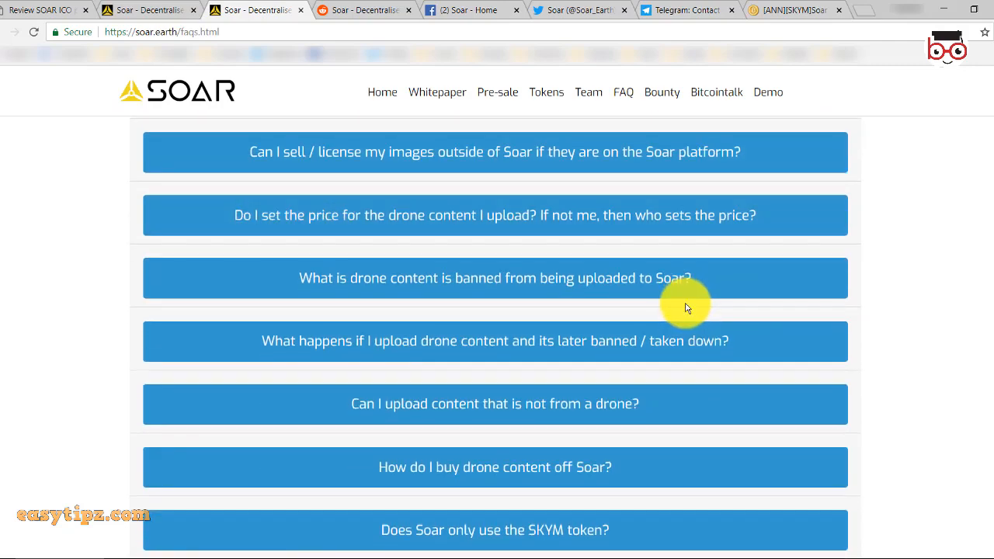
{"action": "scroll", "scroll_direction": "down", "scroll_amount": 3}
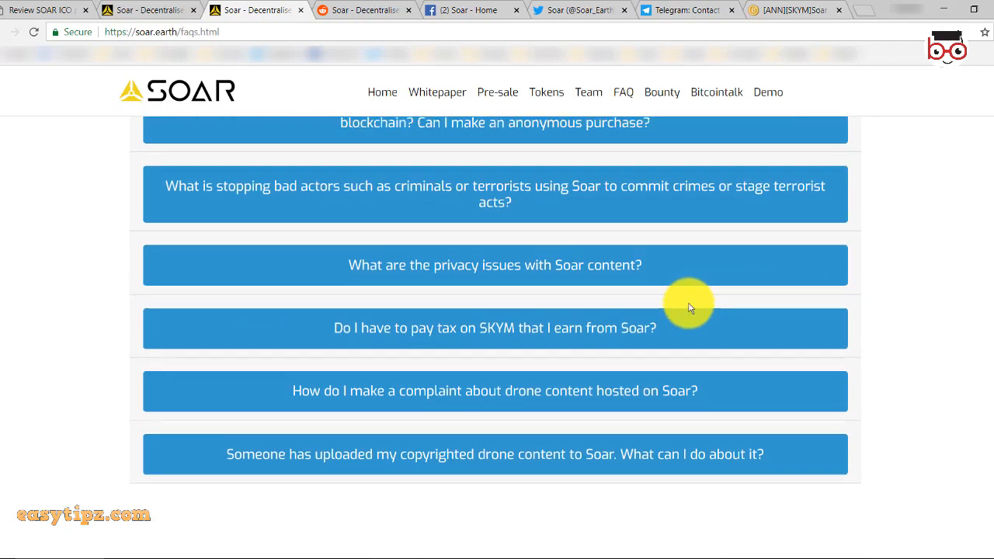
{"action": "scroll", "scroll_direction": "down", "scroll_amount": 3}
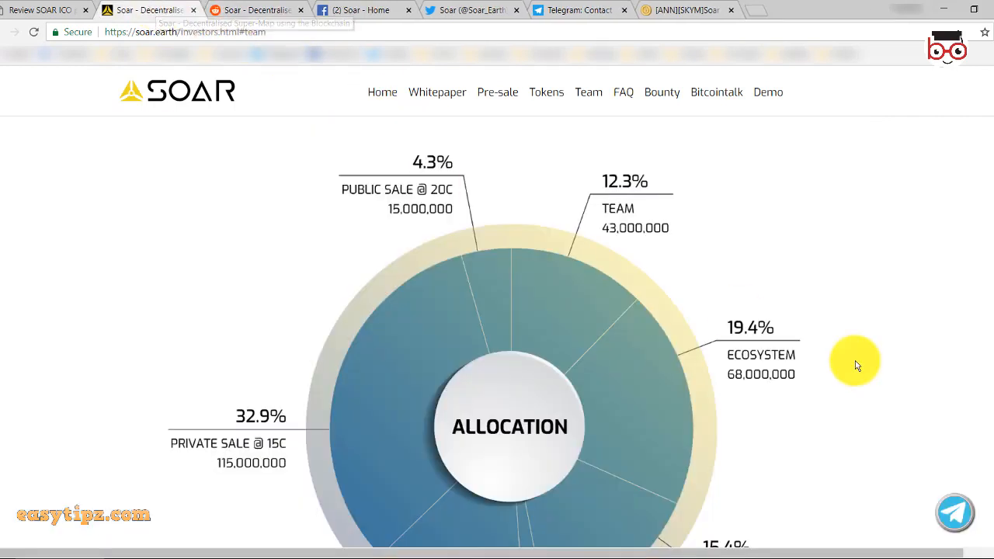
Review the Allocation donut chart with private sale, partnerships, advisors and community shares.
{"action": "scroll", "scroll_direction": "down", "scroll_amount": 3}
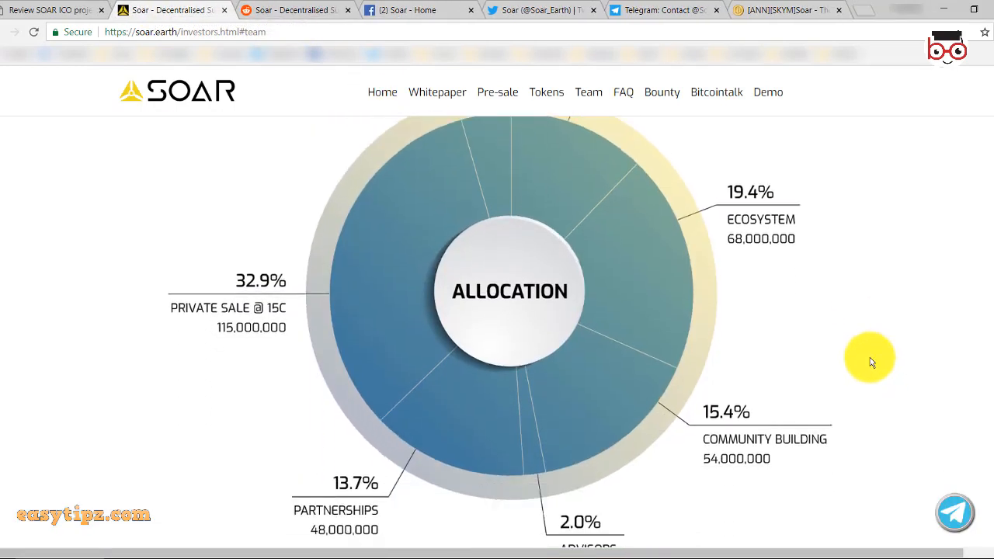
{"action": "mouse_move", "coordinate": [863, 356]}
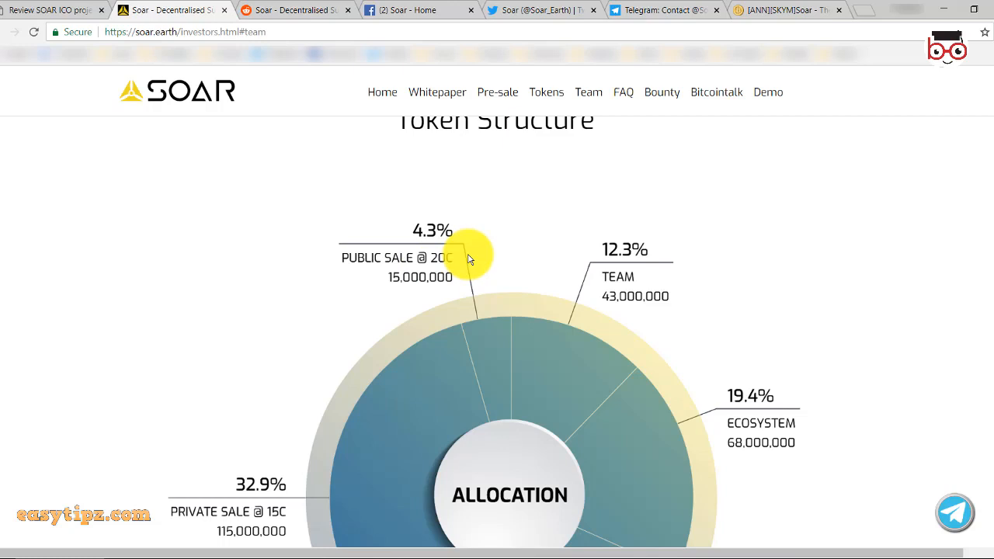
{"action": "mouse_move", "coordinate": [990, 338]}
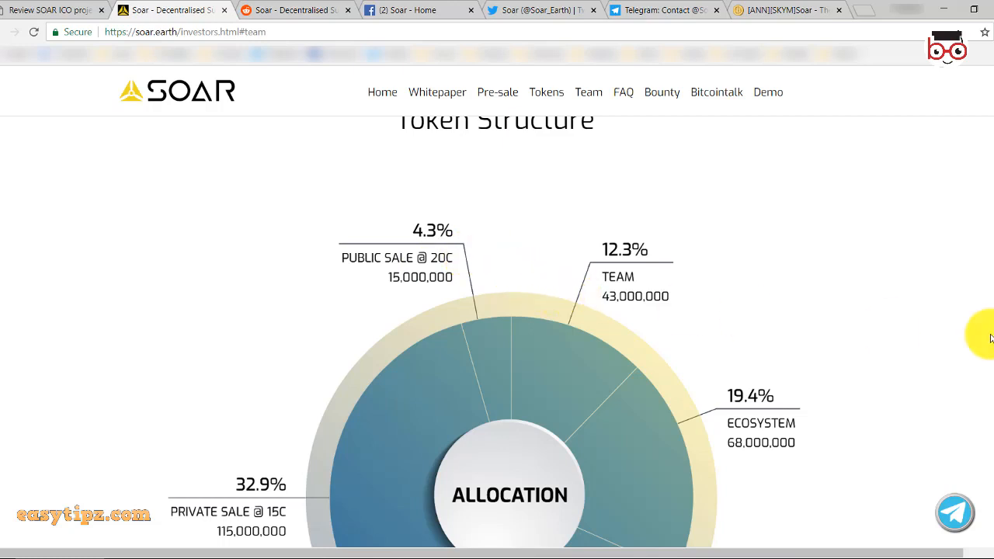
{"action": "scroll", "scroll_direction": "down", "scroll_amount": 3}
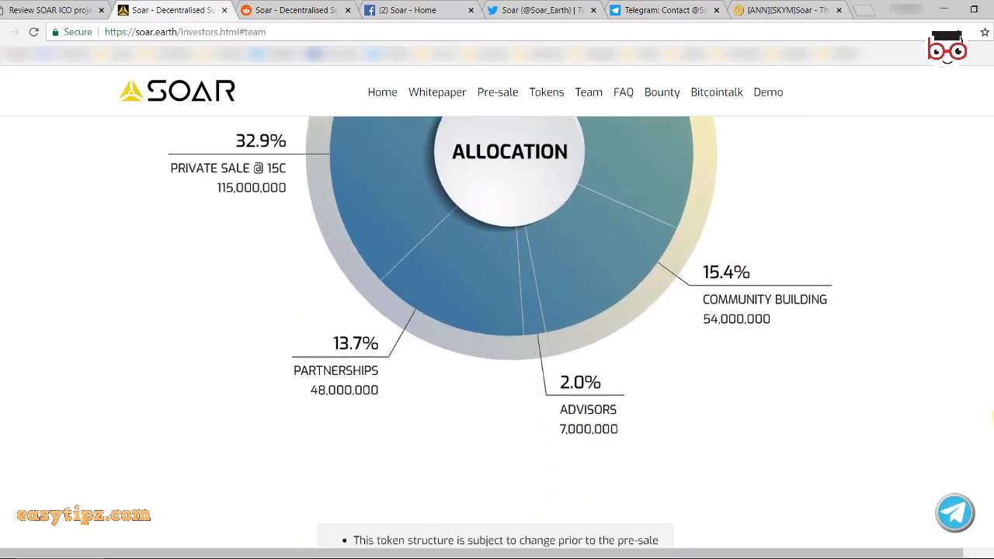
{"action": "scroll", "scroll_direction": "down", "scroll_amount": 3}
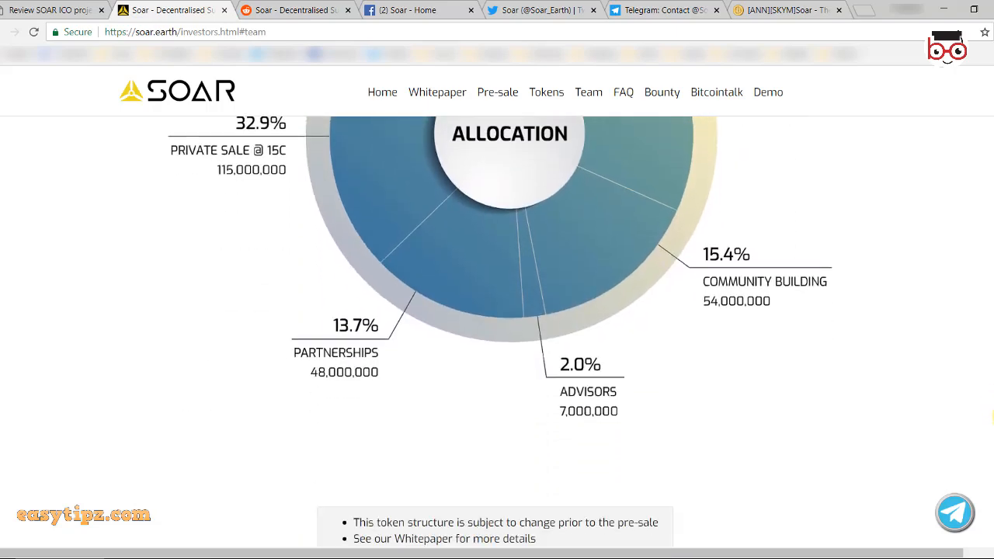
{"action": "scroll", "scroll_direction": "down", "scroll_amount": 3}
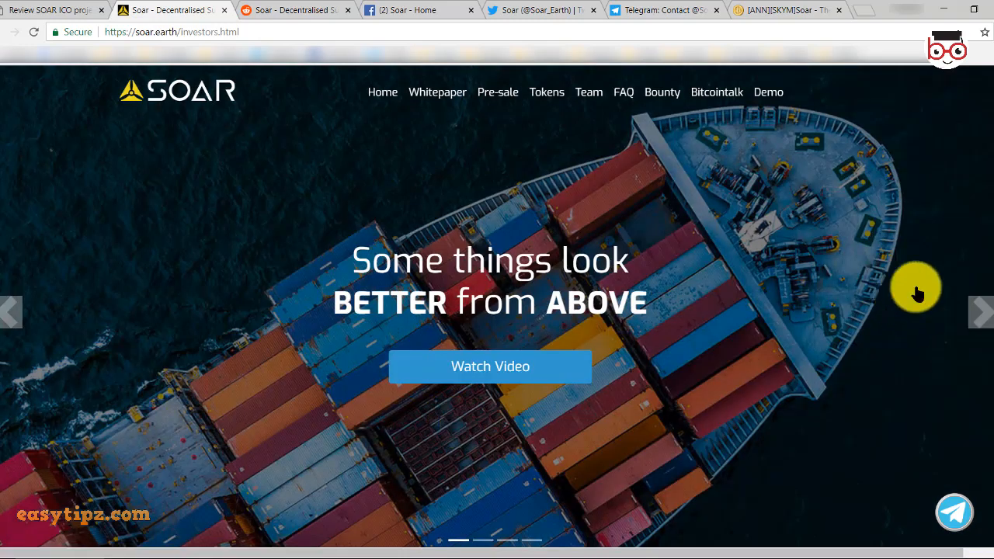
Move down to the Investors logo grid with JRR Crypto, Node Capital, Otsana Capital and Takor Group.
{"action": "scroll", "scroll_direction": "down", "scroll_amount": 3}
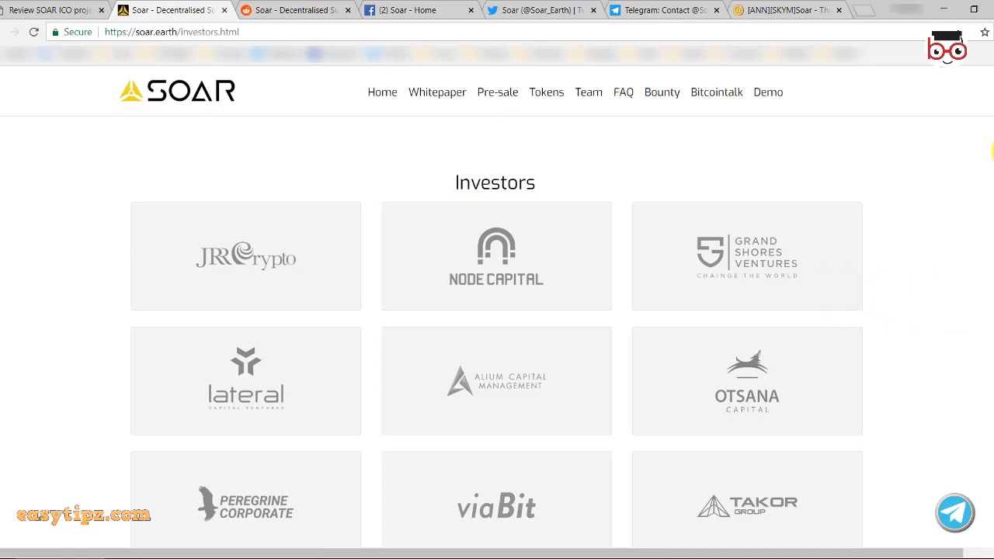
{"action": "scroll", "scroll_direction": "down", "scroll_amount": 3}
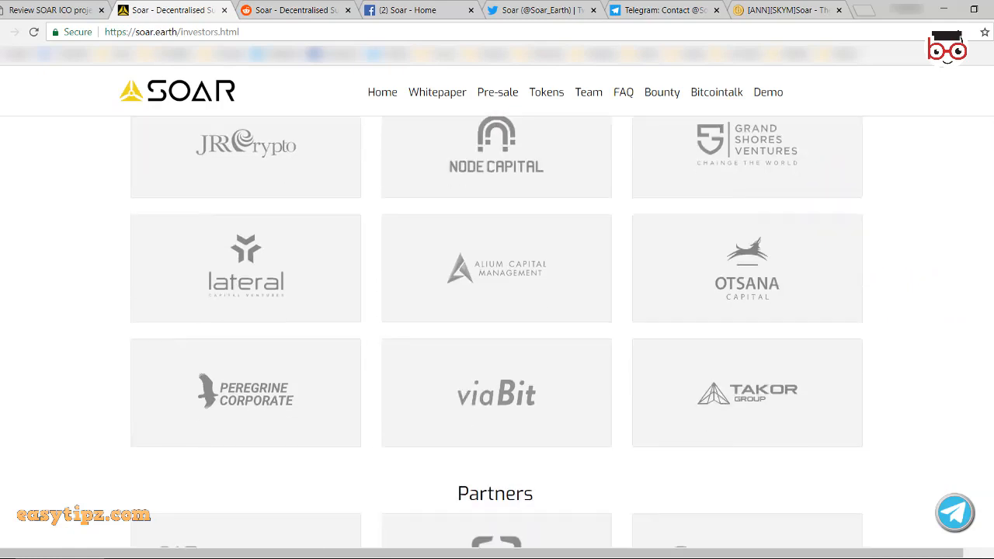
{"action": "scroll", "scroll_direction": "down", "scroll_amount": 3}
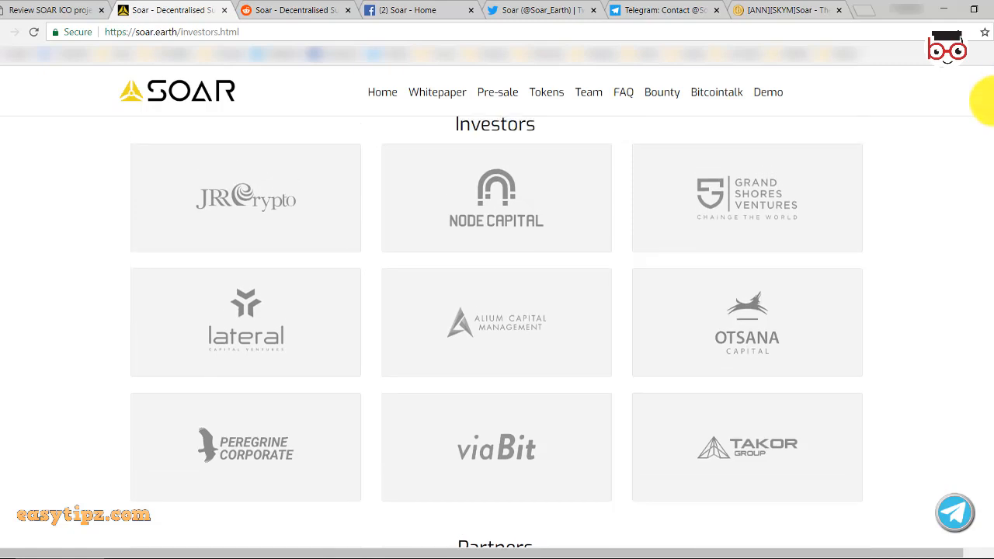
{"action": "mouse_move", "coordinate": [820, 182]}
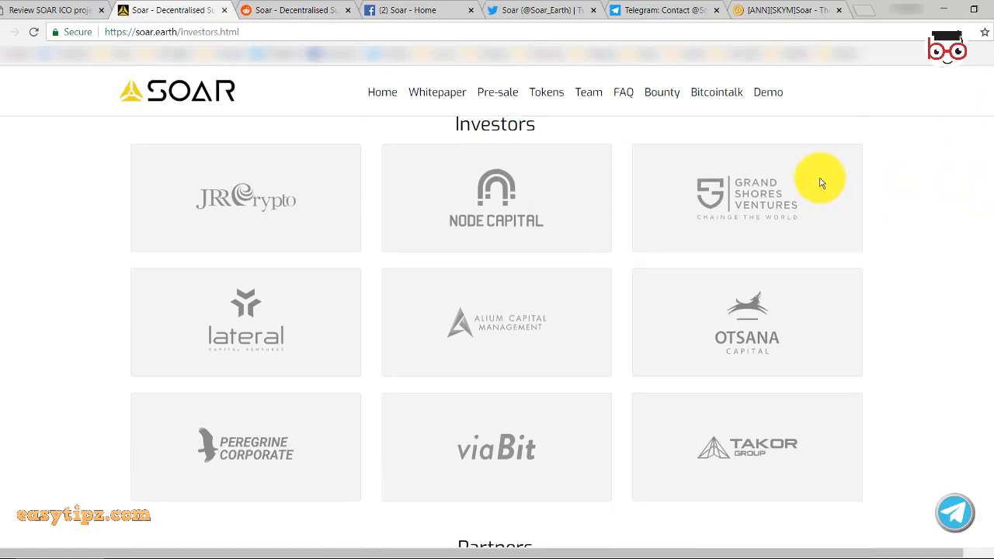
{"action": "mouse_move", "coordinate": [975, 233]}
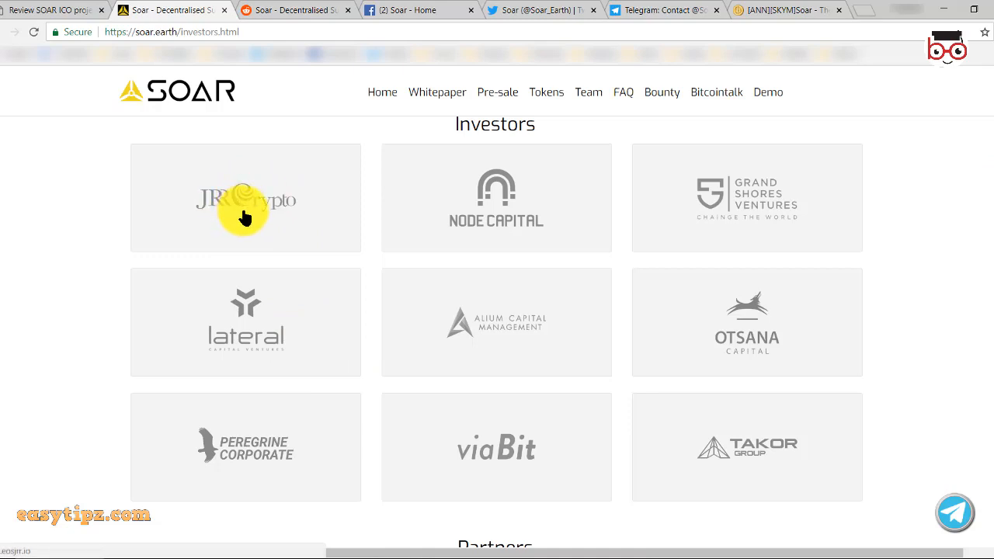
{"action": "mouse_move", "coordinate": [208, 180]}
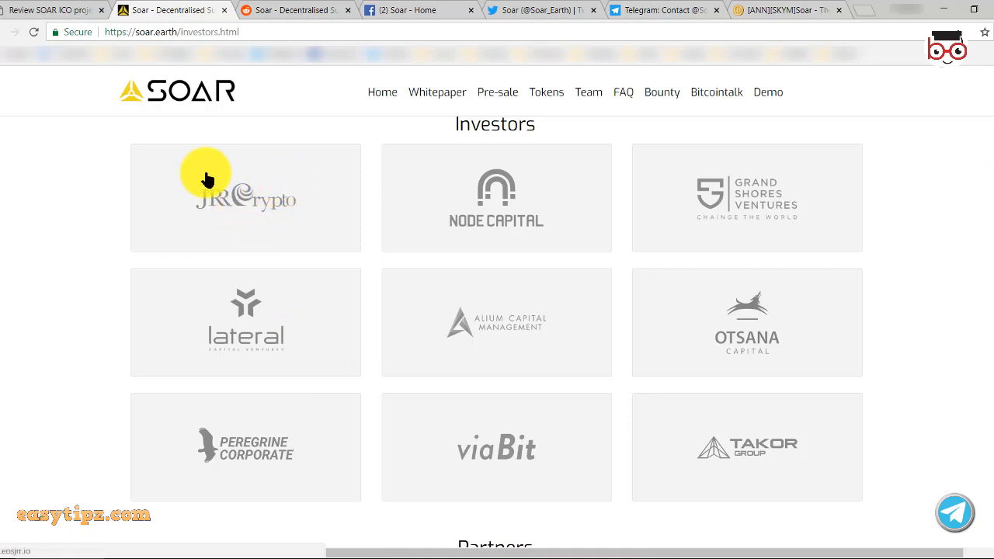
{"action": "mouse_move", "coordinate": [359, 223]}
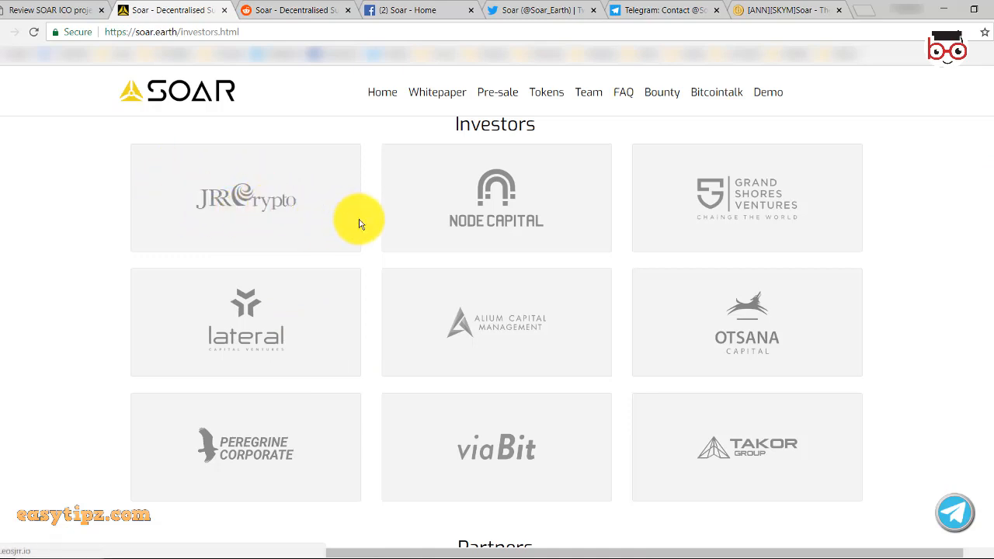
{"action": "mouse_move", "coordinate": [311, 218]}
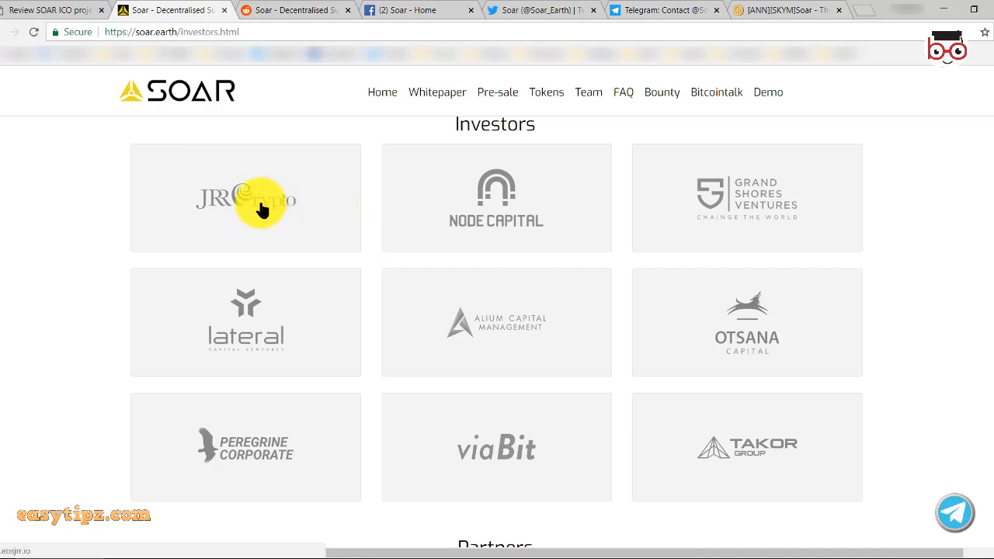
{"action": "mouse_move", "coordinate": [435, 204]}
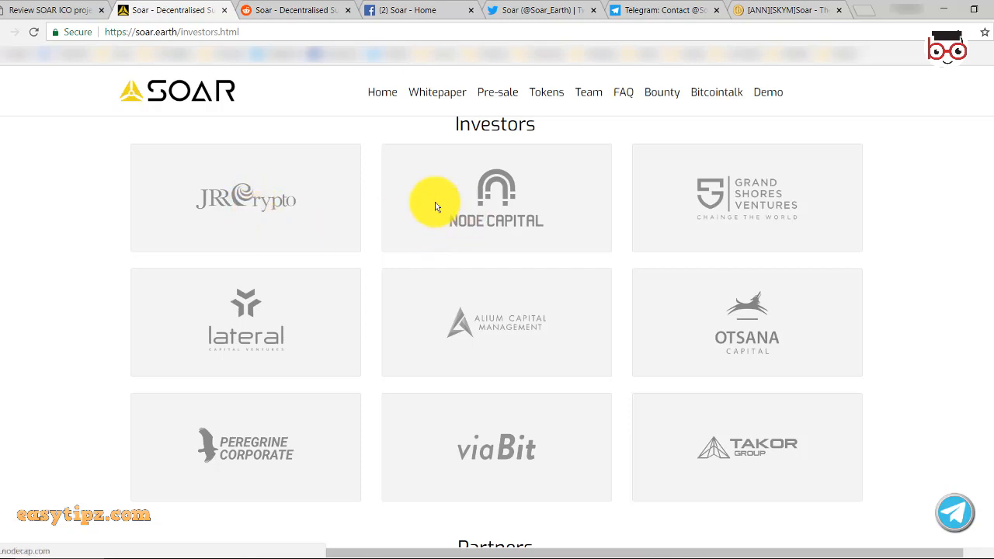
{"action": "mouse_move", "coordinate": [736, 220]}
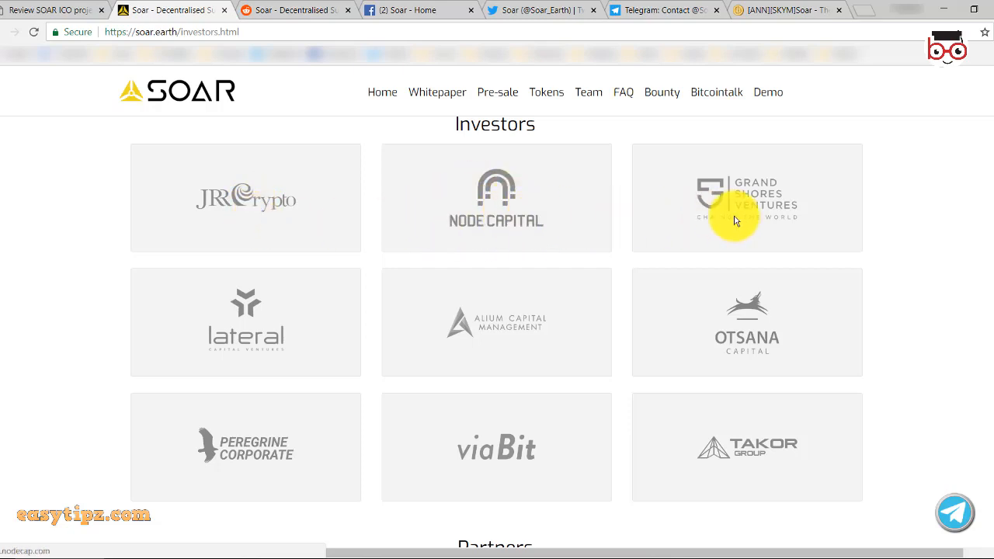
{"action": "mouse_move", "coordinate": [557, 252]}
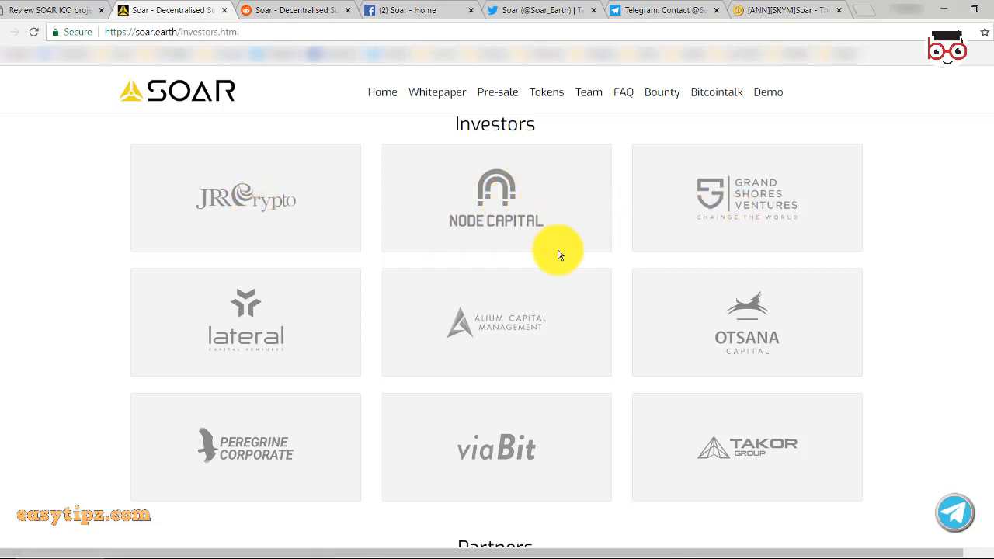
{"action": "mouse_move", "coordinate": [562, 359]}
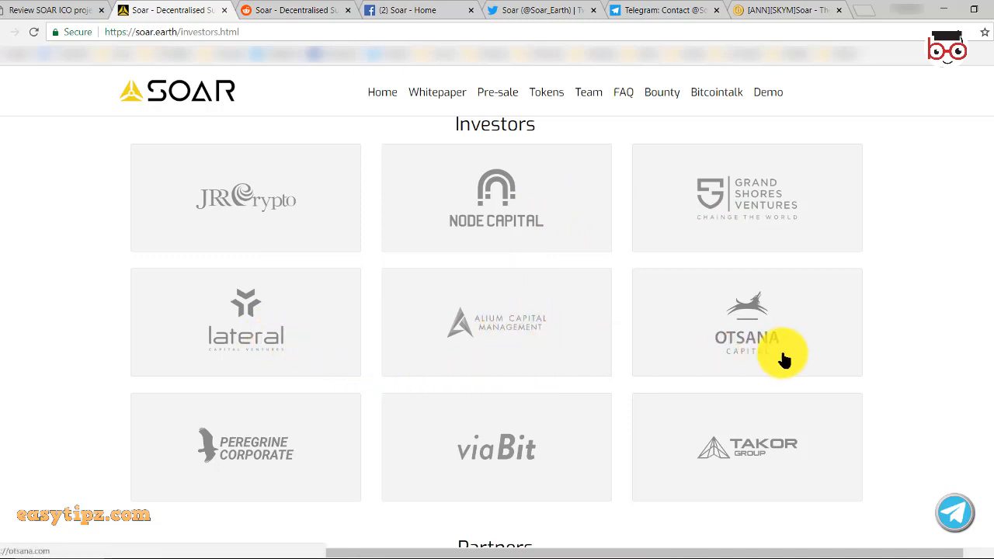
{"action": "mouse_move", "coordinate": [236, 474]}
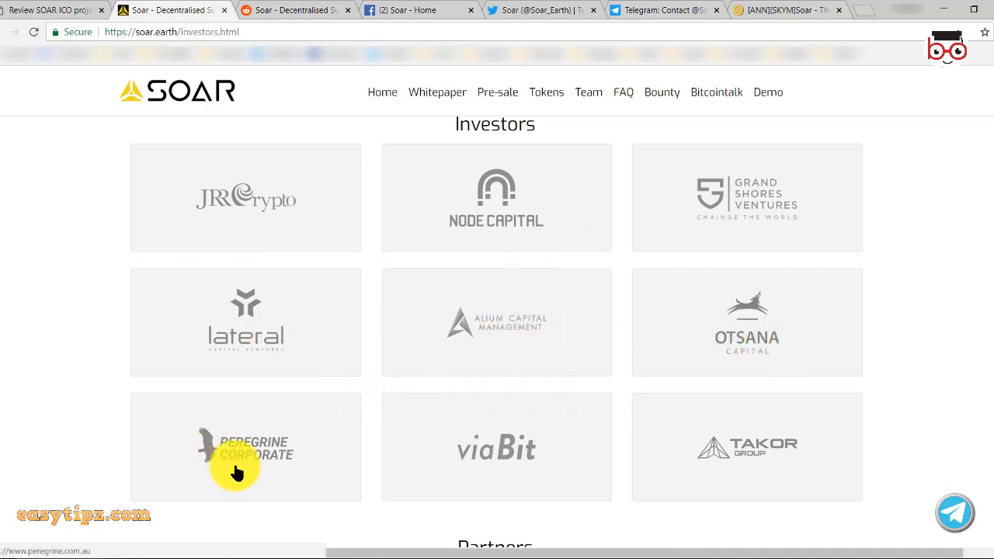
{"action": "mouse_move", "coordinate": [510, 441]}
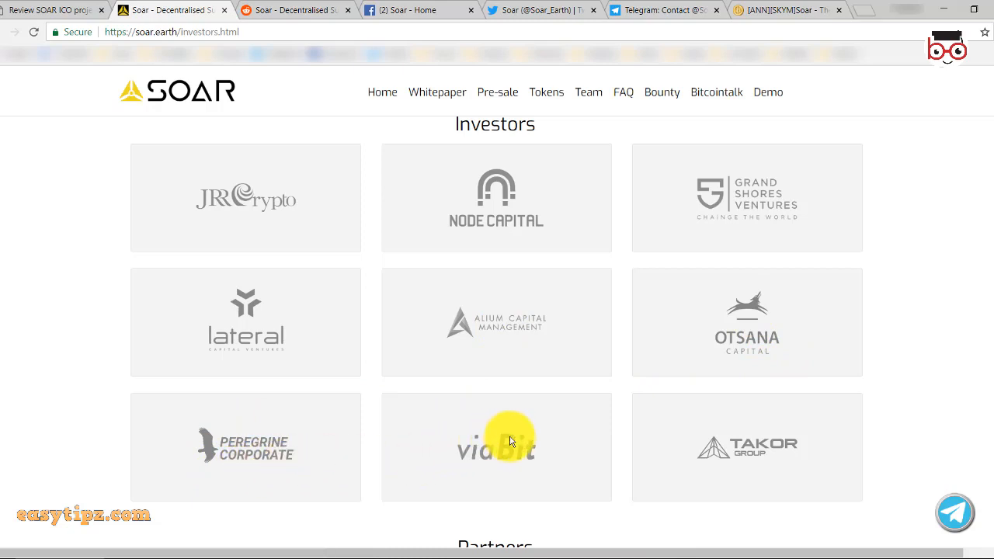
{"action": "mouse_move", "coordinate": [758, 456]}
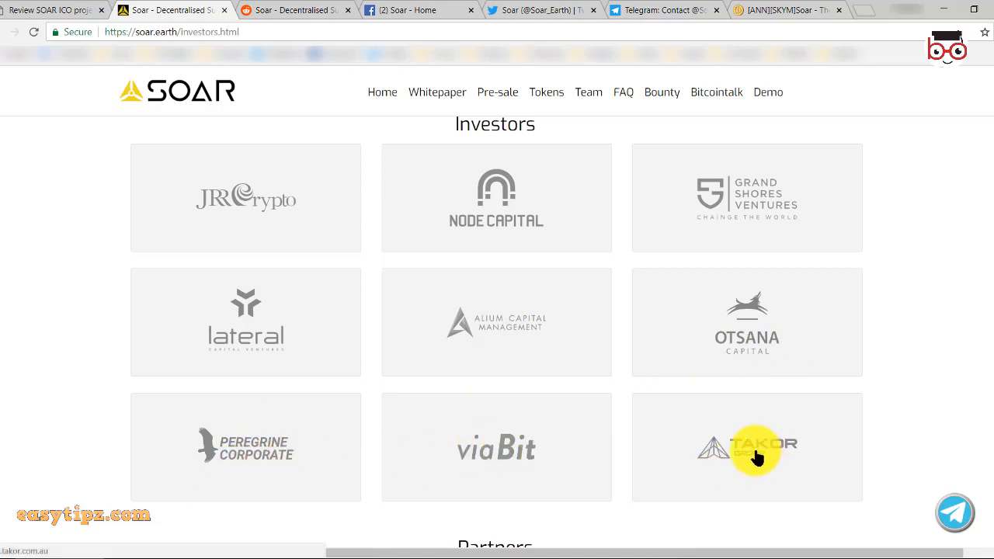
Scroll past the investors to the Partners grid with Krypital, Alibaba Cloud, Tokeneed, Blockfolks, Fidem and Atmosoar.
{"action": "scroll", "scroll_direction": "down", "scroll_amount": 3}
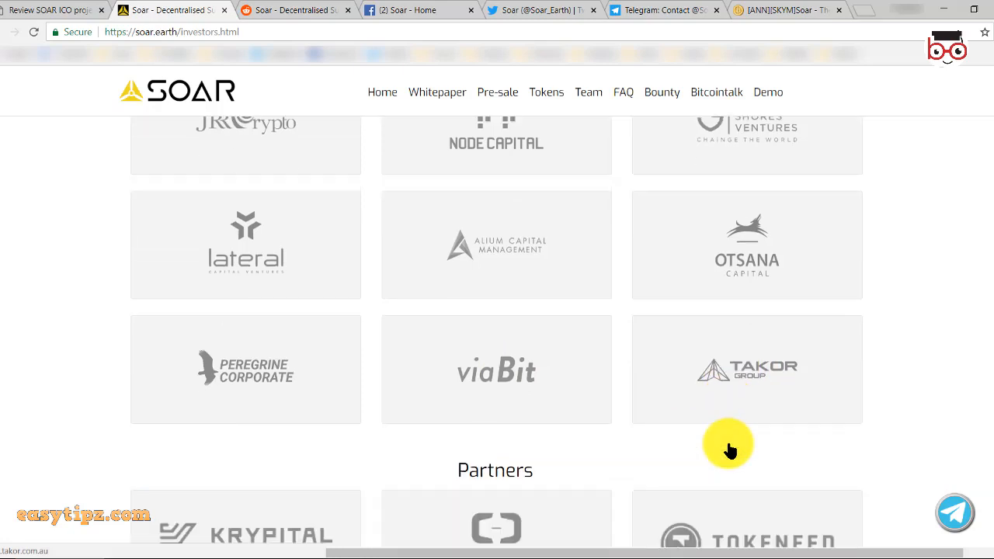
{"action": "scroll", "scroll_direction": "down", "scroll_amount": 3}
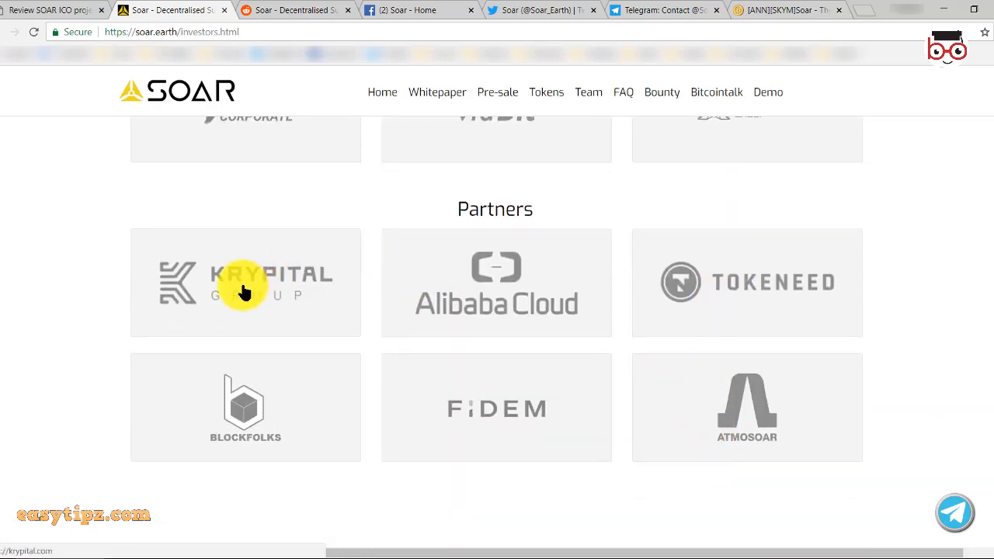
{"action": "mouse_move", "coordinate": [524, 314]}
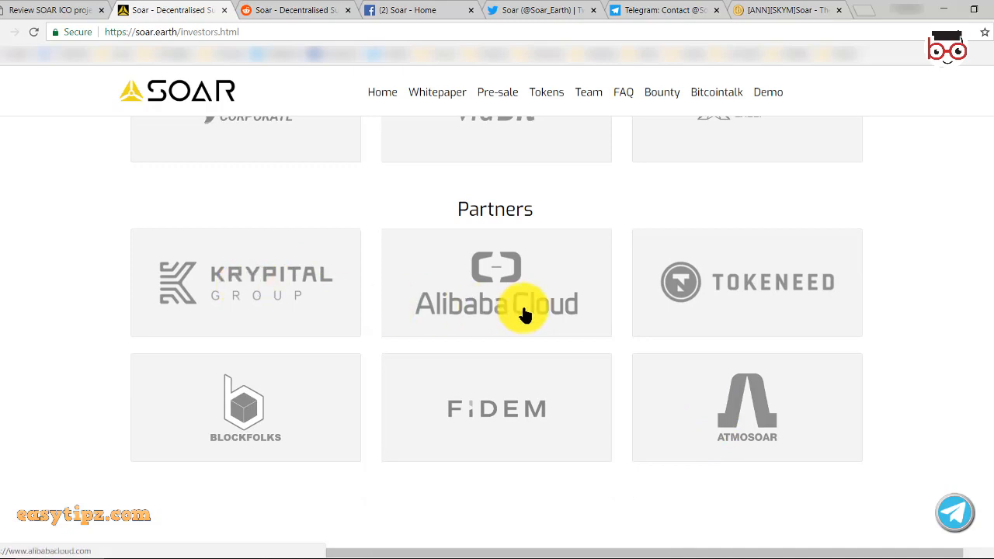
{"action": "scroll", "scroll_direction": "down", "scroll_amount": 3}
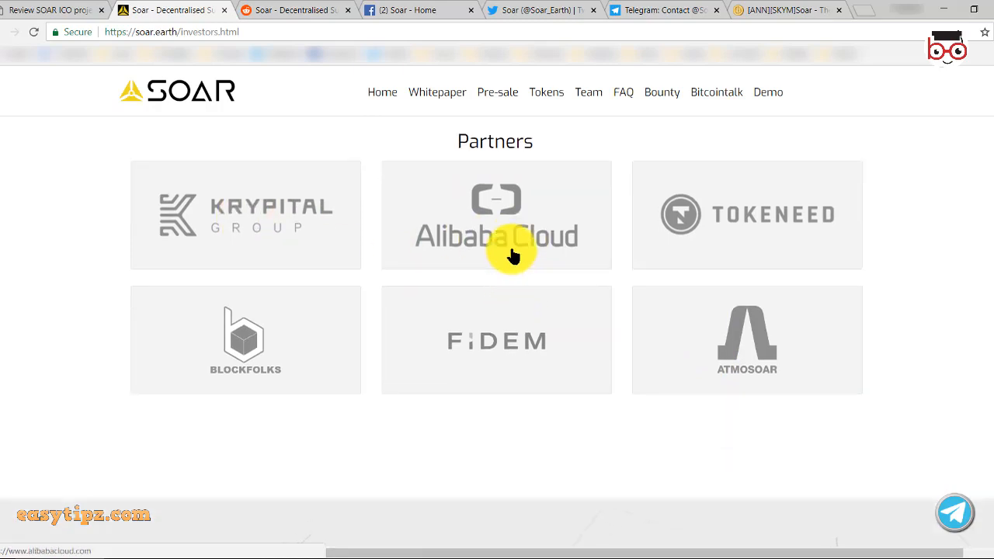
{"action": "mouse_move", "coordinate": [770, 212]}
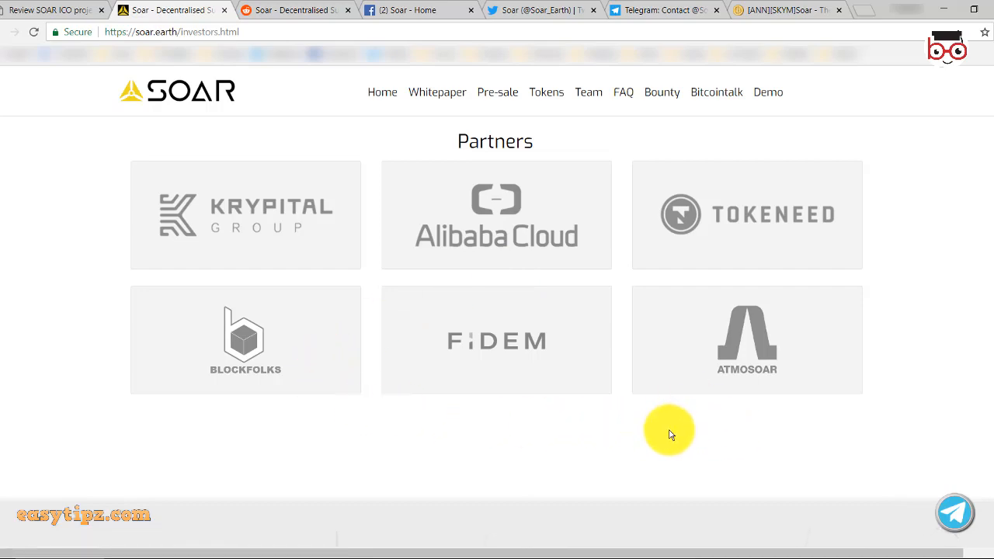
{"action": "scroll", "scroll_direction": "down", "scroll_amount": 3}
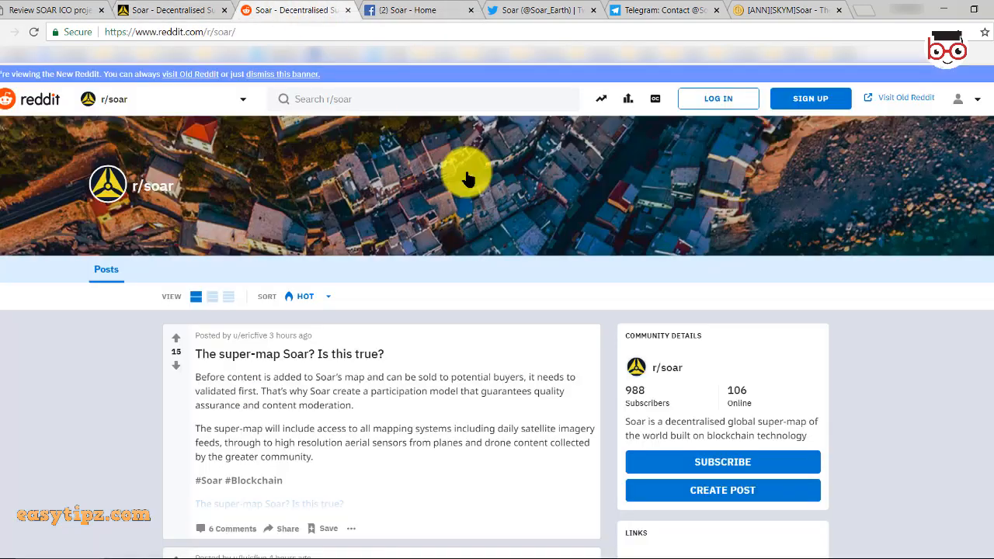
Browse the r/soar subreddit, then view Soar's official Facebook page.
{"action": "scroll", "scroll_direction": "down", "scroll_amount": 3}
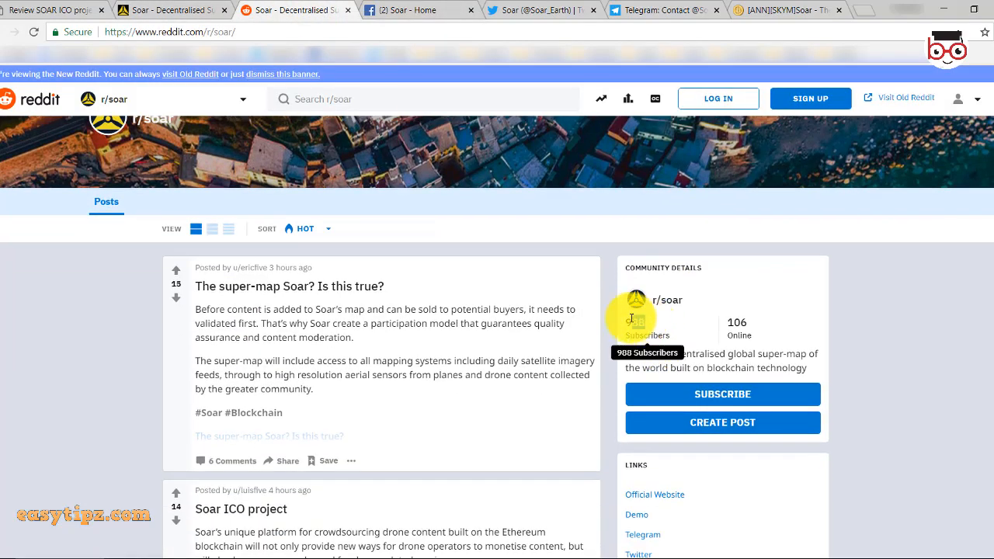
{"action": "left_click", "coordinate": [419, 10]}
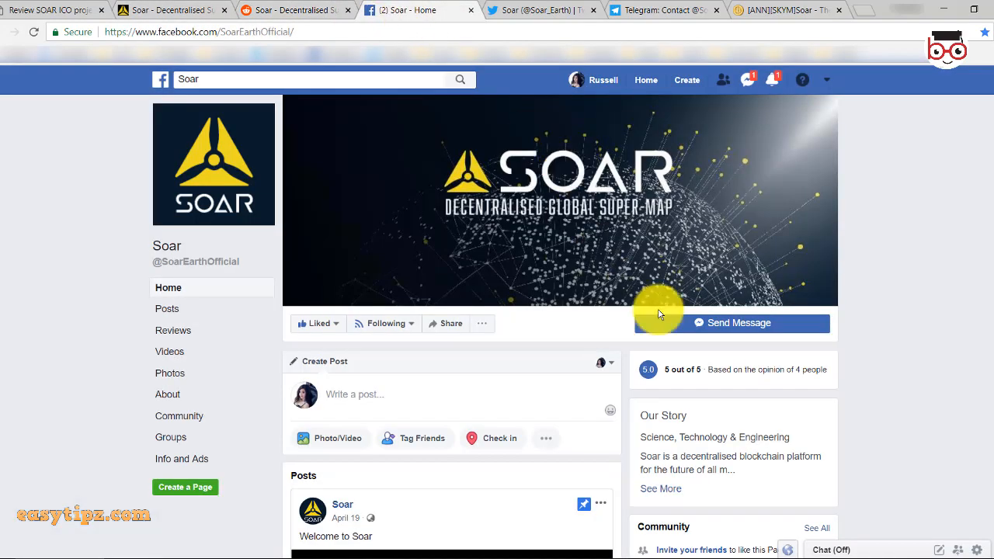
{"action": "scroll", "scroll_direction": "down", "scroll_amount": 3}
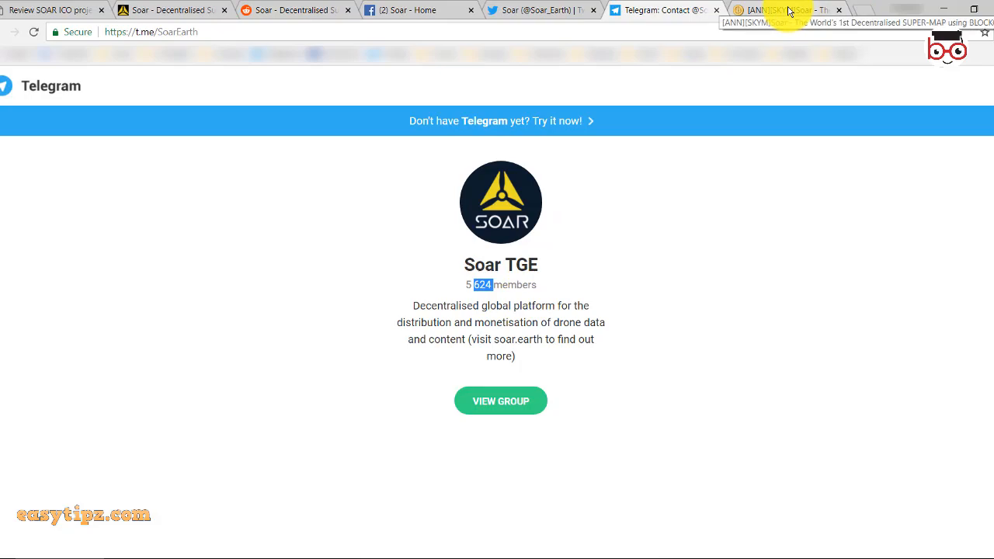
Browse Soar's Bitcointalk announcement thread before returning to the soar.earth home page.
{"action": "left_click", "coordinate": [784, 9]}
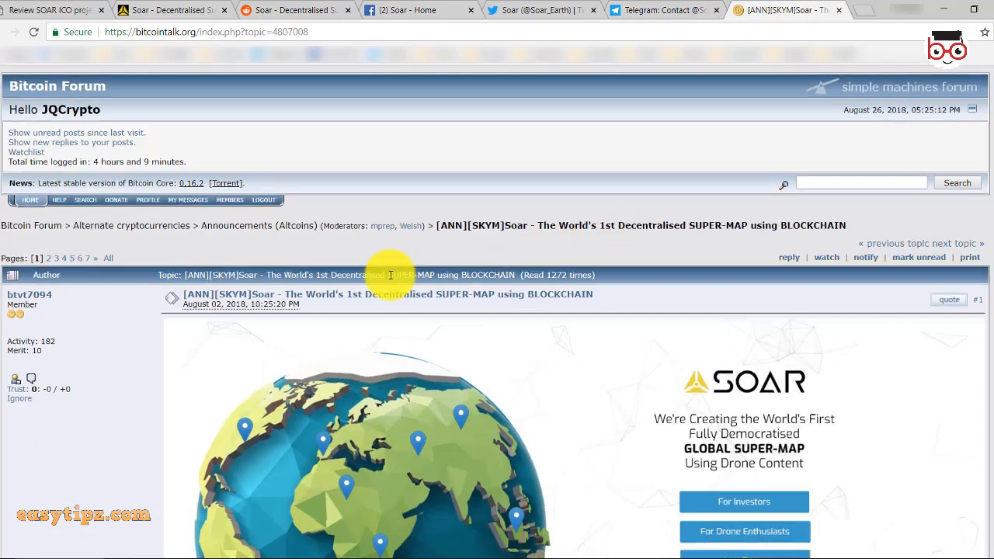
{"action": "scroll", "scroll_direction": "down", "scroll_amount": 3}
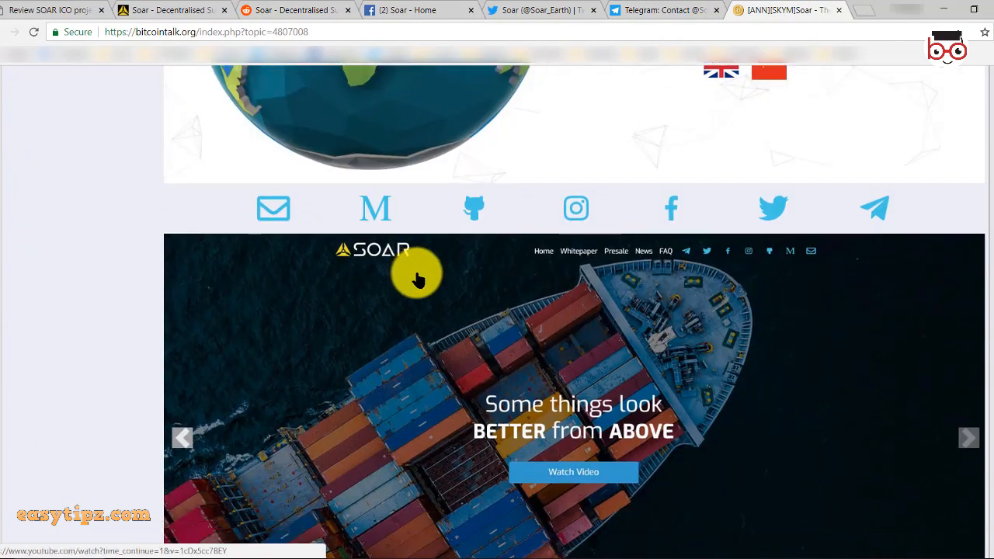
{"action": "scroll", "scroll_direction": "down", "scroll_amount": 3}
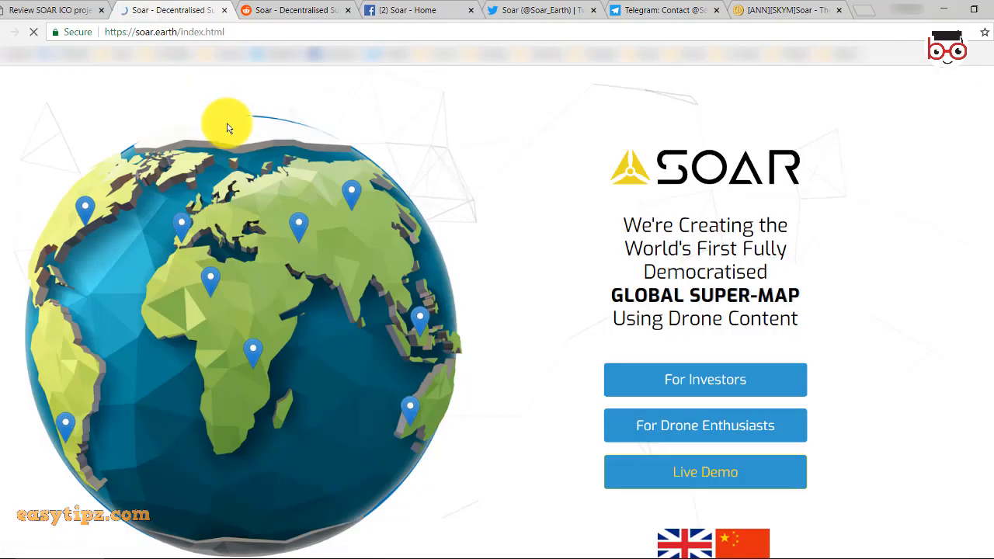
{"action": "mouse_move", "coordinate": [431, 255]}
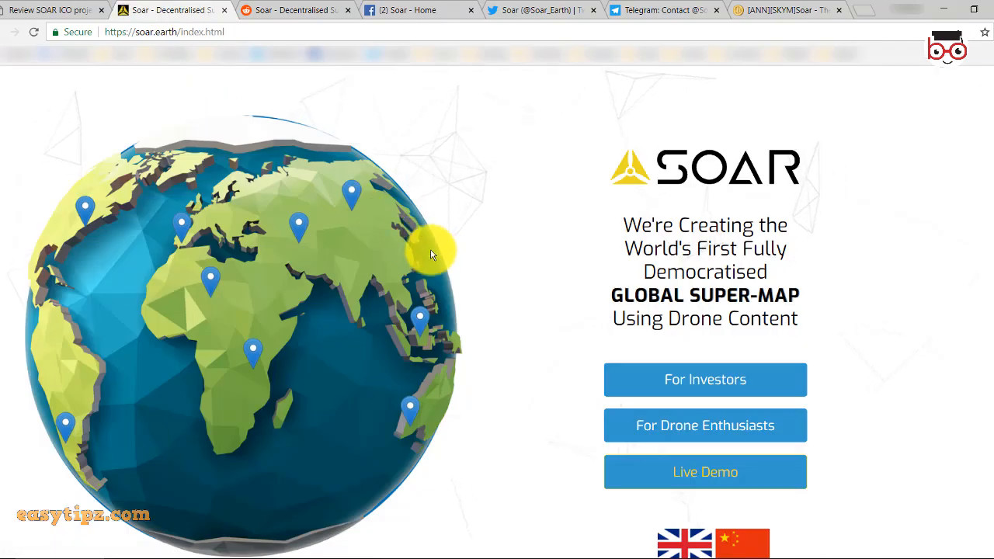